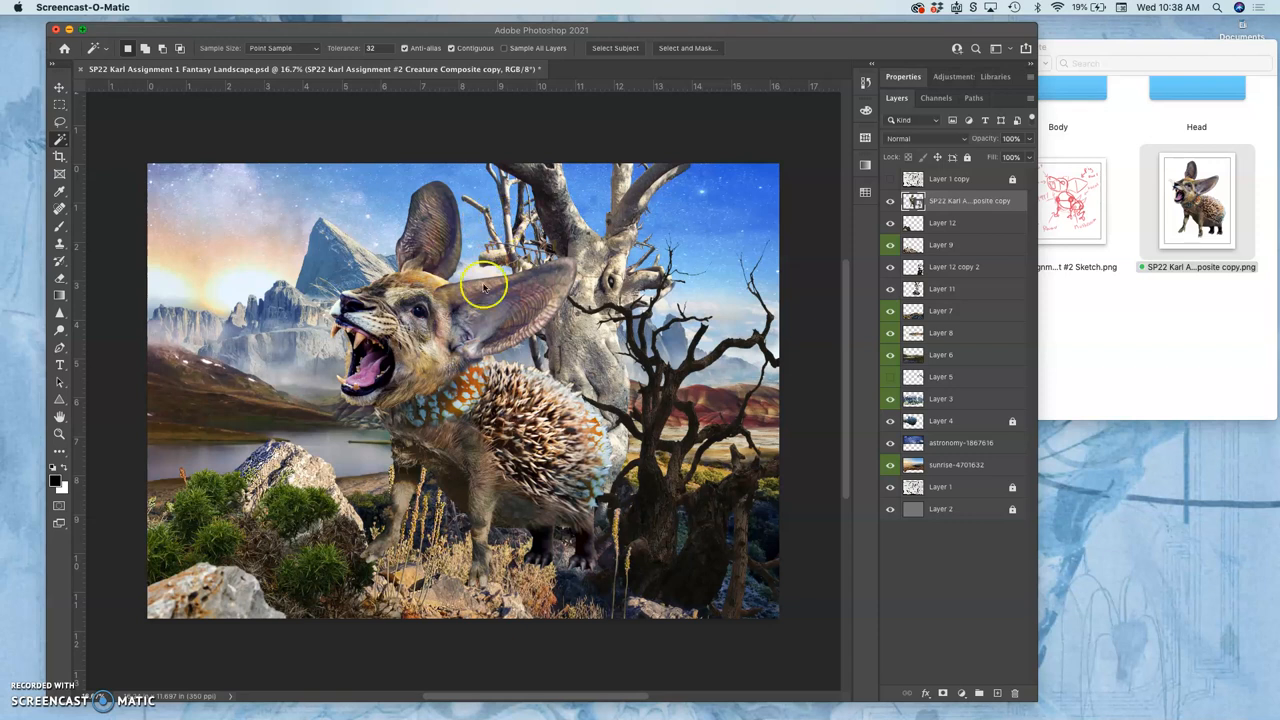
{"action": "mouse_move", "coordinate": [460, 364]}
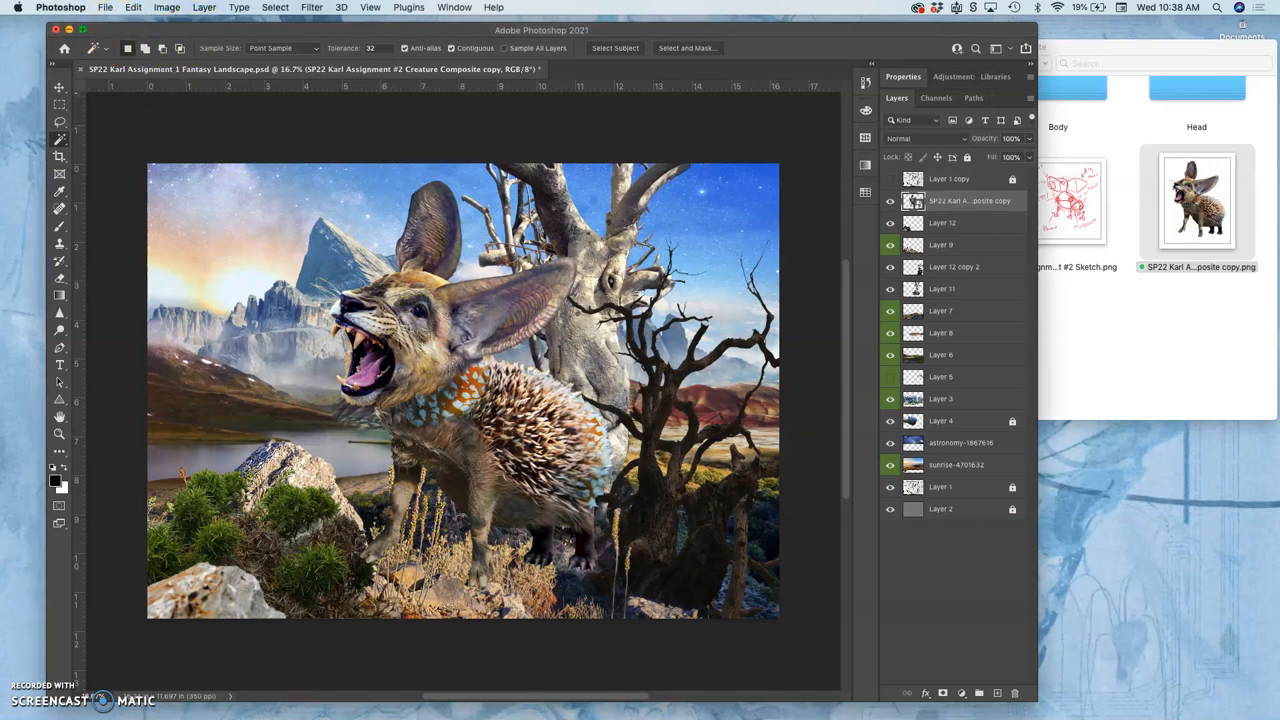
Step: Save a new copy named 'SP22 Karl Proving Ground #1 Creaturescape.psd' in Photoshop format
{"action": "left_click", "coordinate": [104, 8]}
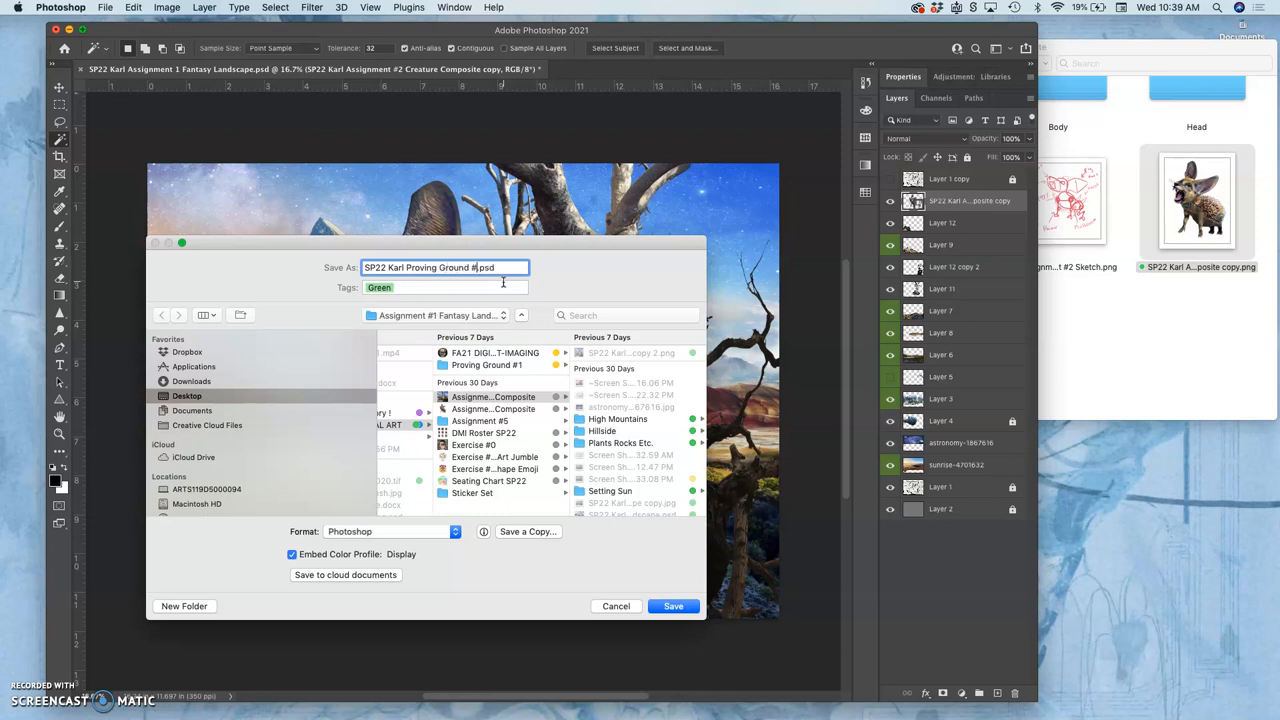
{"action": "type", "text": "Creaturescape"}
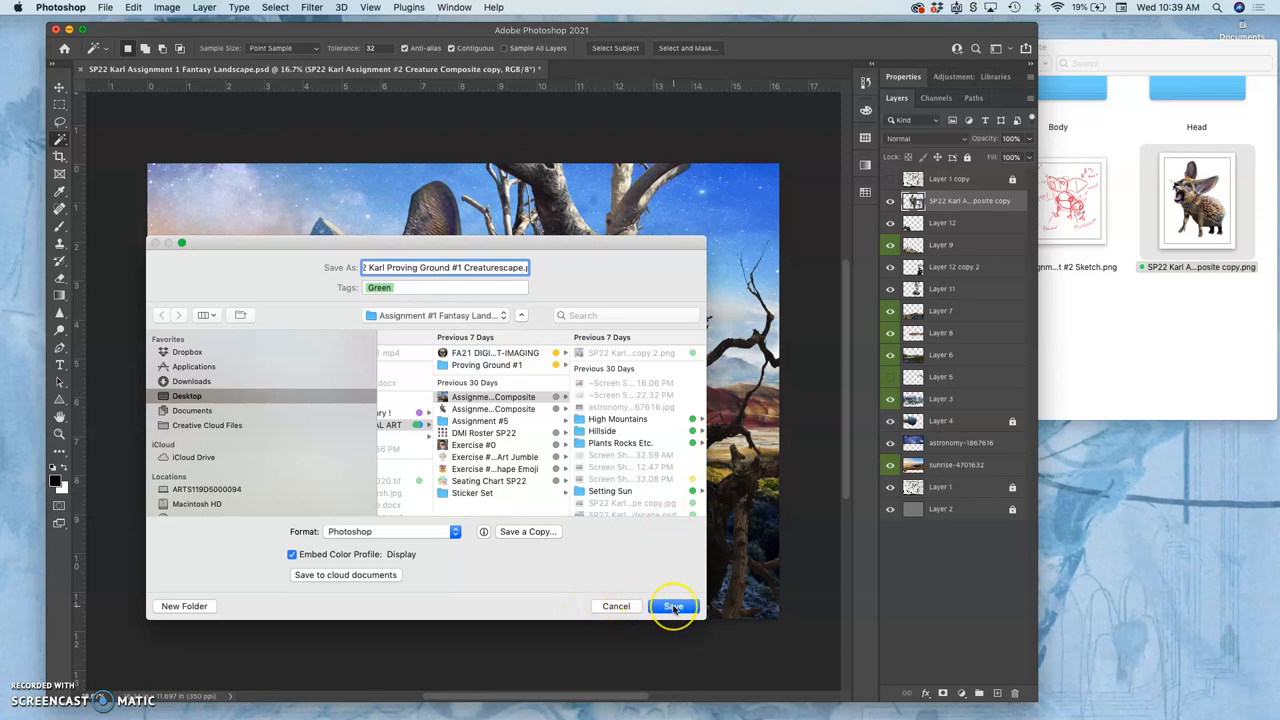
{"action": "left_click", "coordinate": [672, 606]}
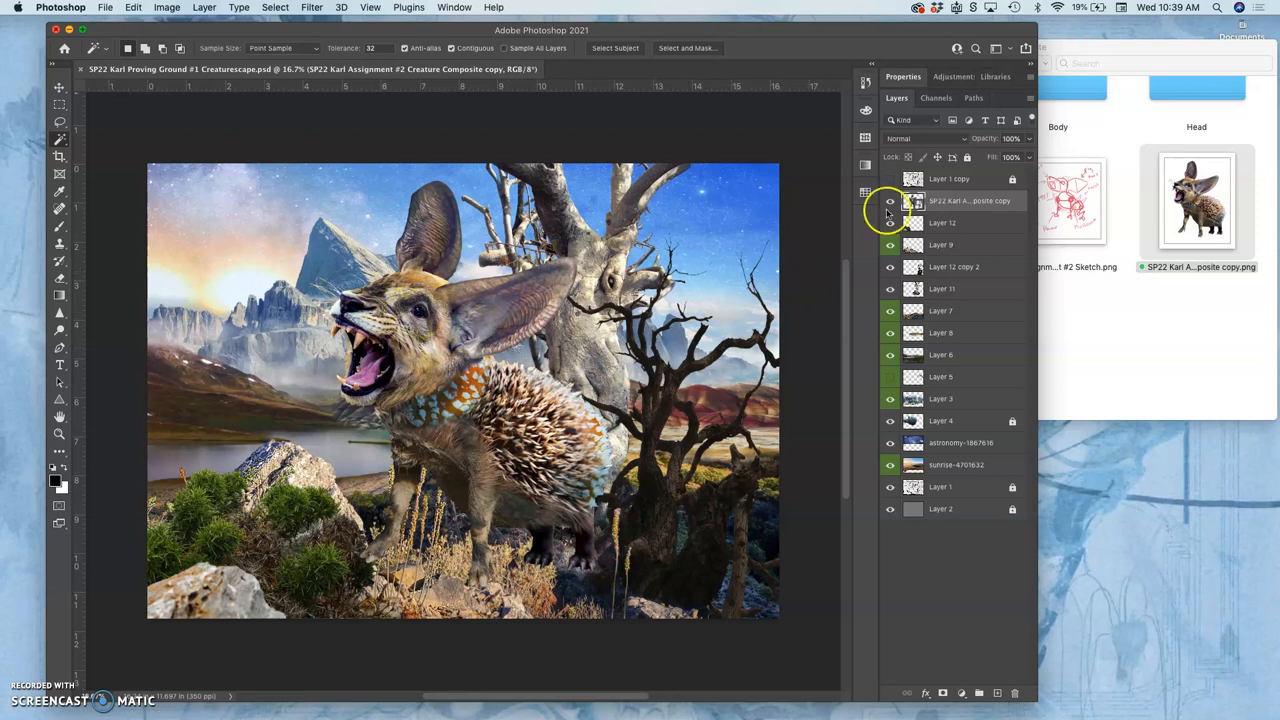
{"action": "left_click", "coordinate": [890, 200]}
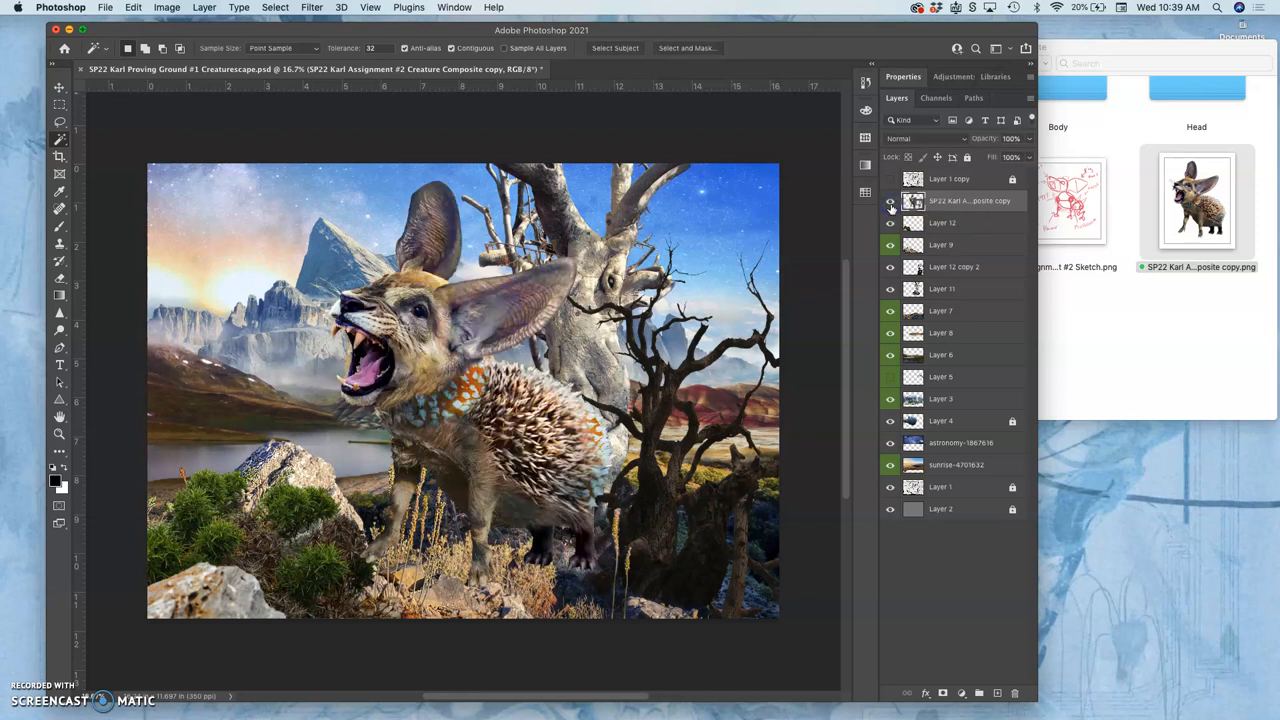
{"action": "left_click", "coordinate": [888, 200]}
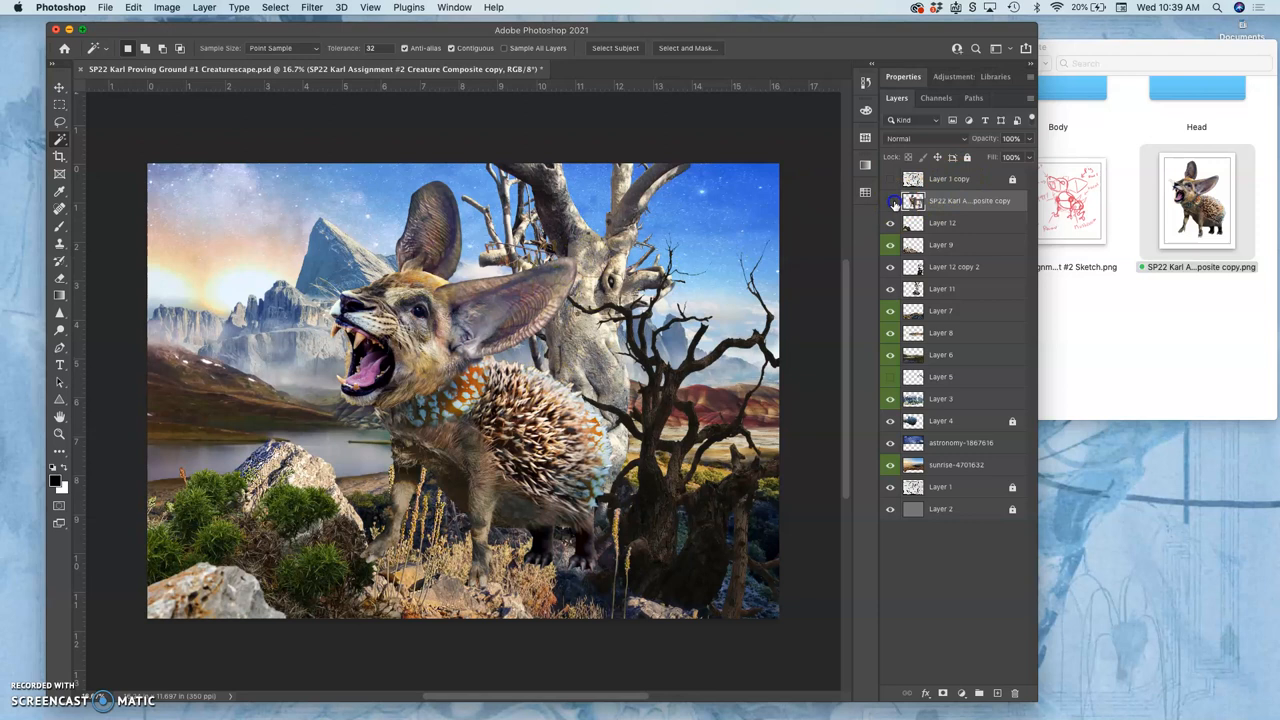
{"action": "left_click", "coordinate": [890, 200]}
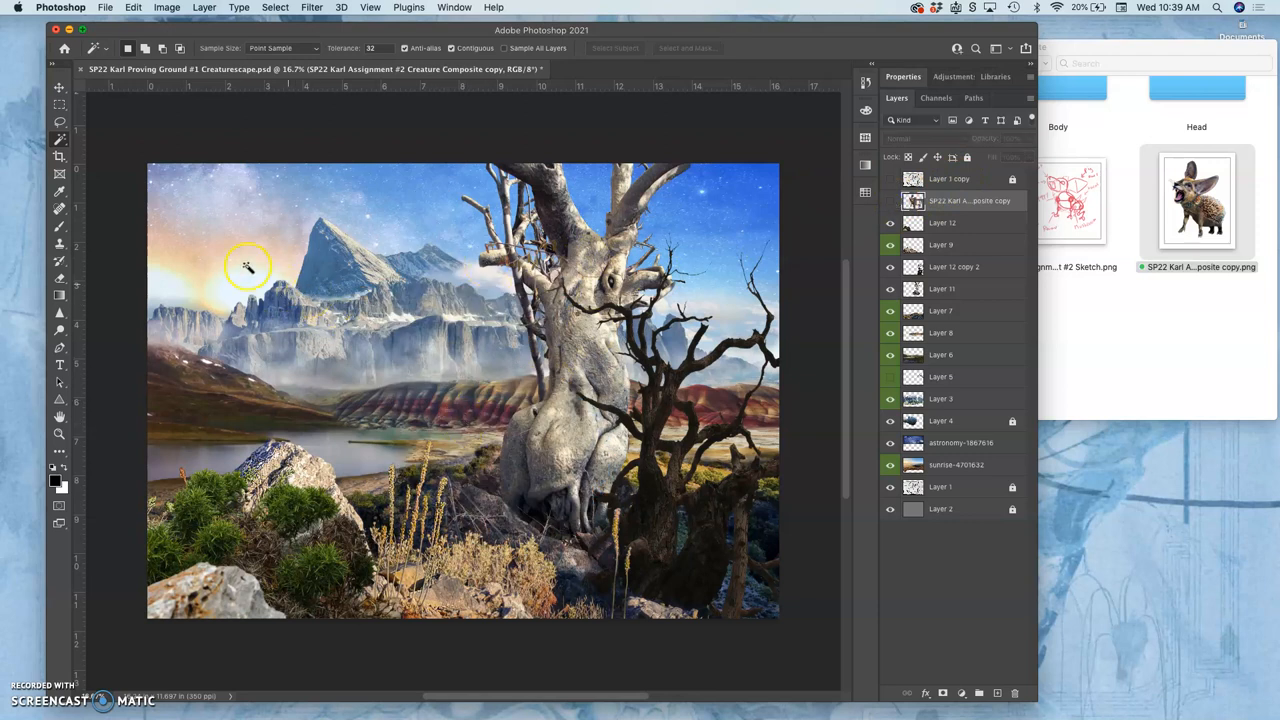
{"action": "mouse_move", "coordinate": [248, 292]}
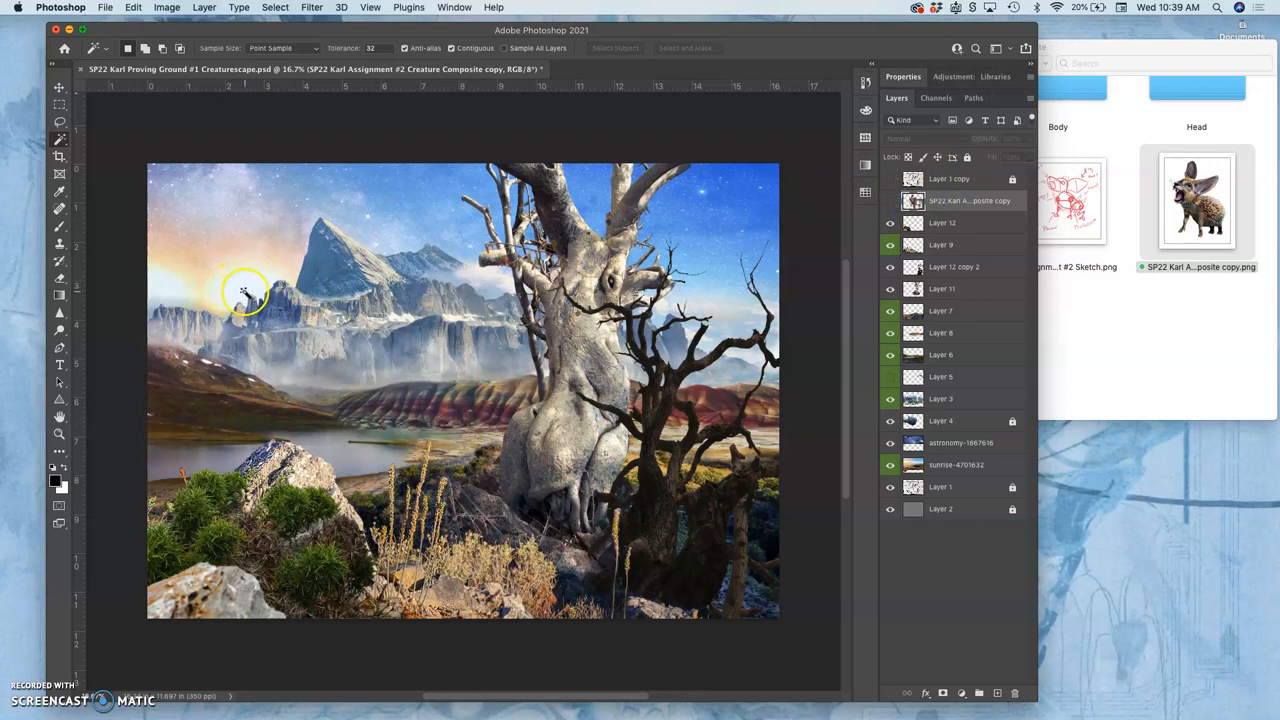
{"action": "mouse_move", "coordinate": [692, 302]}
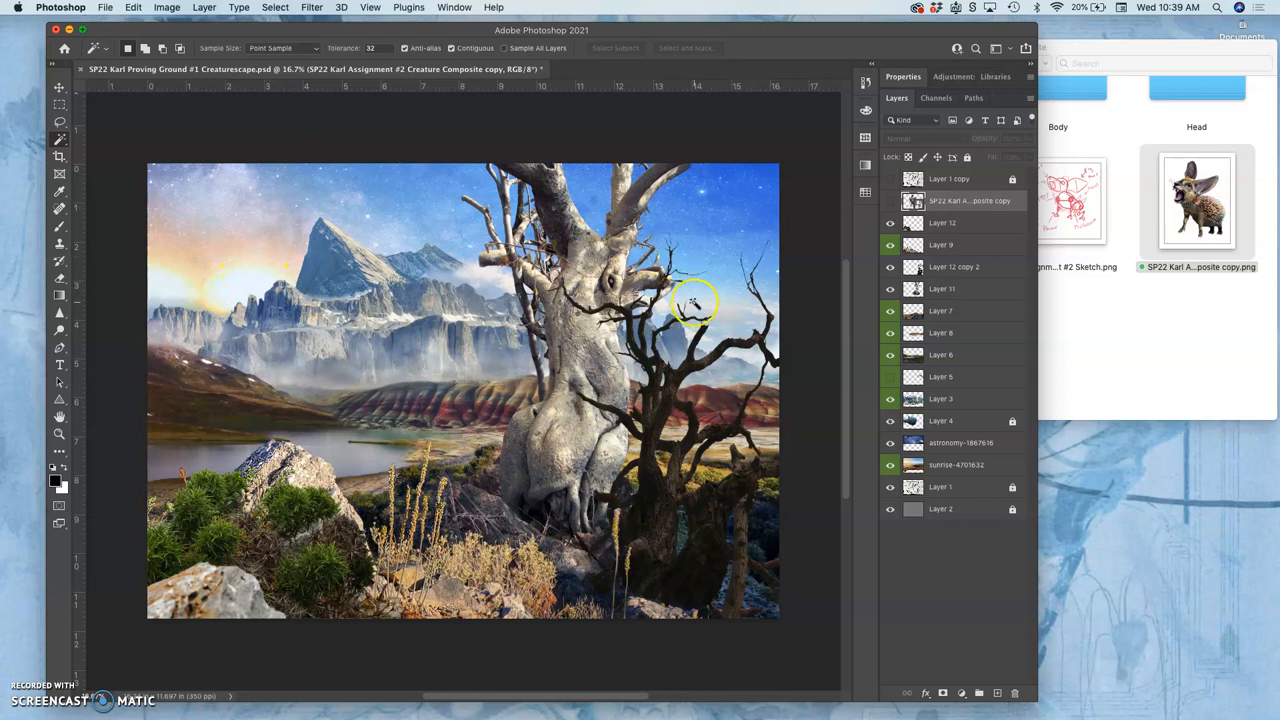
{"action": "mouse_move", "coordinate": [352, 252]}
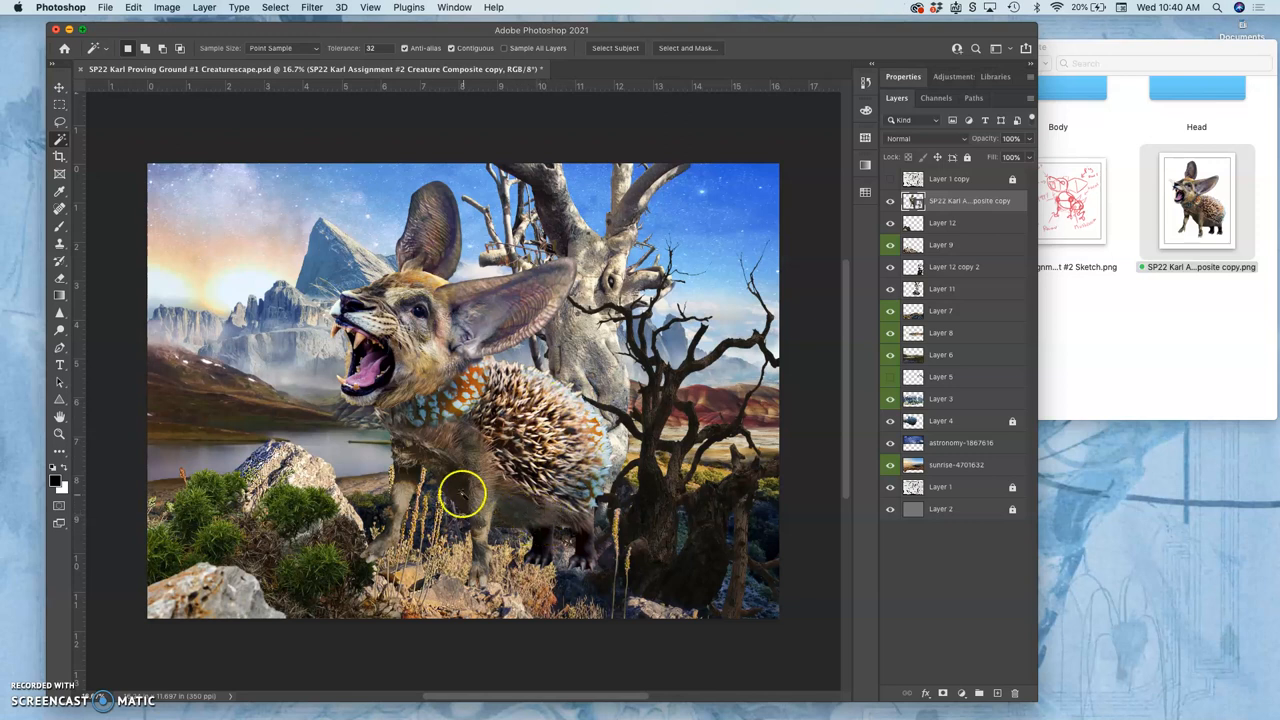
{"action": "mouse_move", "coordinate": [480, 512]}
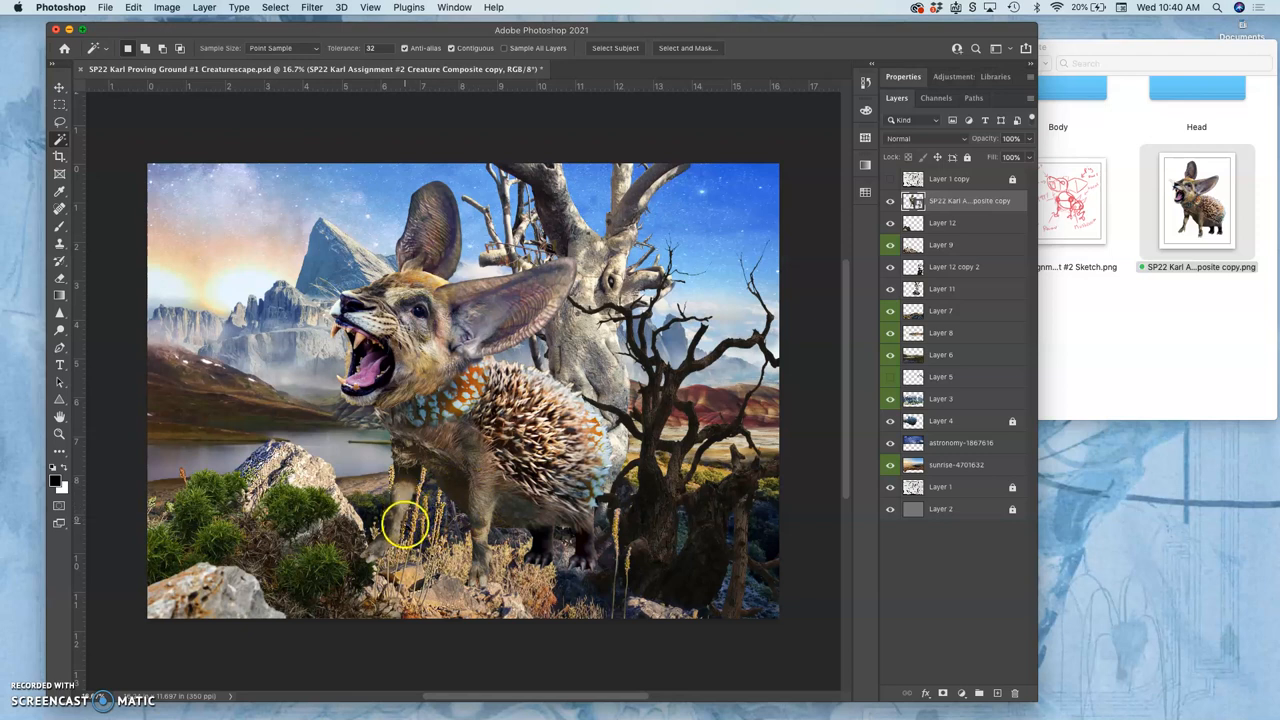
{"action": "mouse_move", "coordinate": [420, 556]}
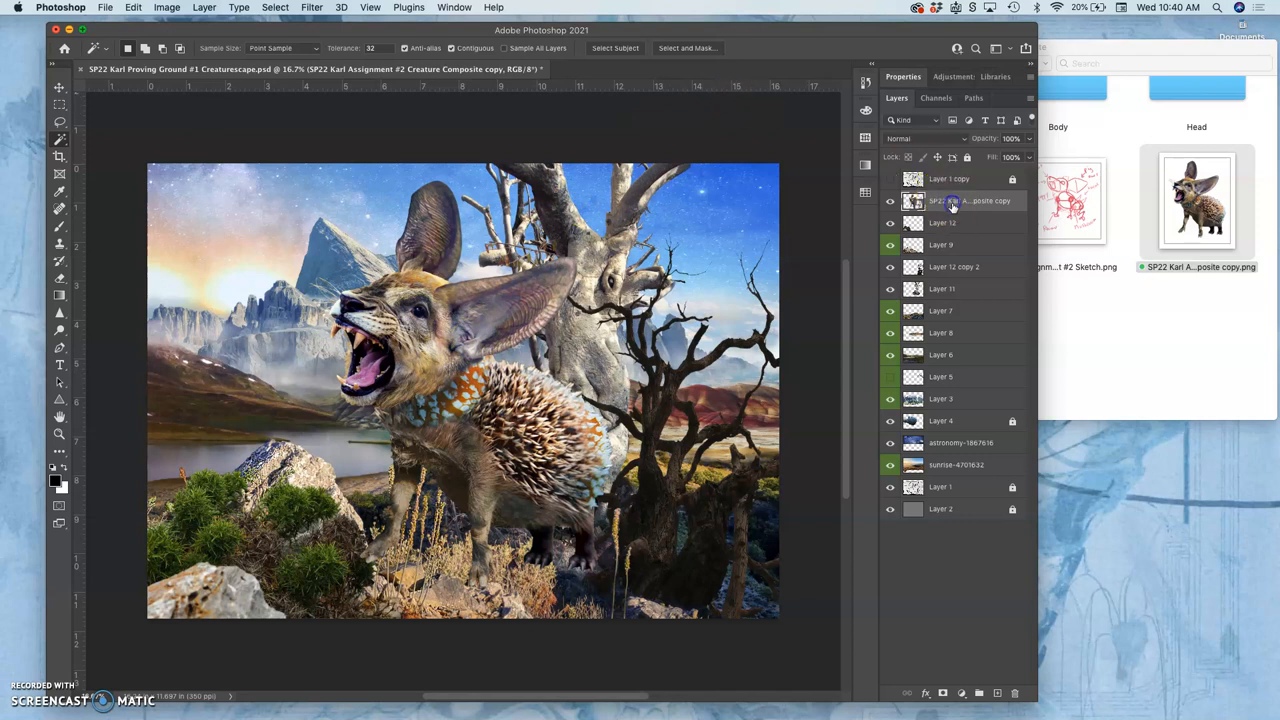
{"action": "mouse_move", "coordinate": [956, 200]}
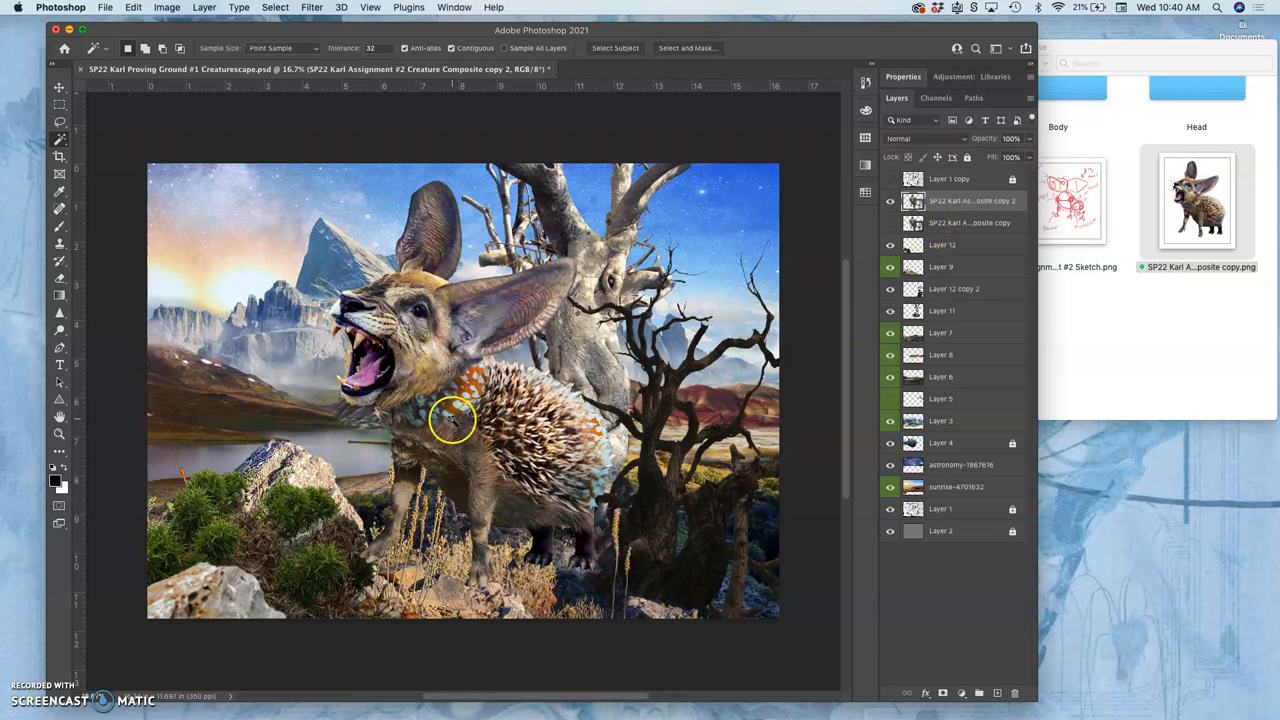
Step: Rasterize the duplicated creature smart object layer from its context menu
{"action": "right_click", "coordinate": [956, 200]}
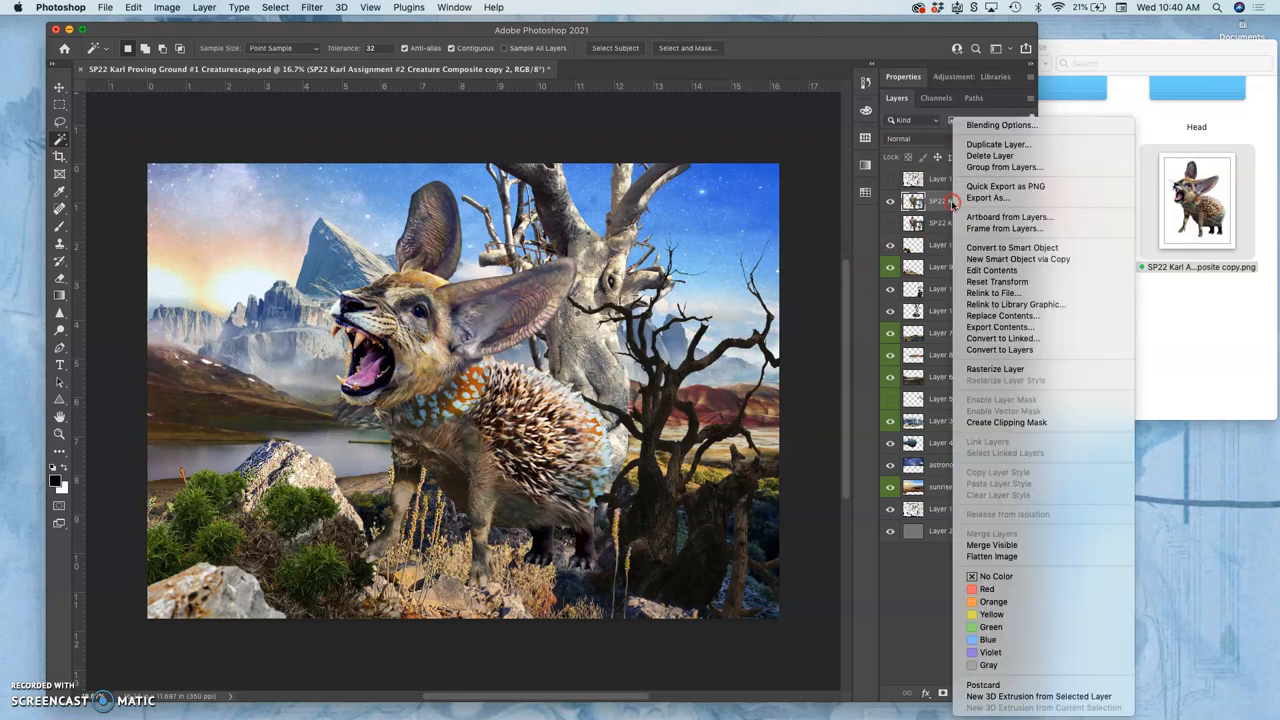
{"action": "mouse_move", "coordinate": [996, 368]}
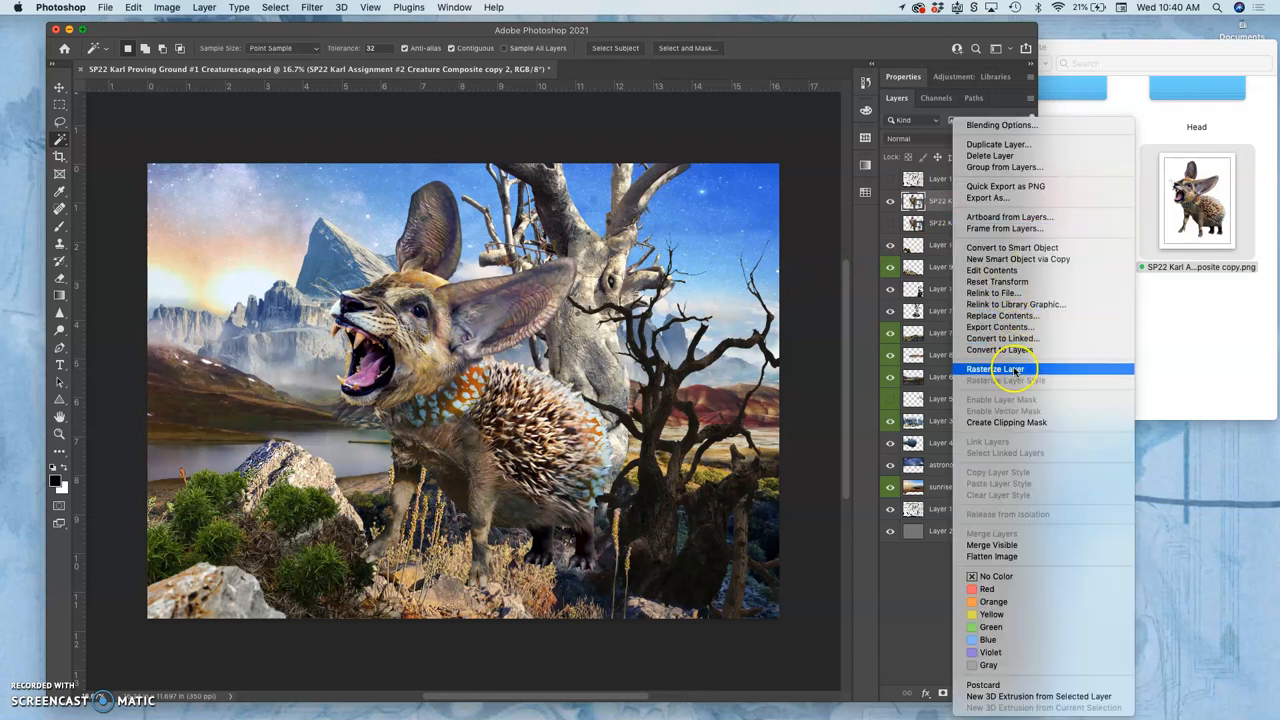
{"action": "left_click", "coordinate": [992, 368]}
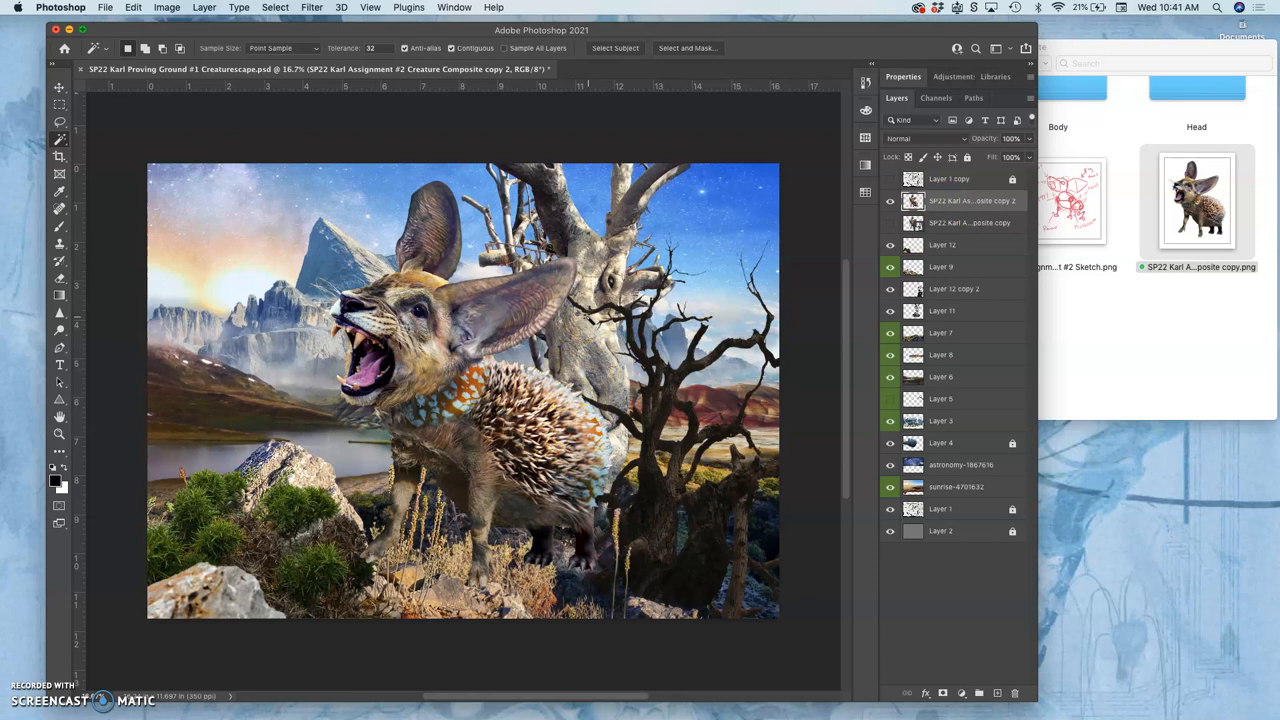
Step: Move the rasterized creature copy beneath the dark tree branch layers
{"action": "left_click", "coordinate": [970, 222]}
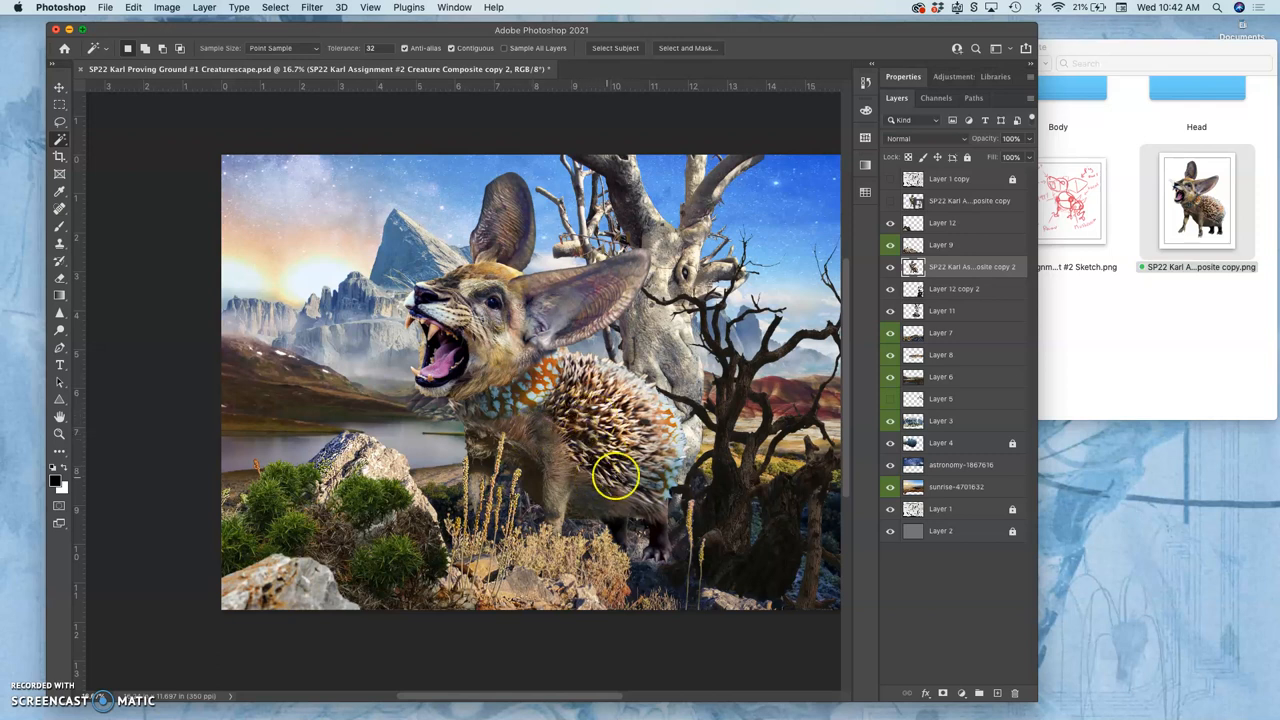
{"action": "mouse_move", "coordinate": [520, 380]}
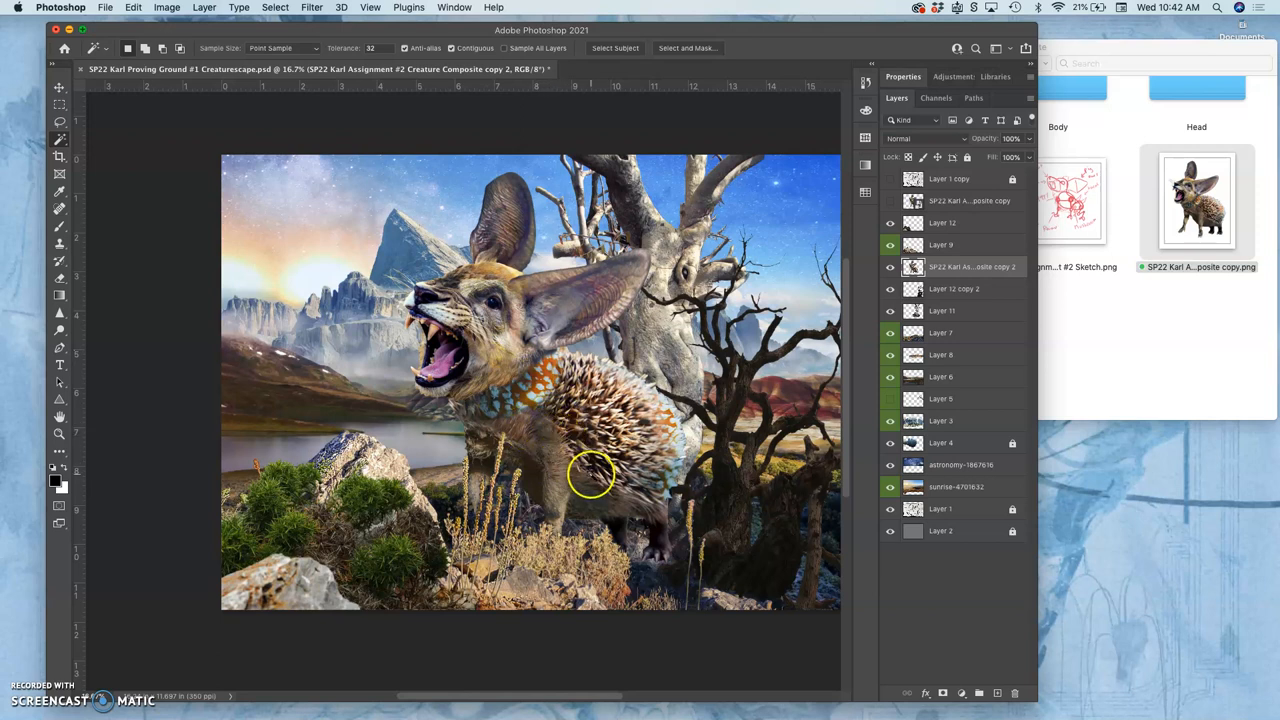
{"action": "mouse_move", "coordinate": [588, 468]}
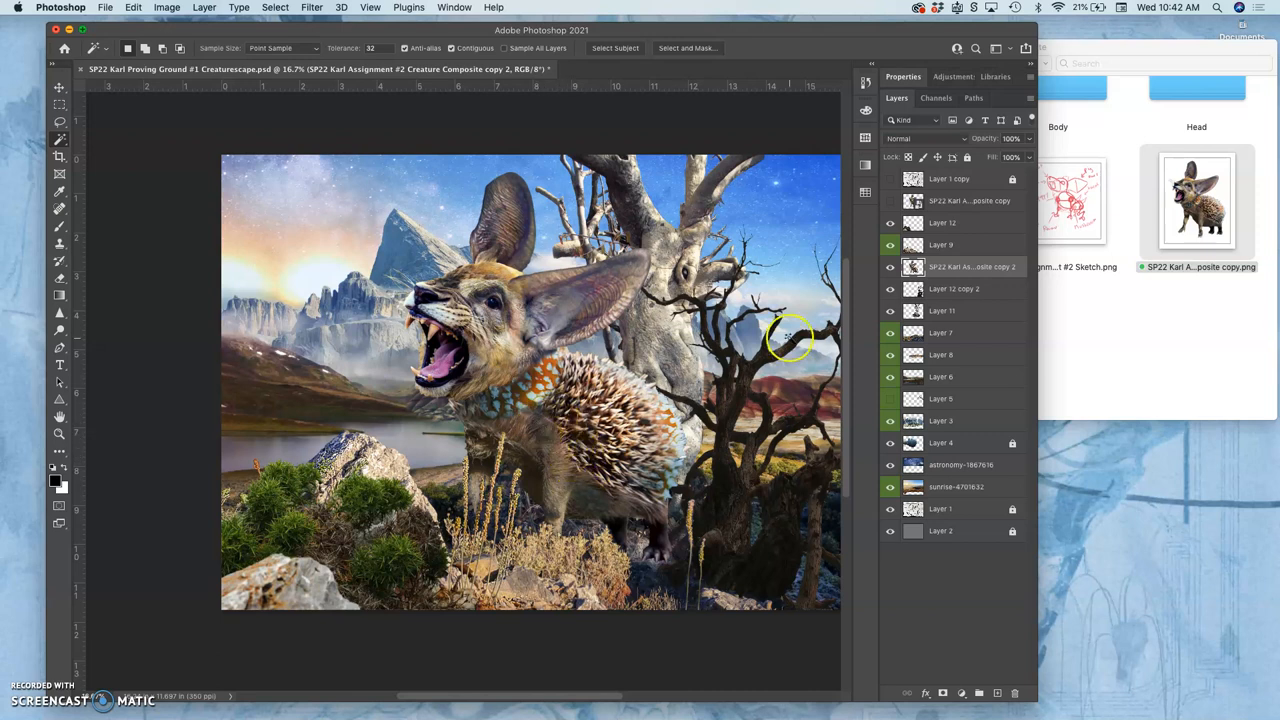
{"action": "mouse_move", "coordinate": [844, 364]}
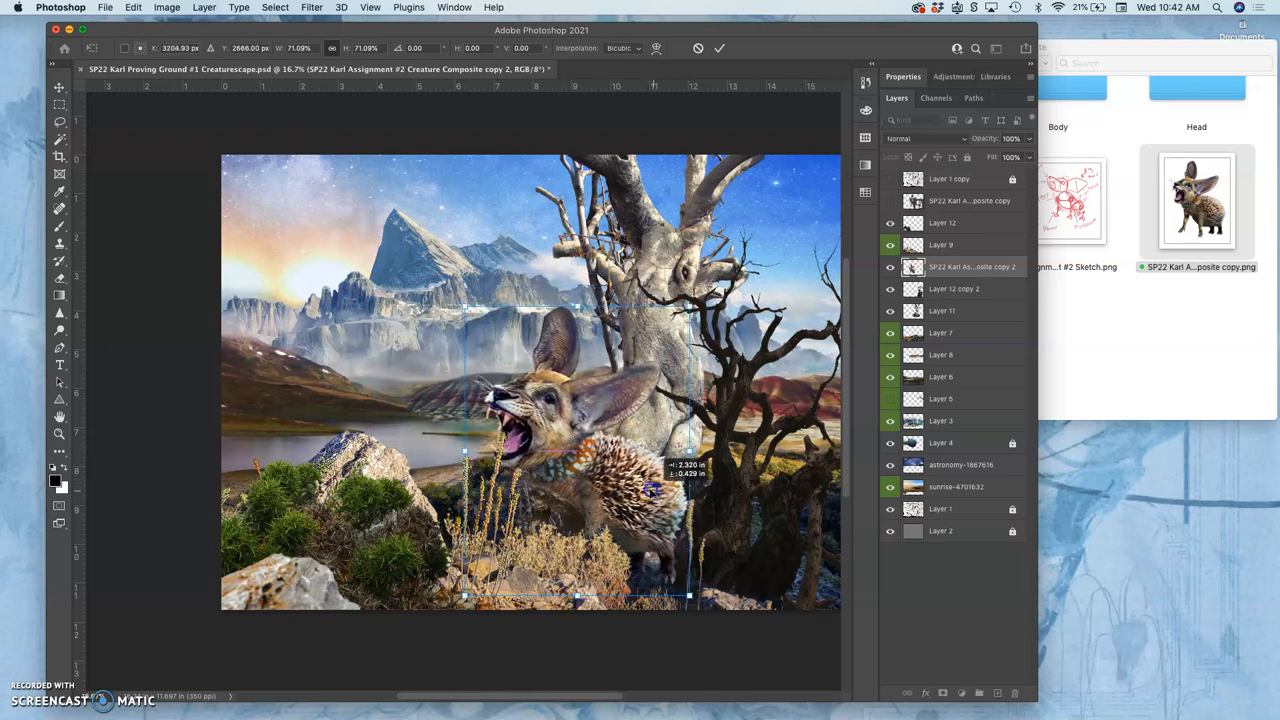
Step: Shrink the creature and move it toward the base of the tree
{"action": "left_click_drag", "start_coordinate": [640, 480], "coordinate": [616, 482]}
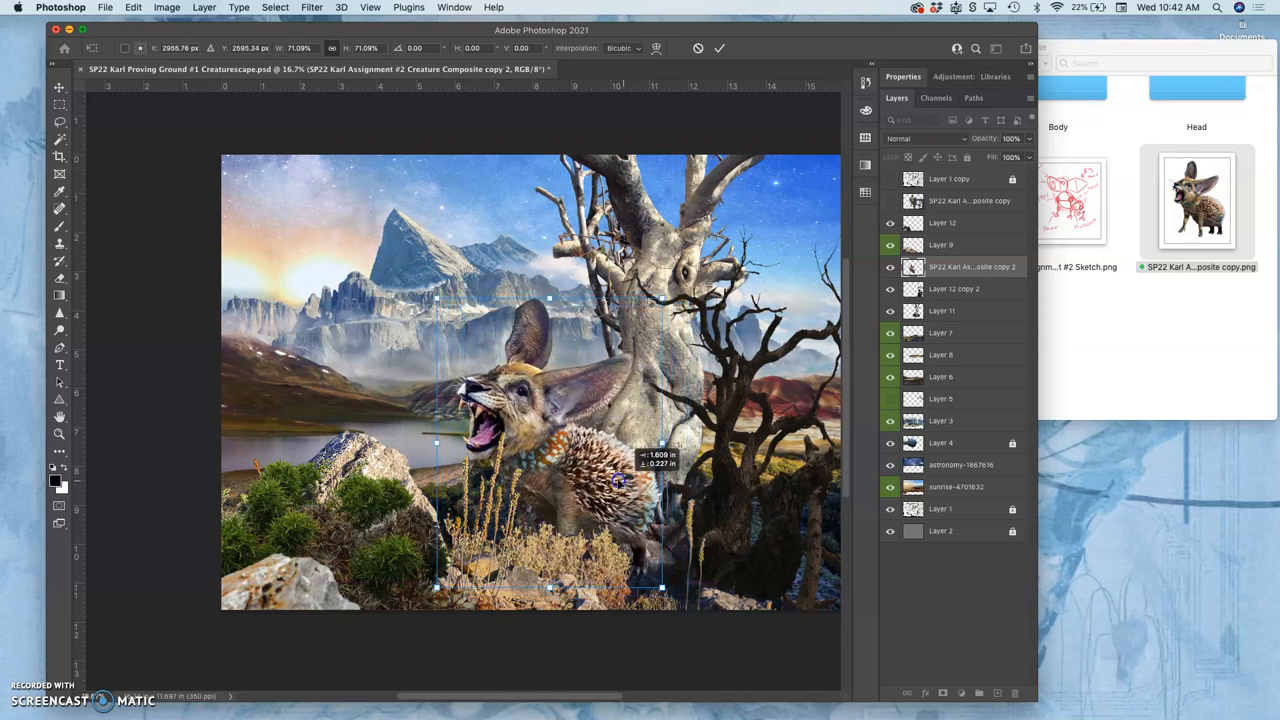
{"action": "left_click_drag", "start_coordinate": [616, 480], "coordinate": [608, 488]}
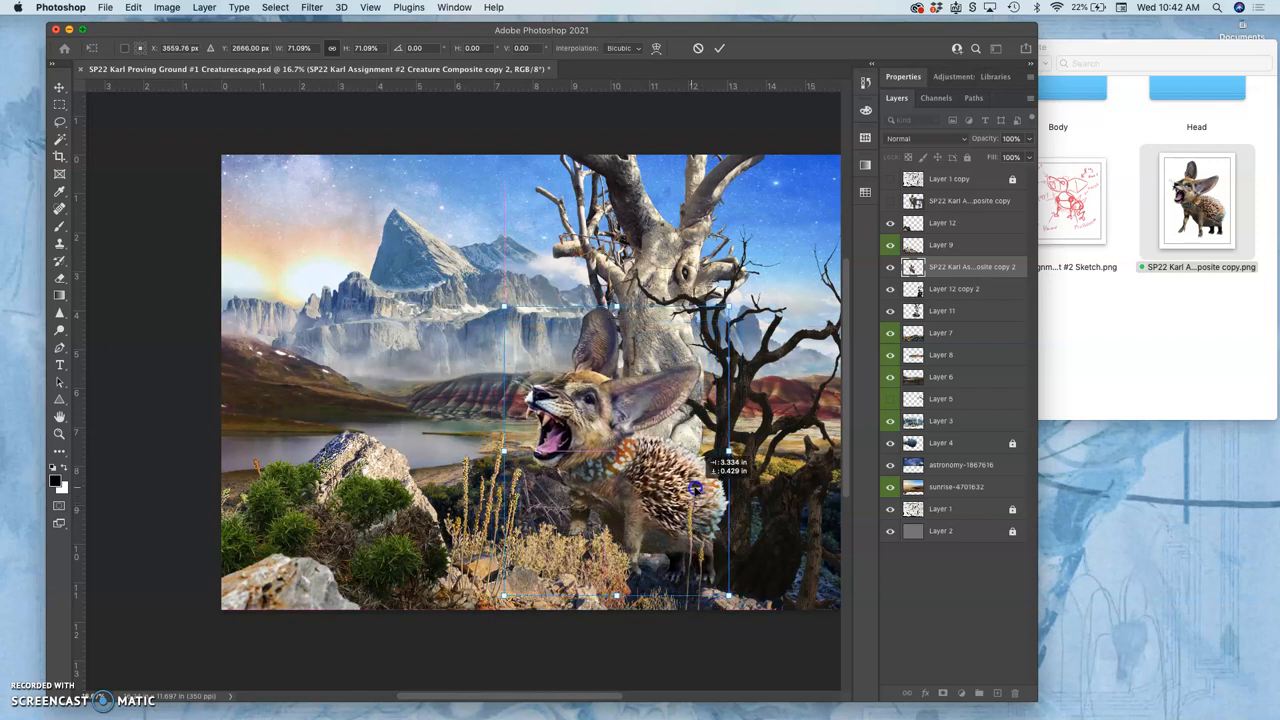
{"action": "left_click_drag", "start_coordinate": [692, 488], "coordinate": [704, 490]}
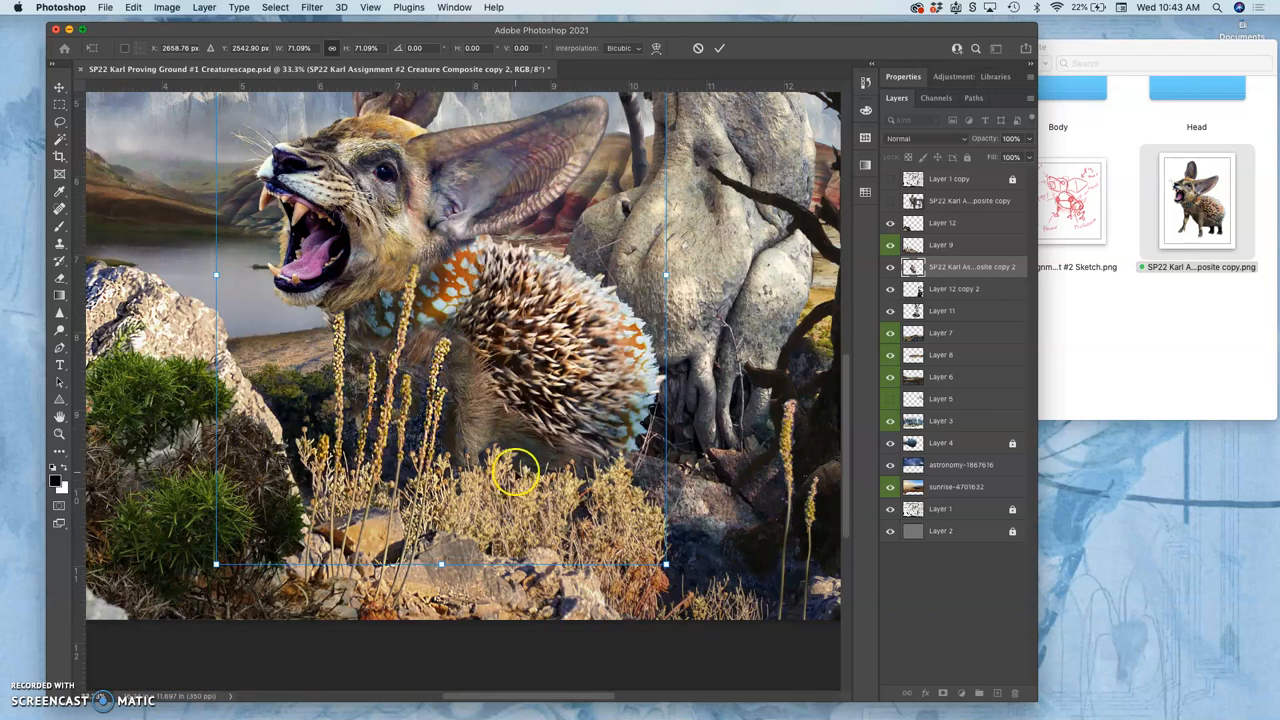
{"action": "mouse_move", "coordinate": [564, 492]}
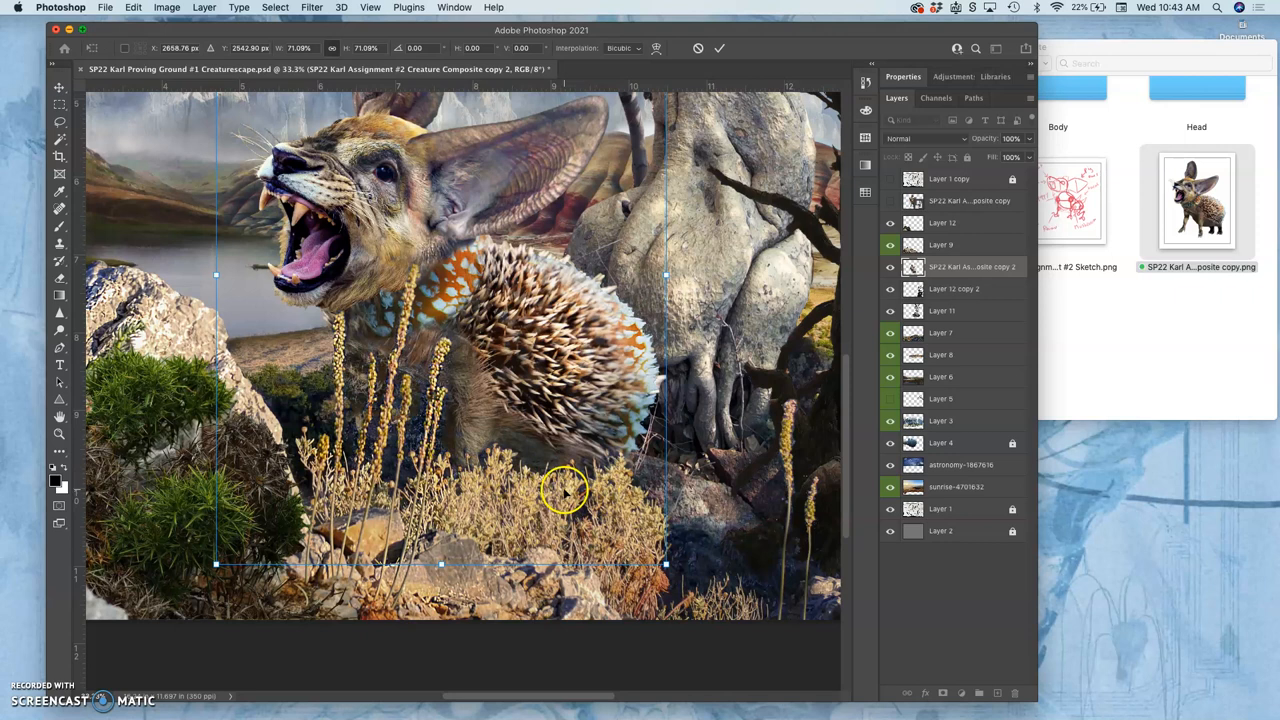
Step: Tilt the head downward and resize the hedgehog body to fit beneath it
{"action": "left_click_drag", "start_coordinate": [564, 490], "coordinate": [604, 396]}
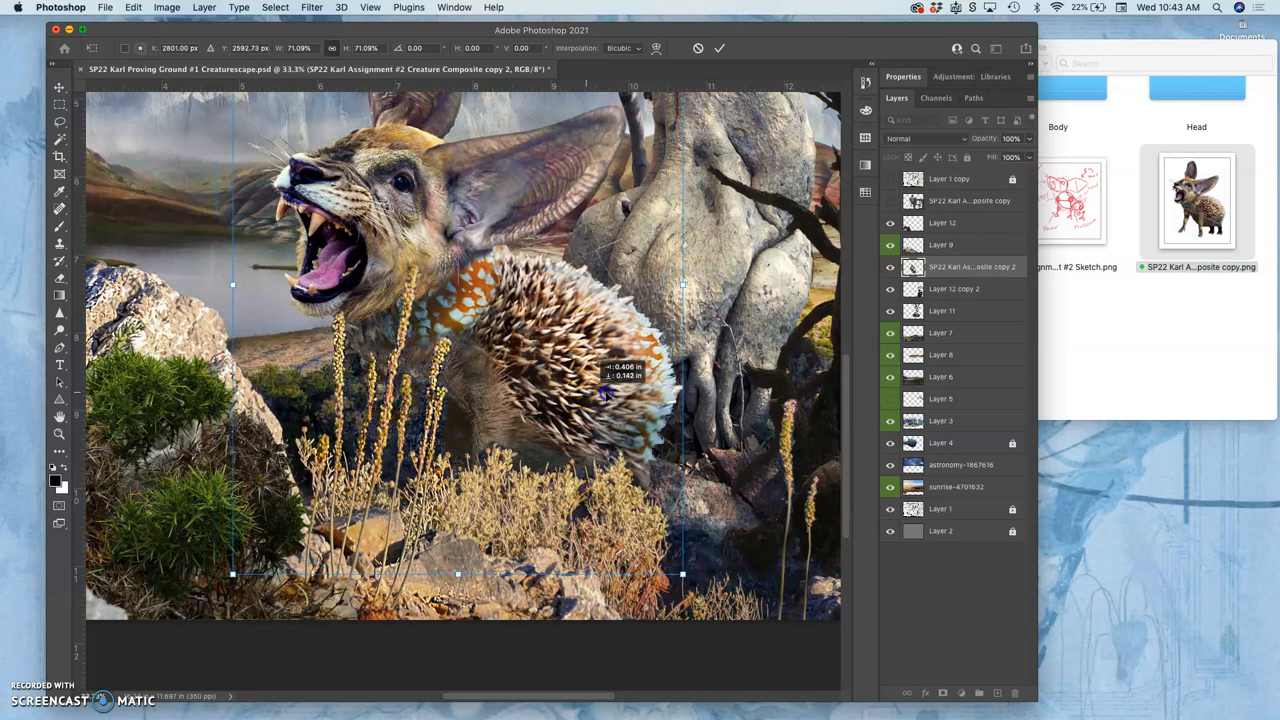
{"action": "left_click_drag", "start_coordinate": [610, 384], "coordinate": [644, 378]}
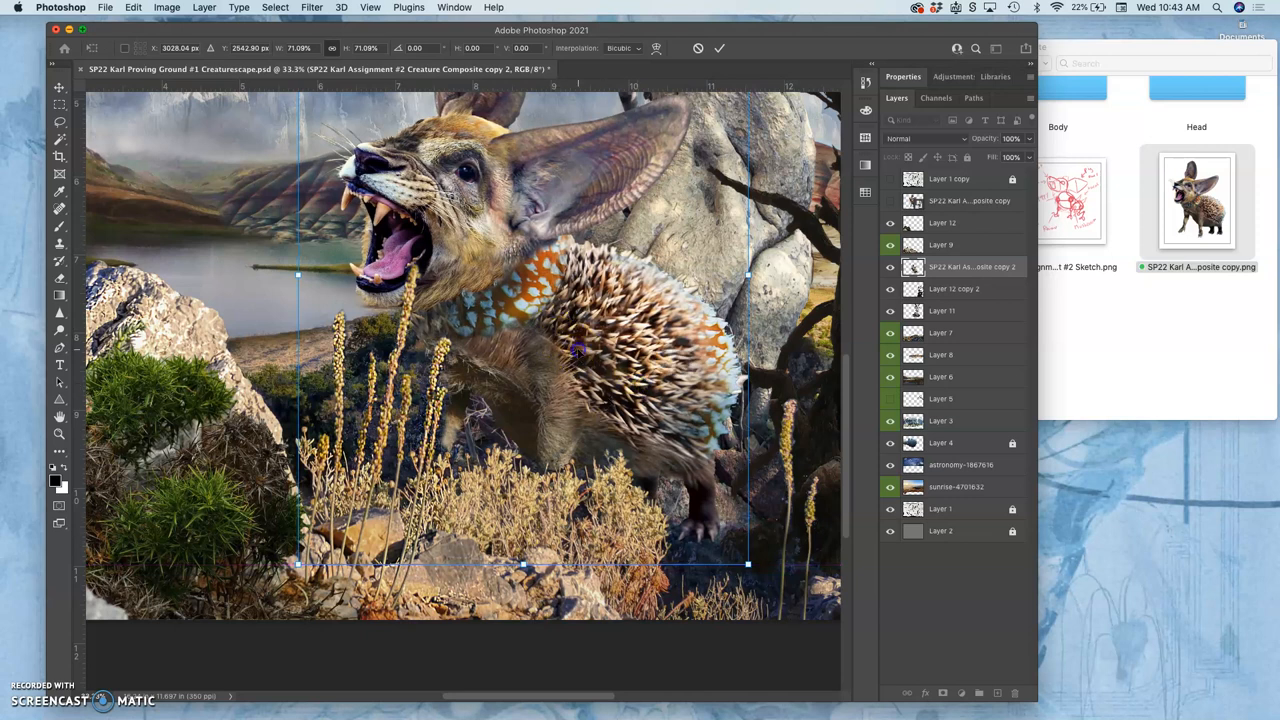
{"action": "left_click_drag", "start_coordinate": [576, 350], "coordinate": [564, 364]}
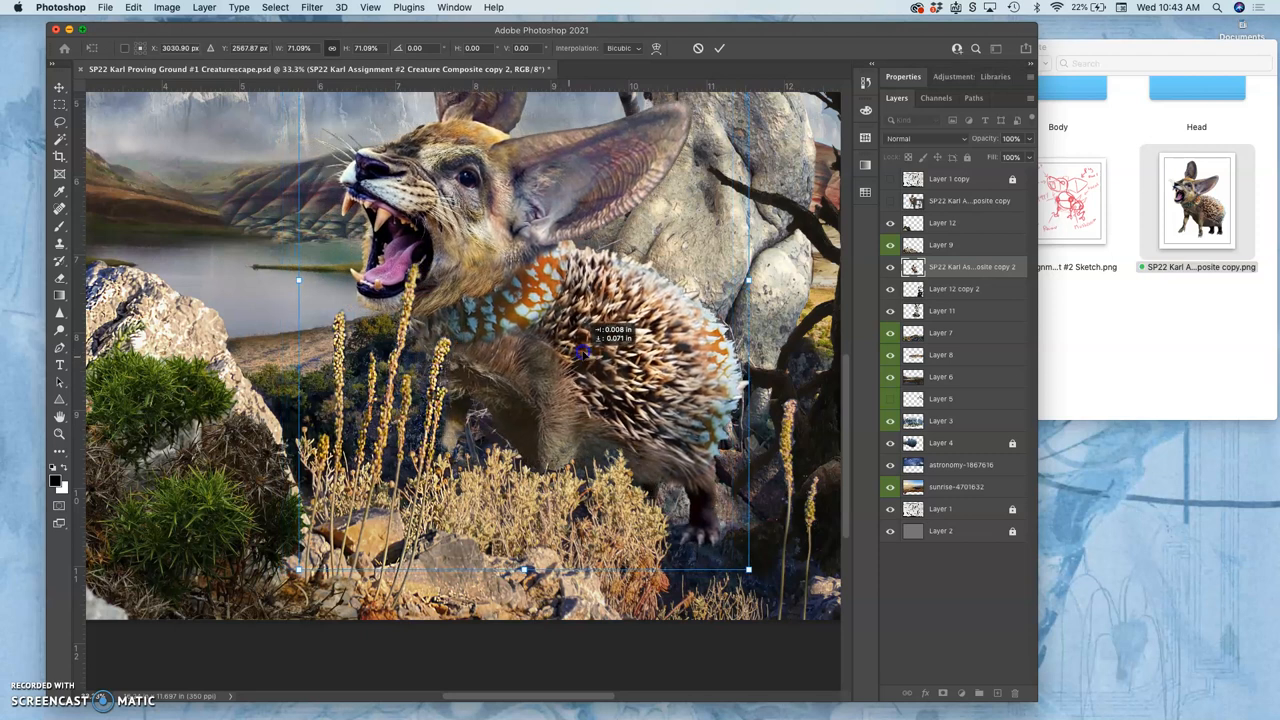
{"action": "left_click_drag", "start_coordinate": [580, 356], "coordinate": [610, 356]}
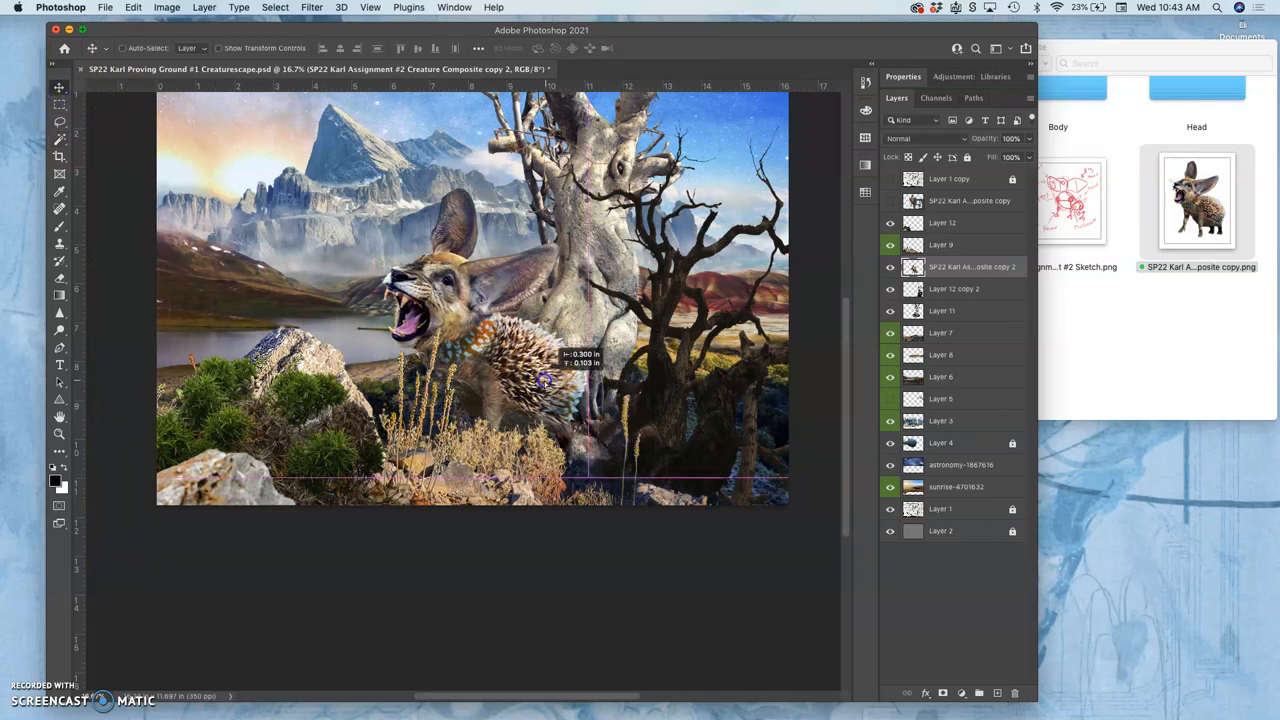
Step: Nudge the creature among the rocks and grass, then ready the Brush for Layer 9 touch-ups
{"action": "left_click_drag", "start_coordinate": [544, 380], "coordinate": [504, 388]}
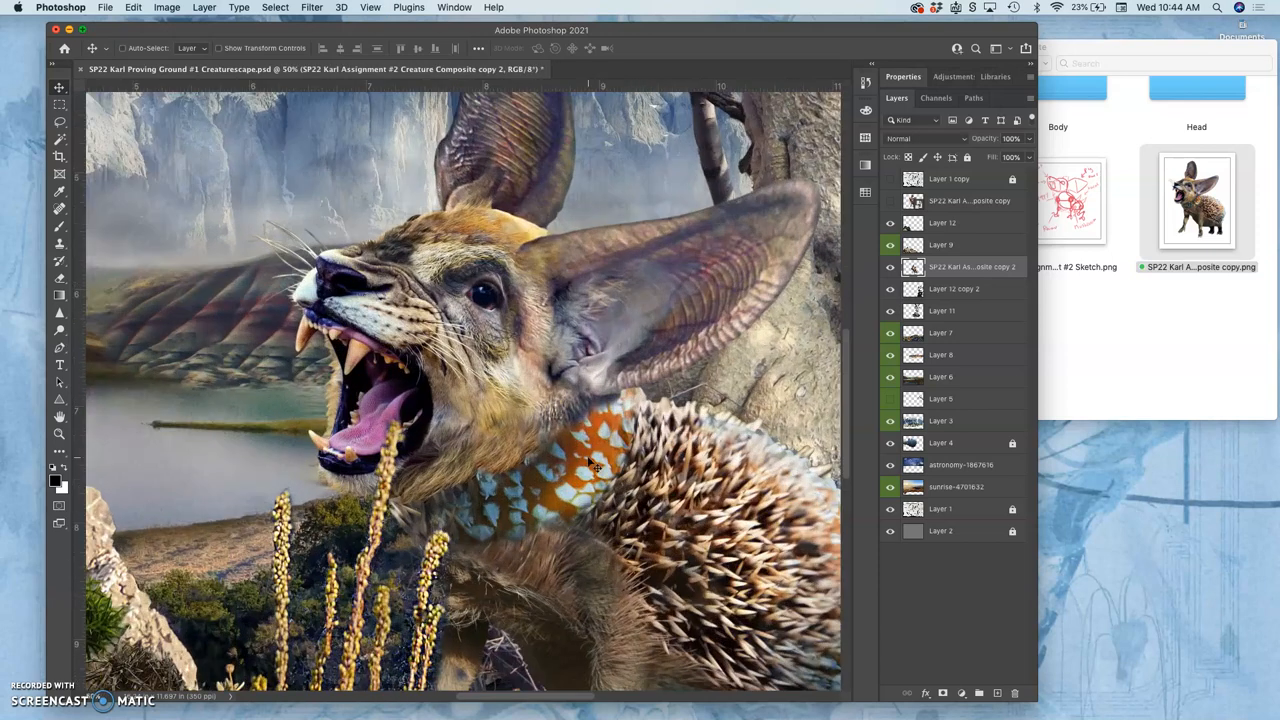
{"action": "scroll", "scroll_direction": "down", "scroll_amount": 3}
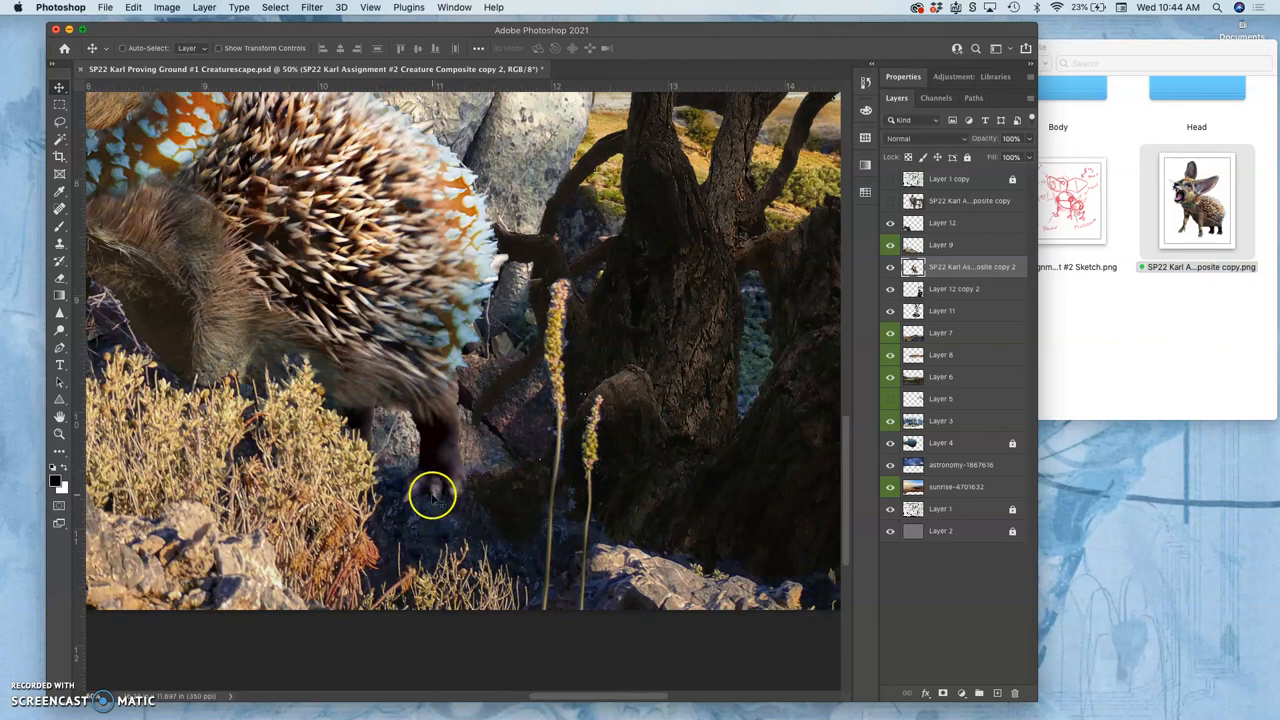
{"action": "mouse_move", "coordinate": [470, 516]}
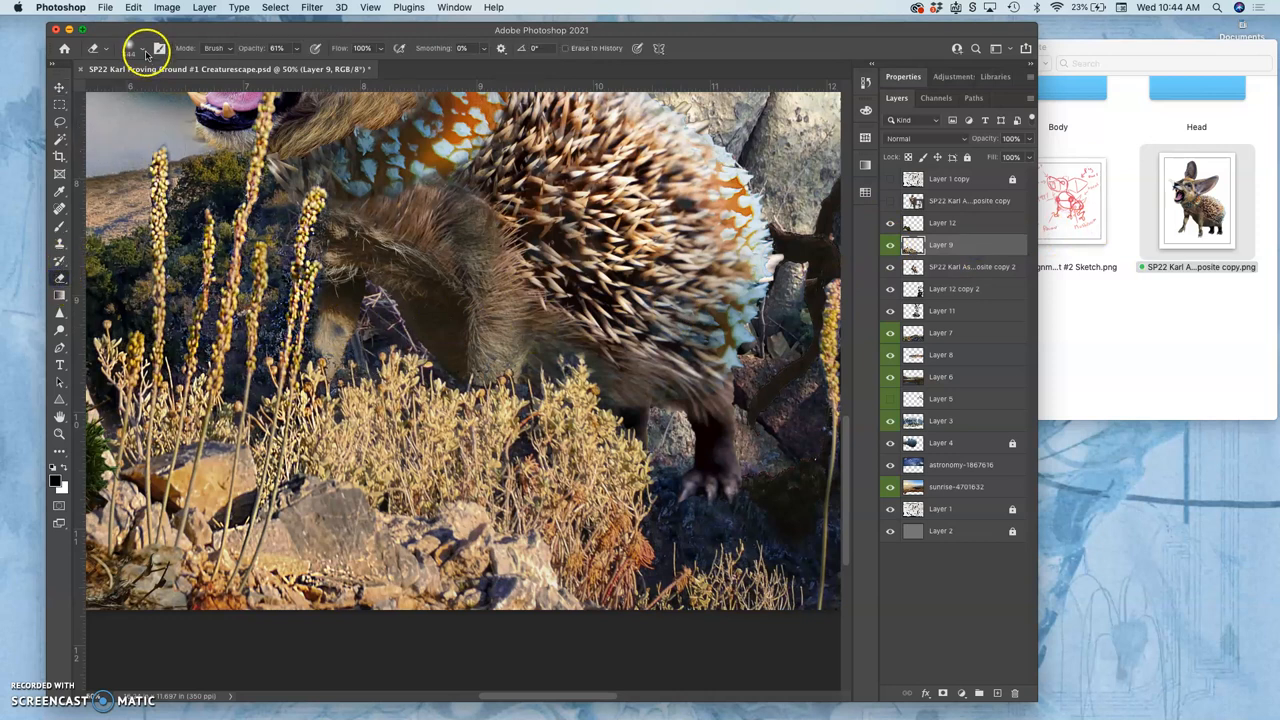
{"action": "left_click", "coordinate": [130, 48]}
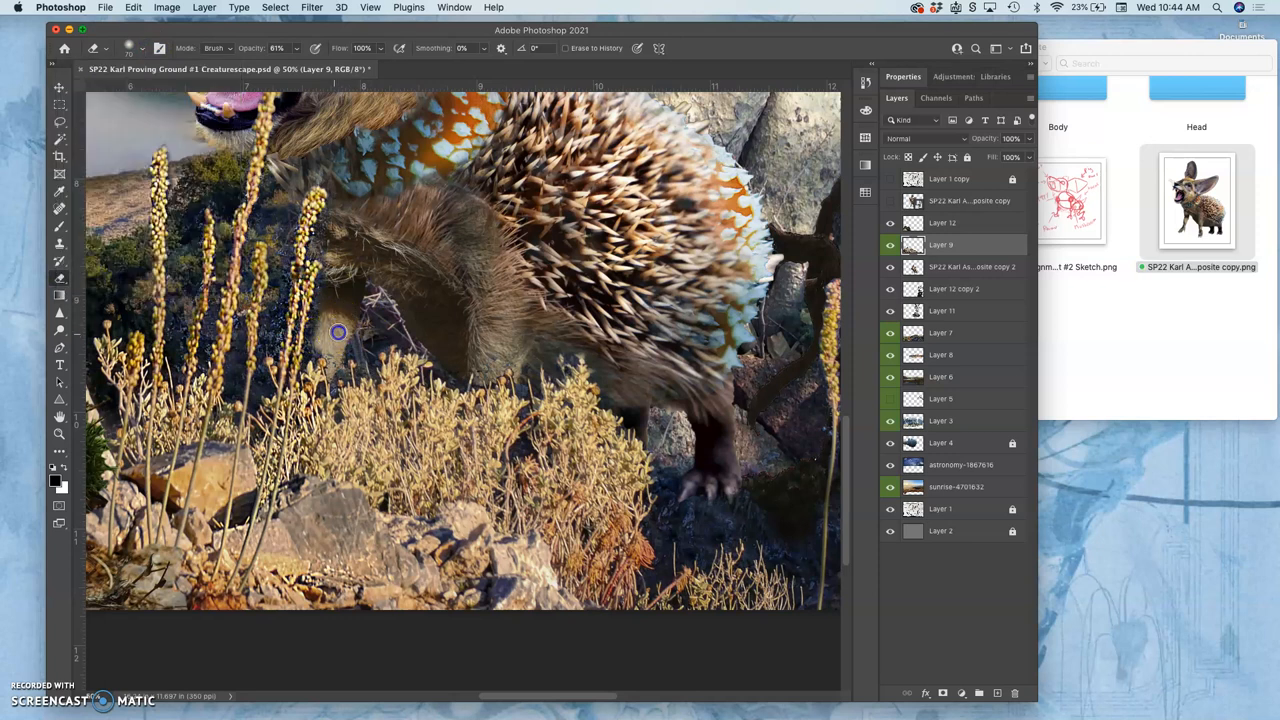
{"action": "mouse_move", "coordinate": [336, 250]}
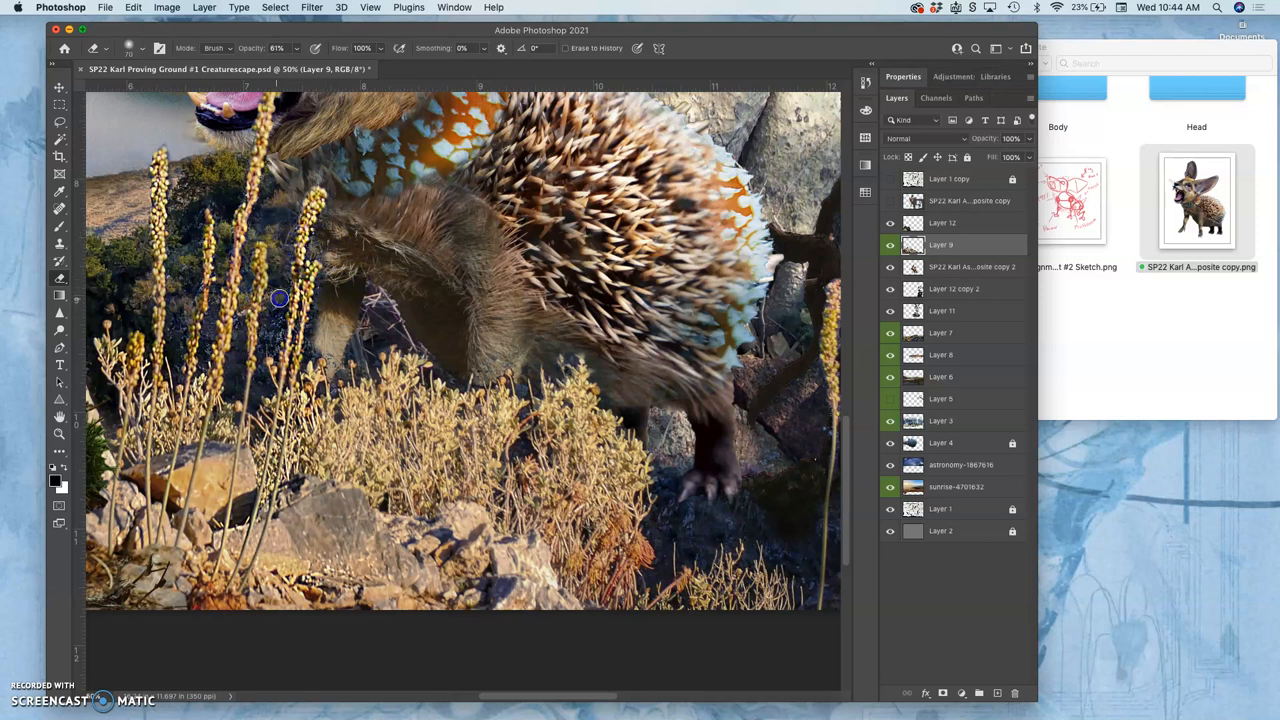
{"action": "mouse_move", "coordinate": [372, 336]}
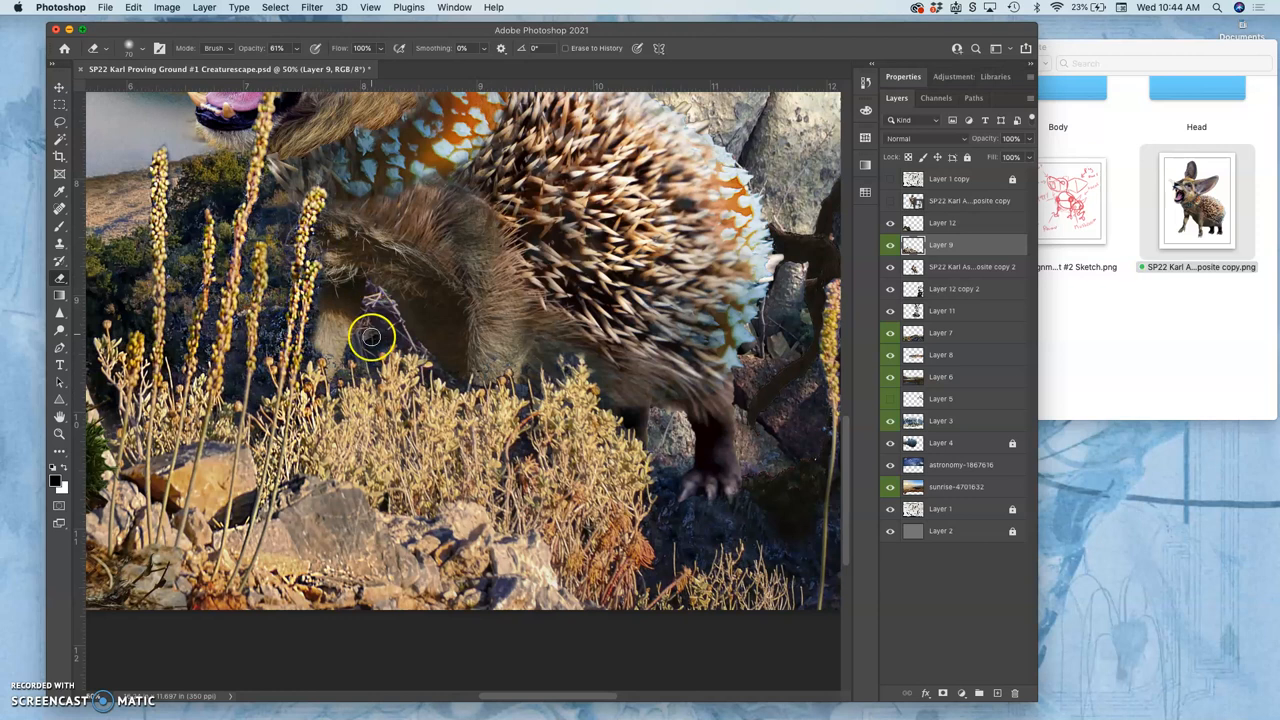
{"action": "mouse_move", "coordinate": [470, 324]}
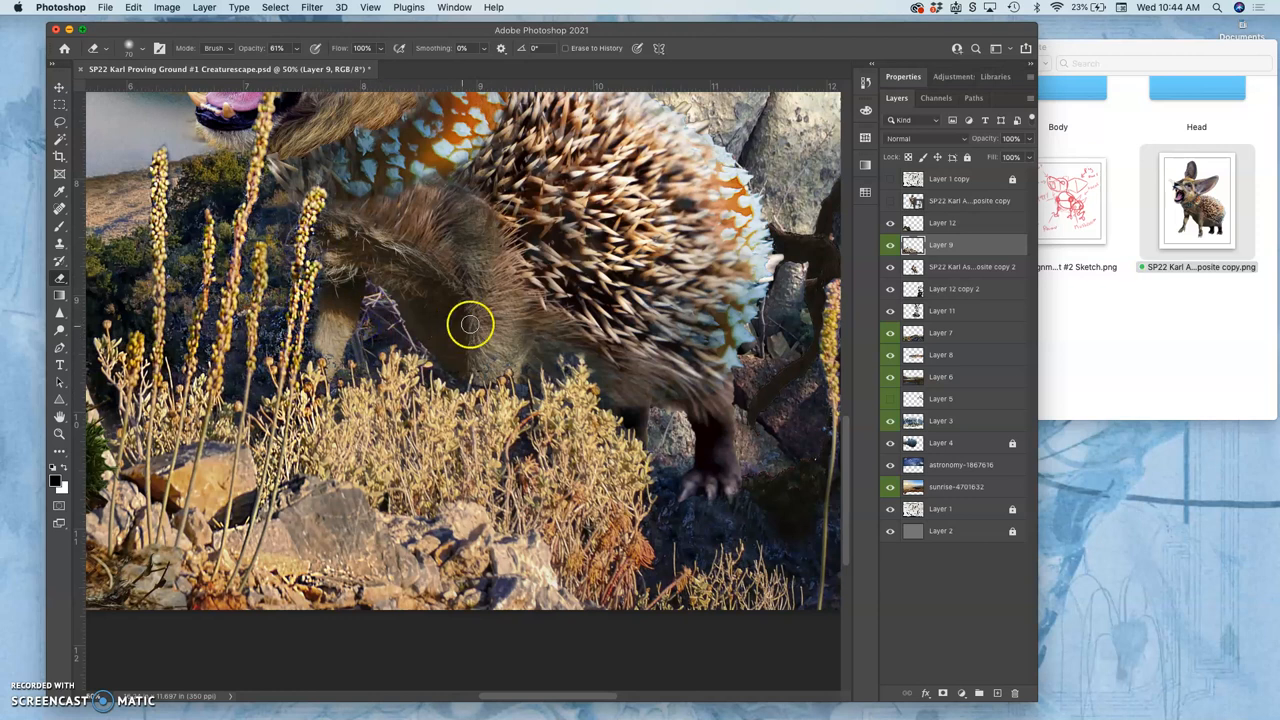
{"action": "mouse_move", "coordinate": [468, 328]}
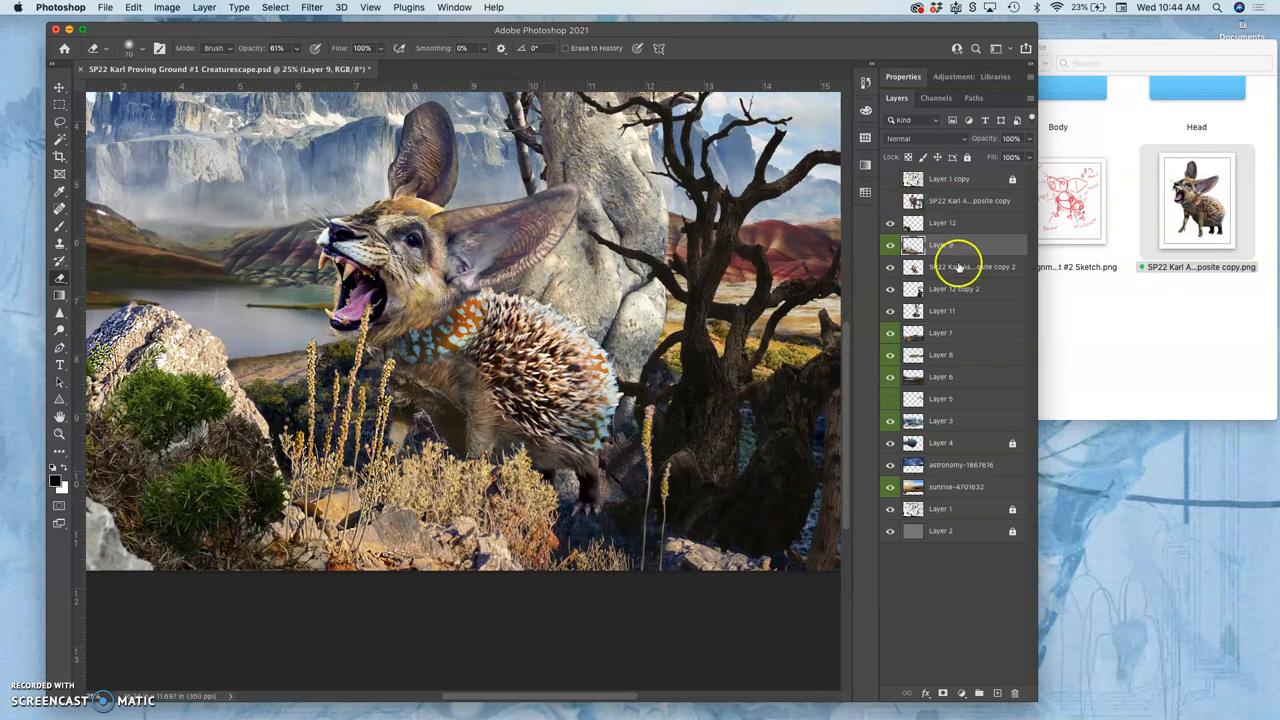
Step: Tag the creature composite copy layer with a red colour label
{"action": "left_click", "coordinate": [890, 266]}
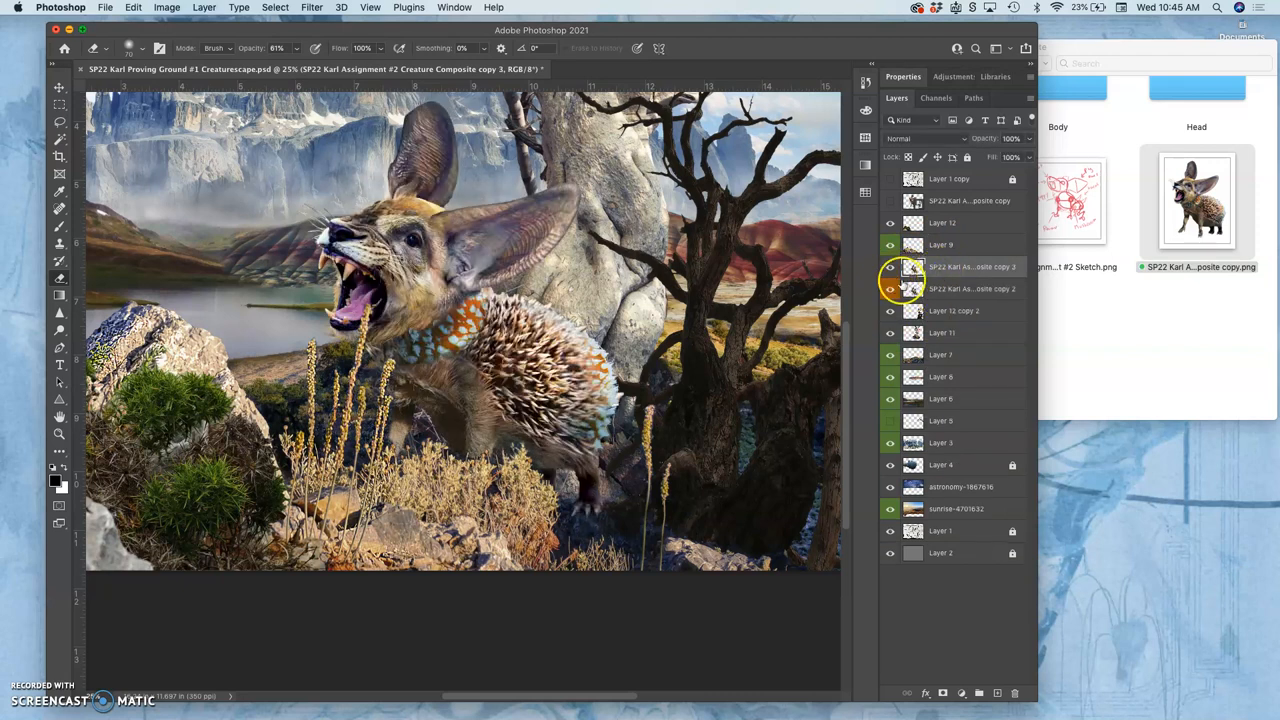
{"action": "right_click", "coordinate": [890, 268]}
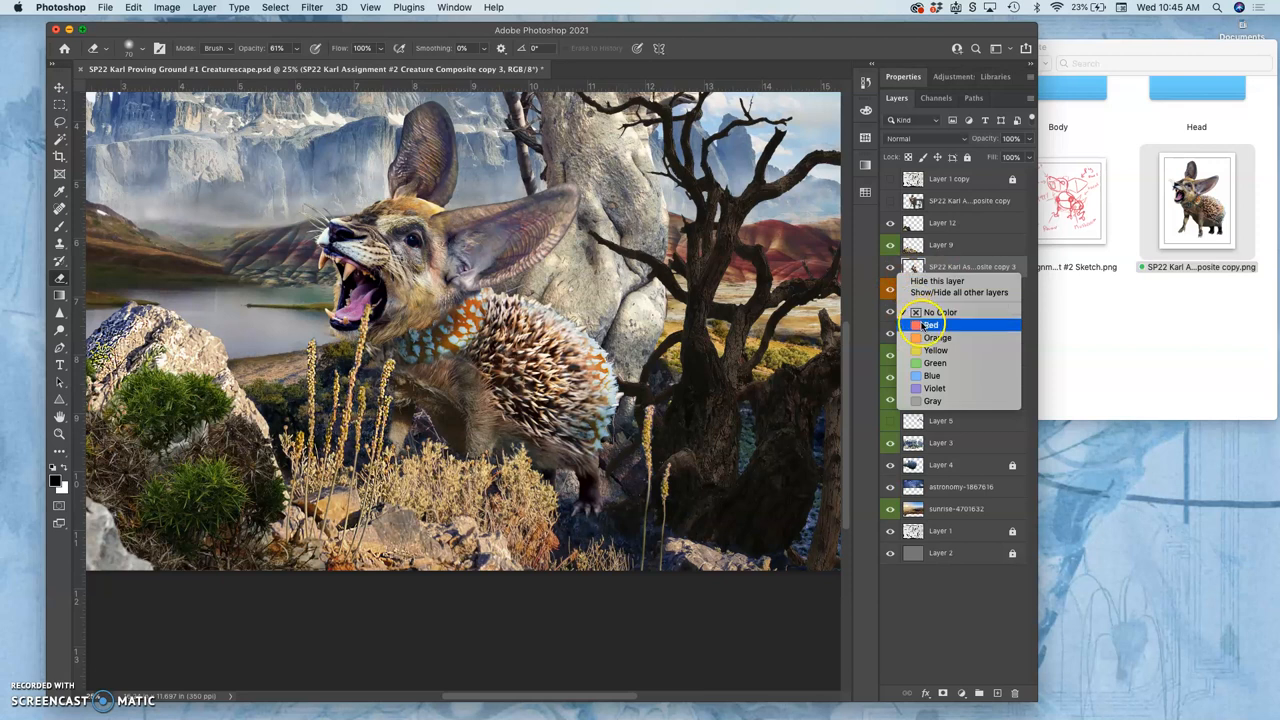
{"action": "left_click", "coordinate": [932, 324]}
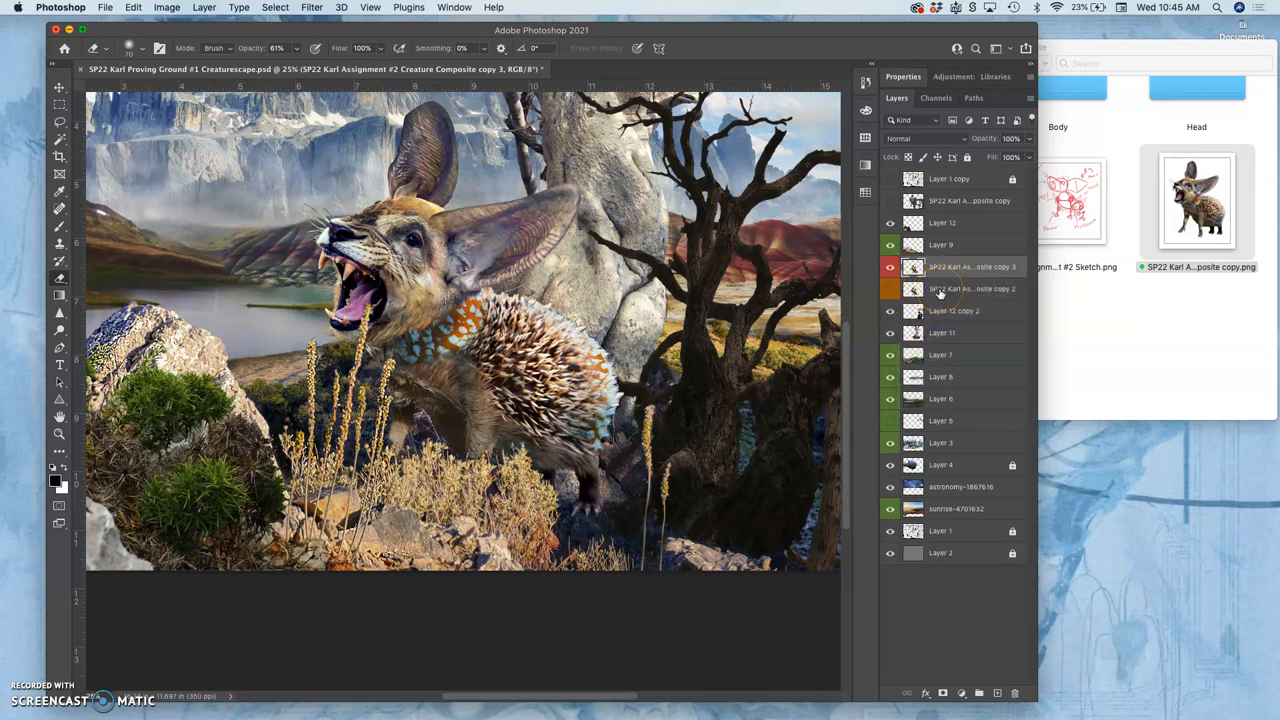
{"action": "mouse_move", "coordinate": [940, 272]}
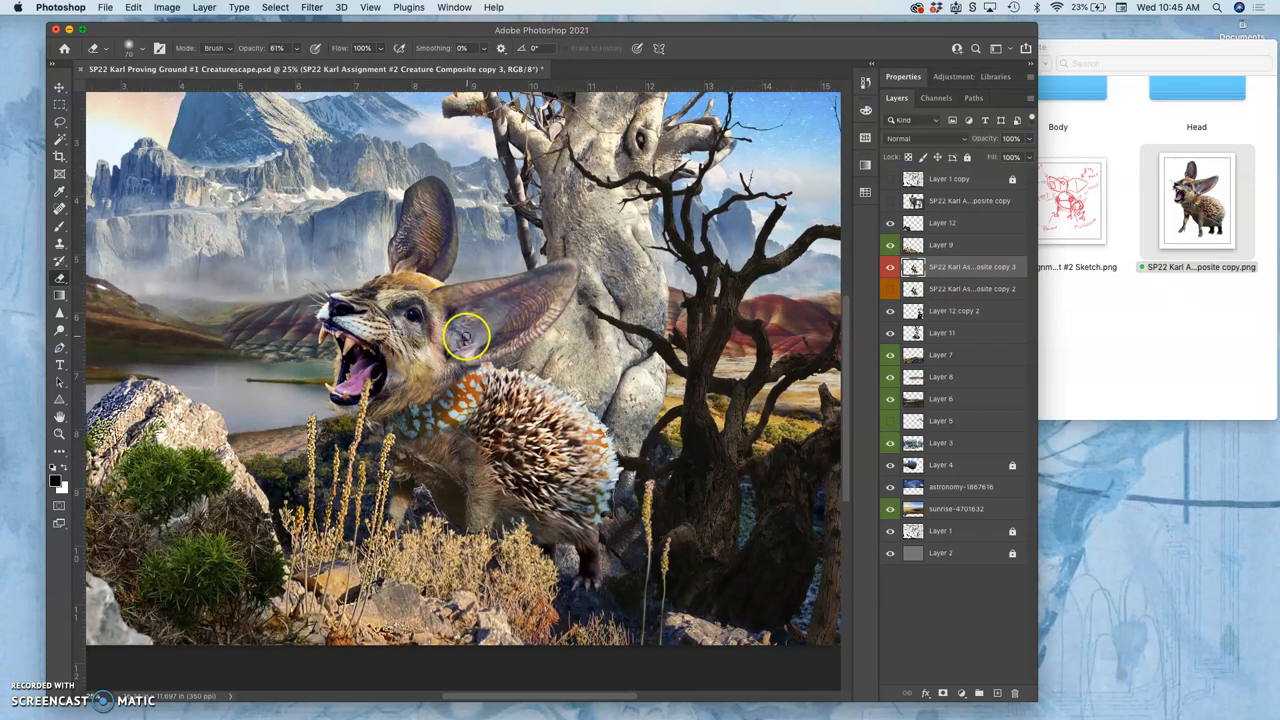
Step: Start Puppet Warp on the creature layer via Edit > Puppet Warp
{"action": "left_click", "coordinate": [132, 8]}
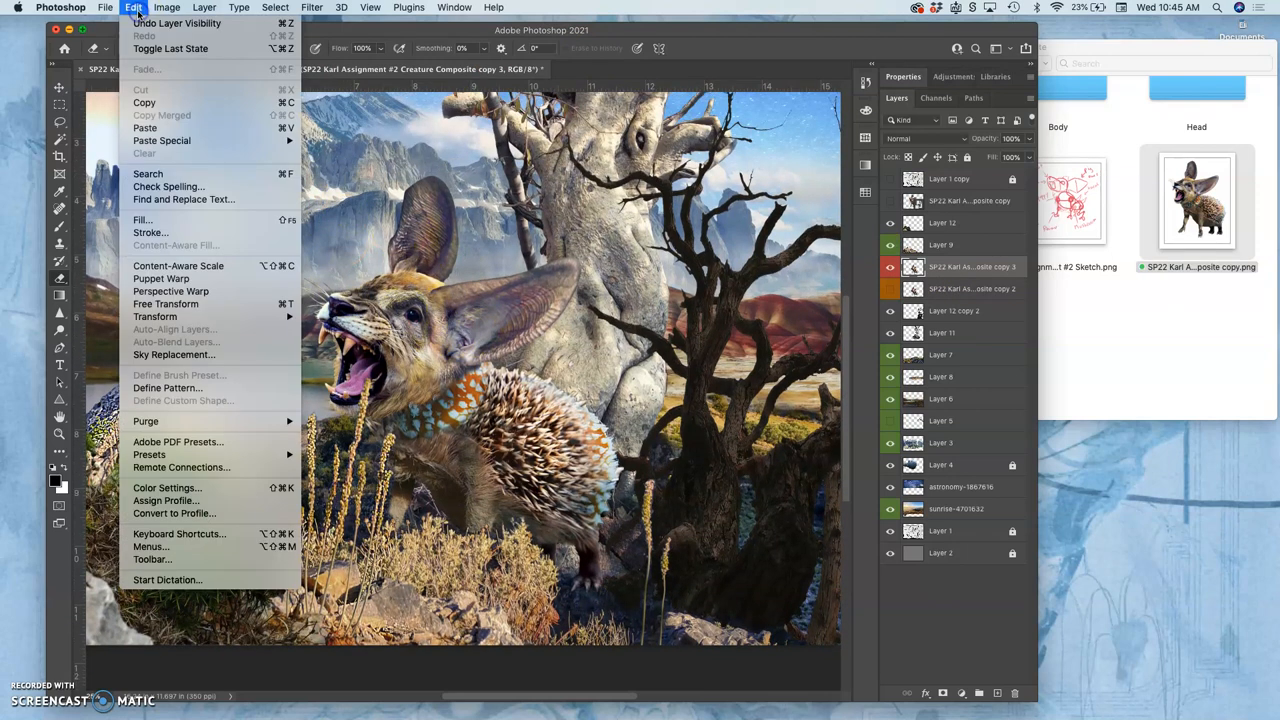
{"action": "left_click", "coordinate": [160, 284]}
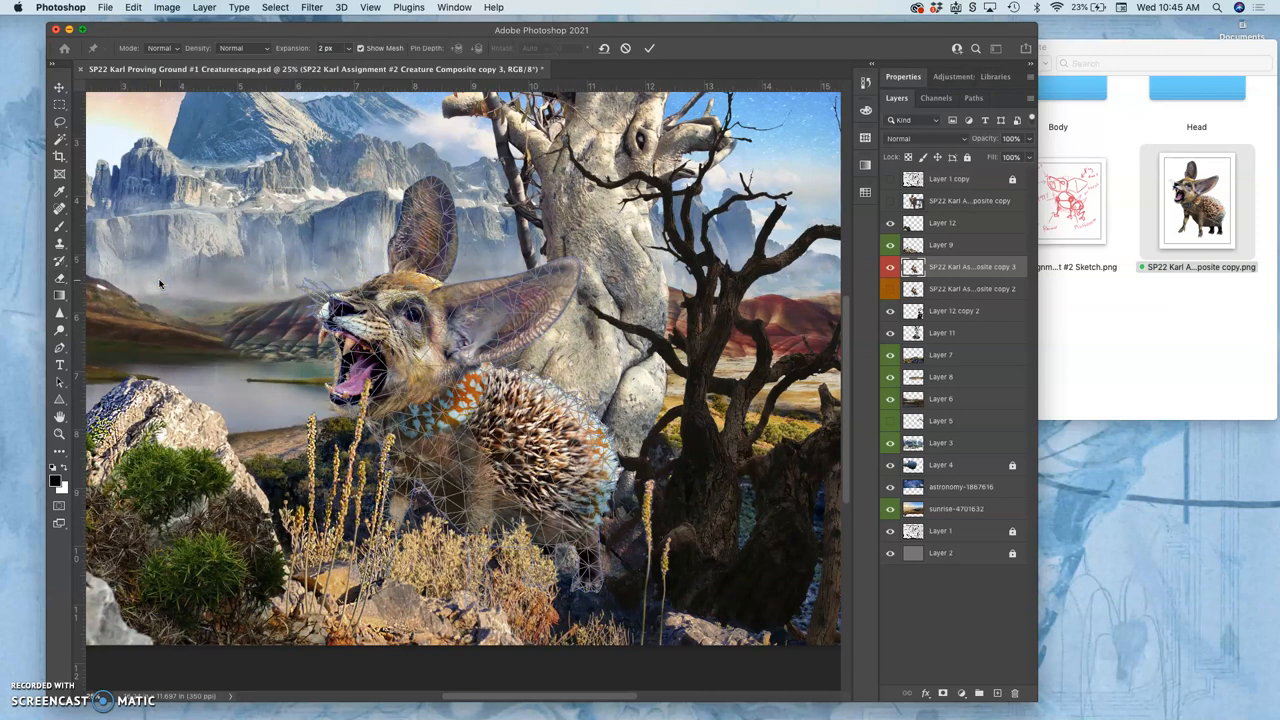
{"action": "mouse_move", "coordinate": [450, 356]}
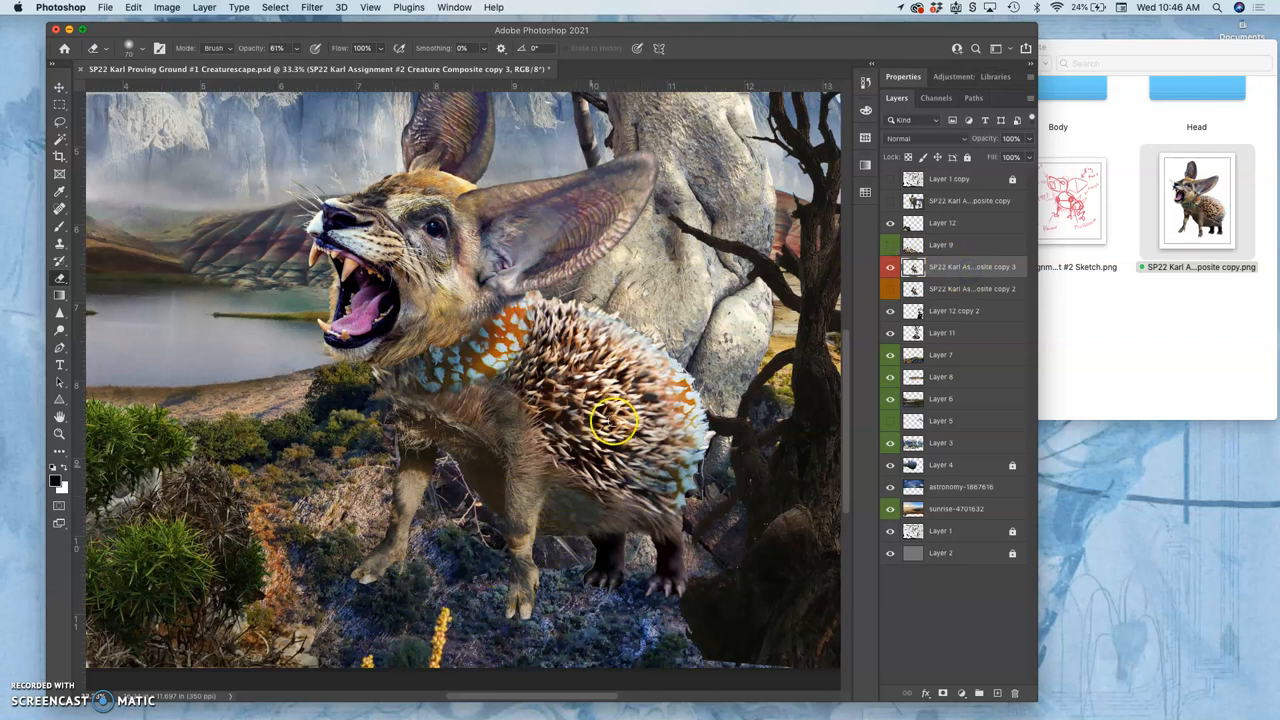
Step: Start Puppet Warp on the standing body and shift the front foot into place
{"action": "left_click", "coordinate": [132, 8]}
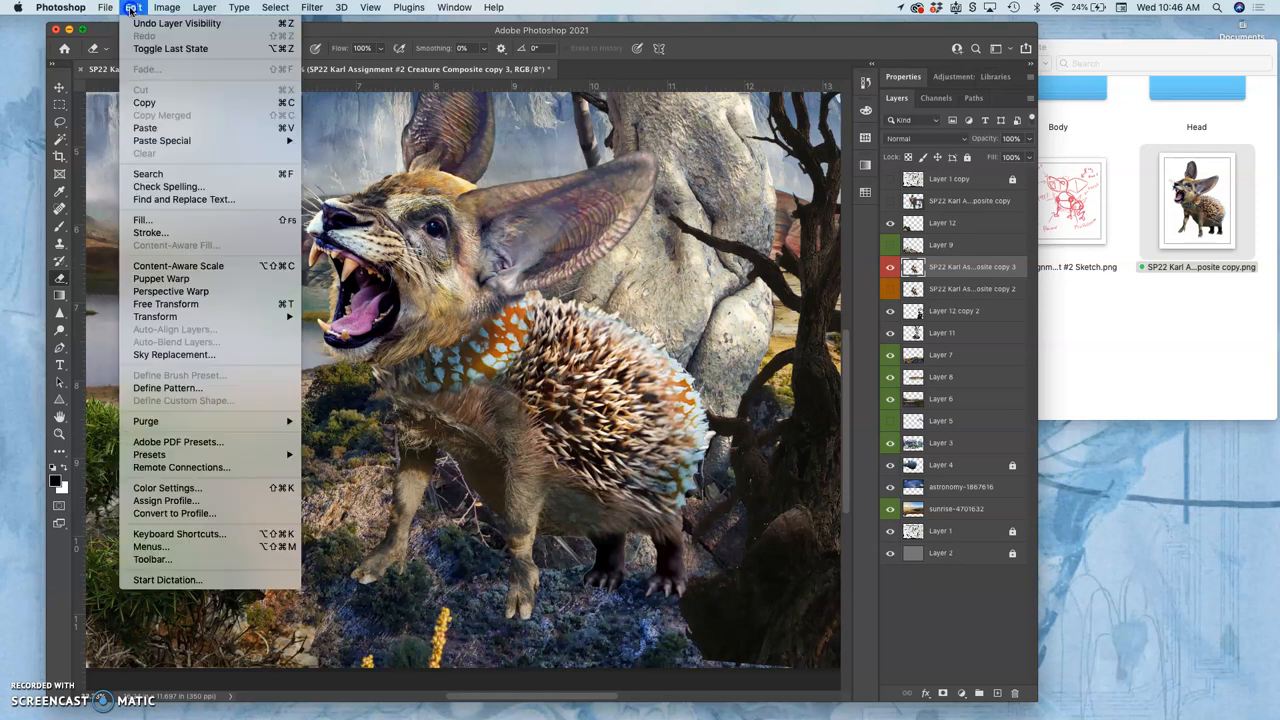
{"action": "left_click", "coordinate": [300, 342]}
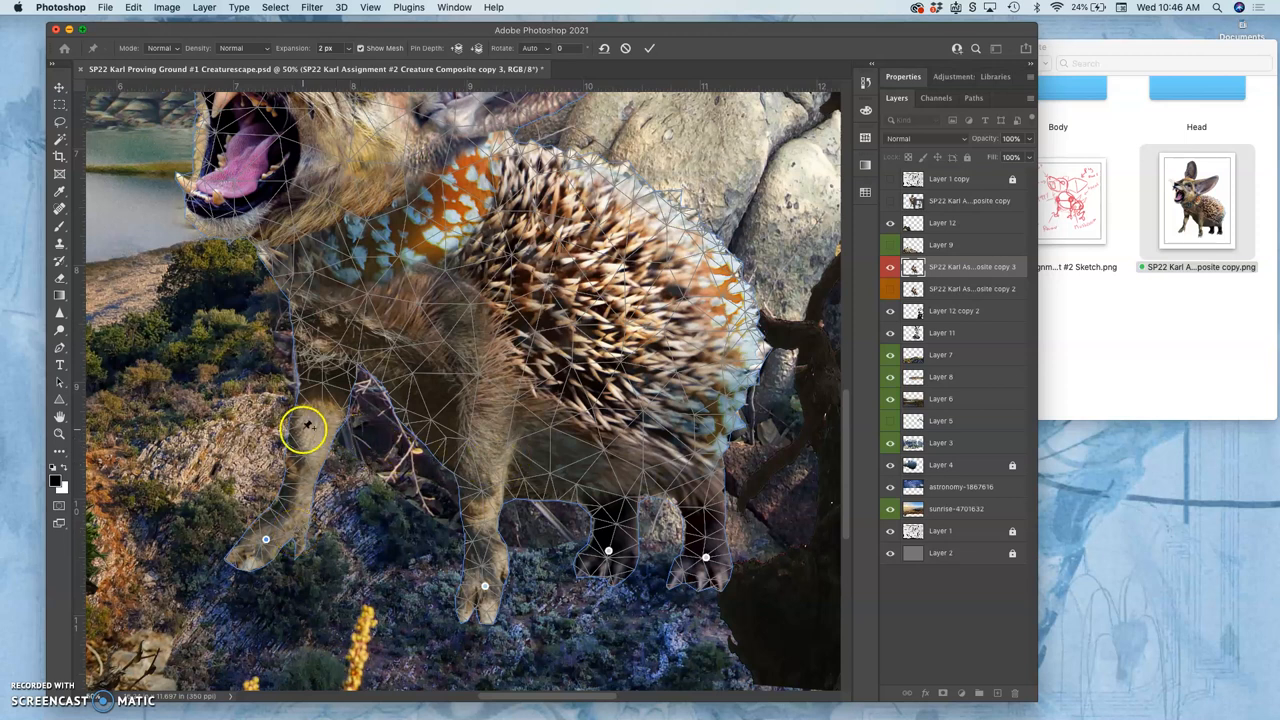
{"action": "left_click_drag", "start_coordinate": [304, 428], "coordinate": [476, 488]}
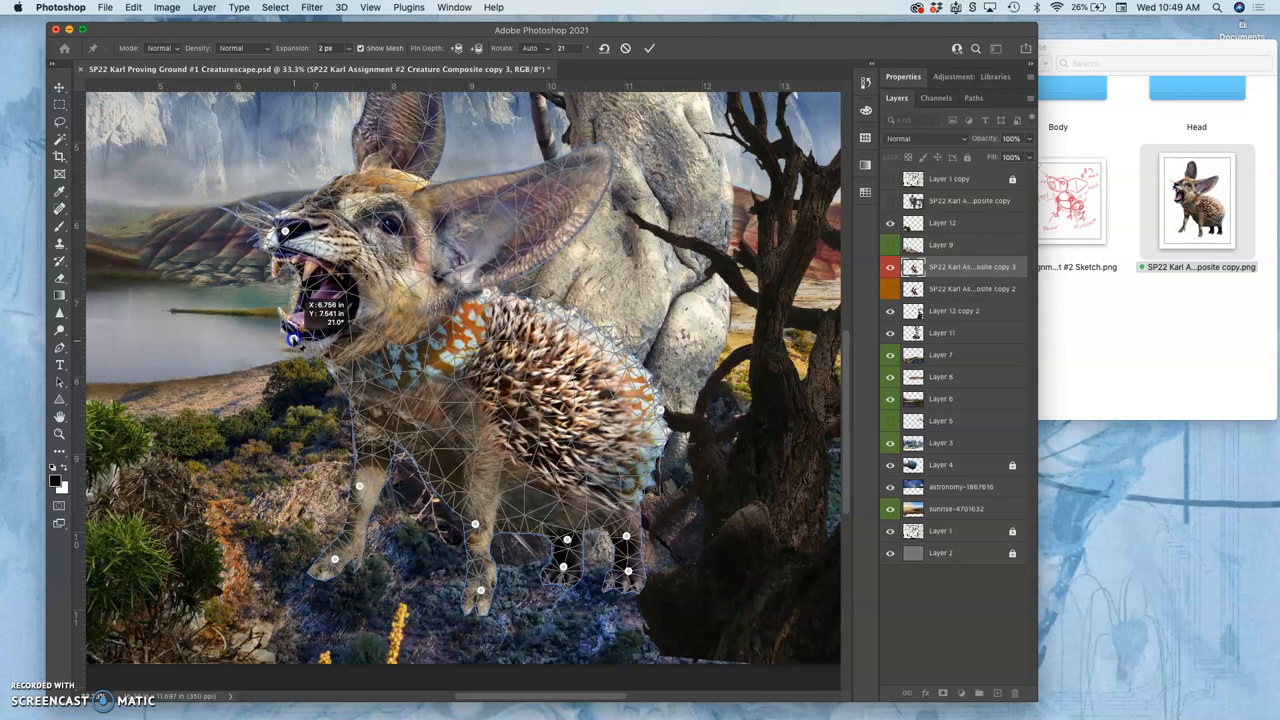
Step: Tilt the head, pull its top around and reshape the open mouth and lower jaw
{"action": "left_click_drag", "start_coordinate": [288, 332], "coordinate": [300, 330]}
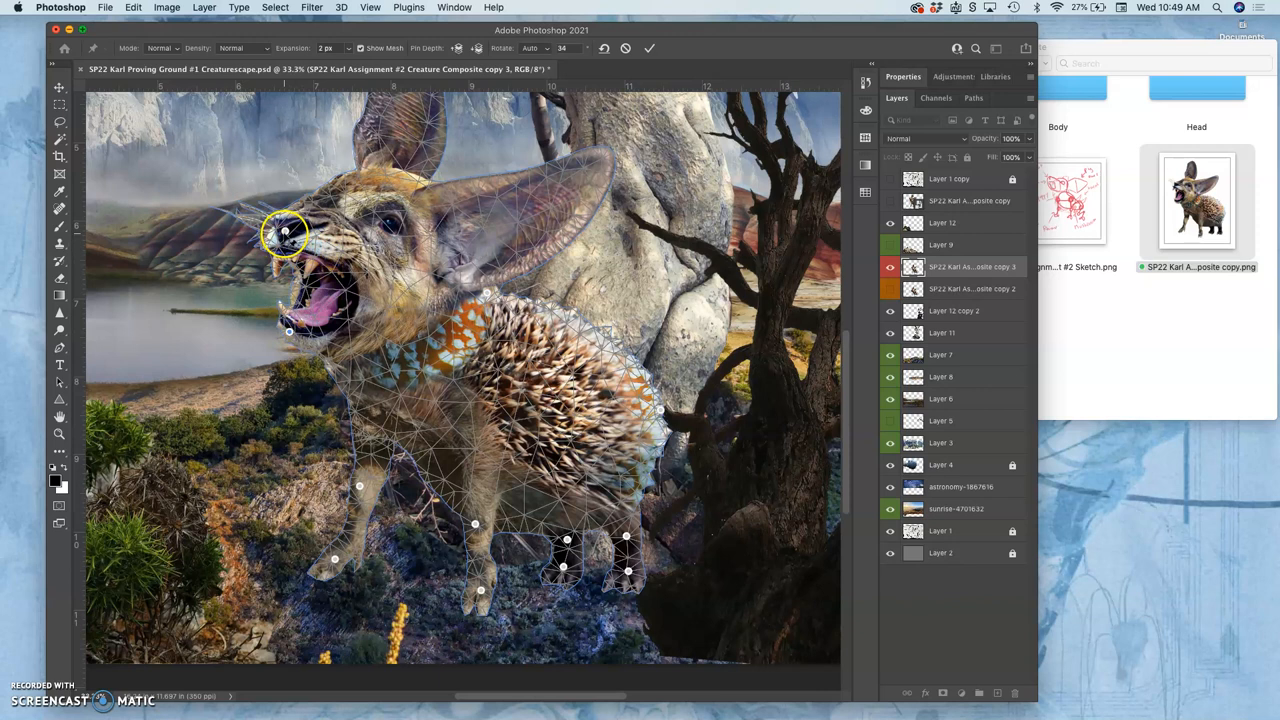
{"action": "left_click_drag", "start_coordinate": [284, 236], "coordinate": [262, 240]}
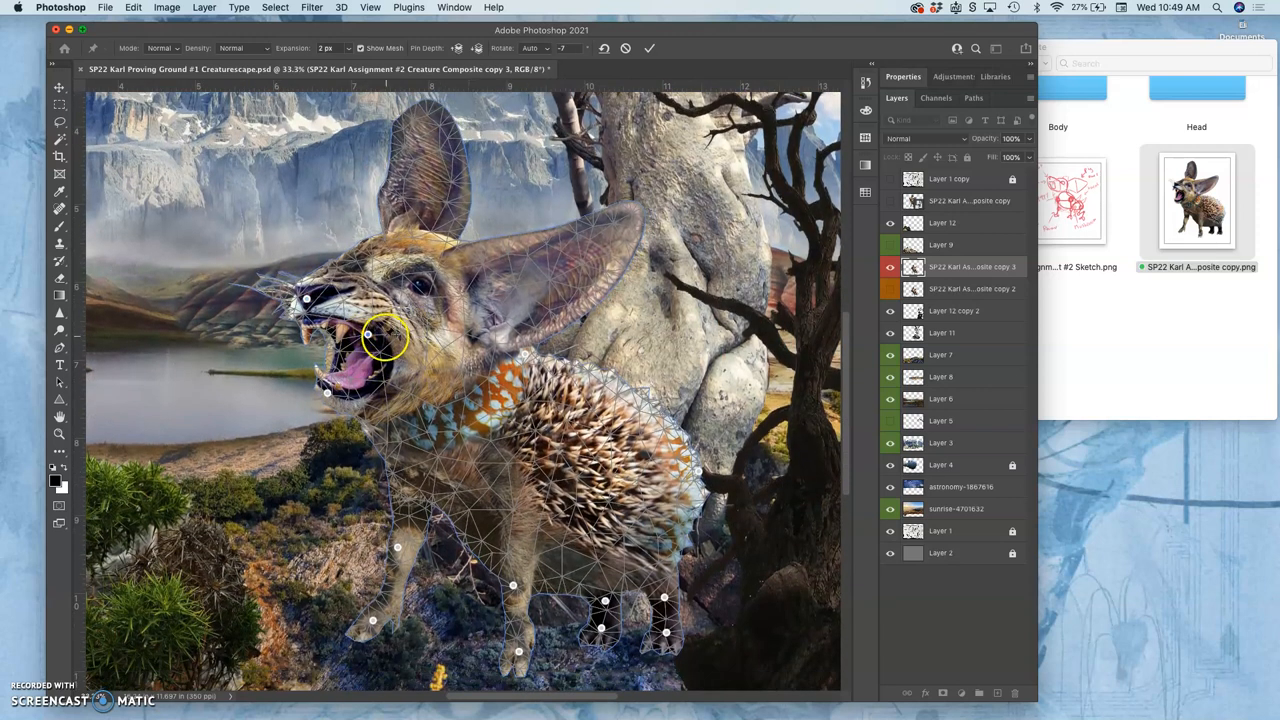
{"action": "left_click_drag", "start_coordinate": [384, 332], "coordinate": [370, 338]}
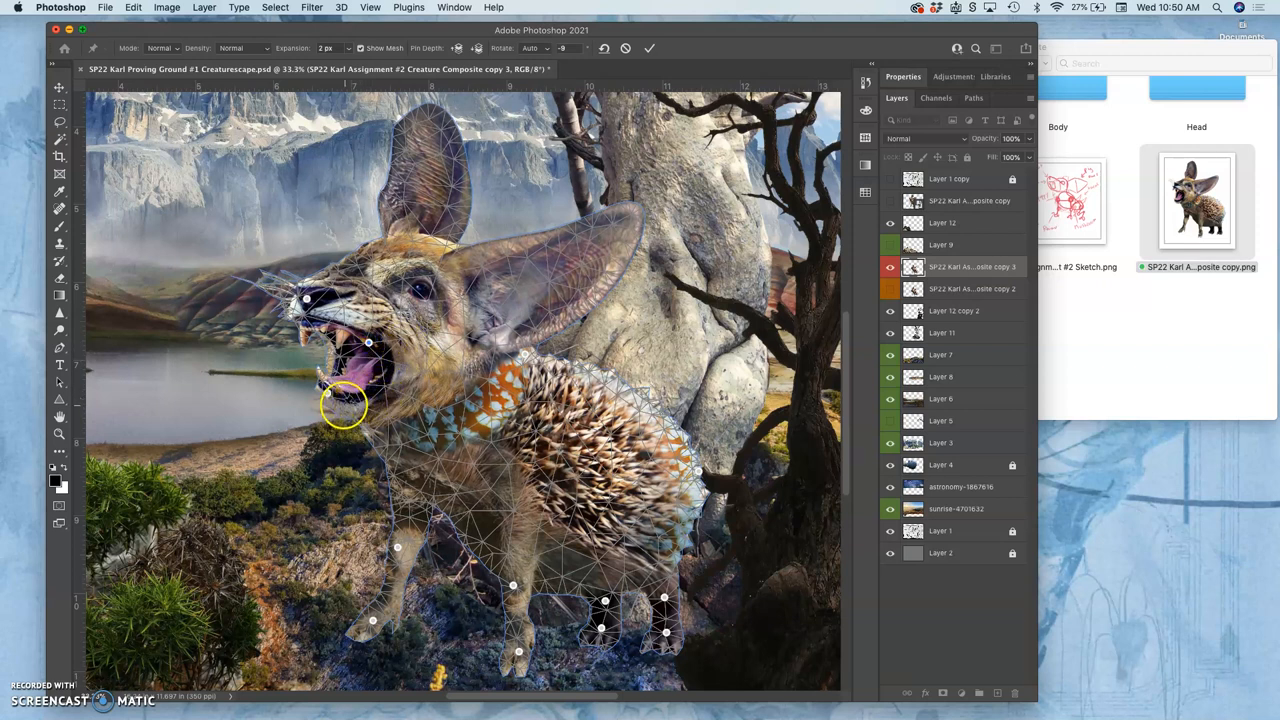
{"action": "left_click_drag", "start_coordinate": [344, 404], "coordinate": [324, 390]}
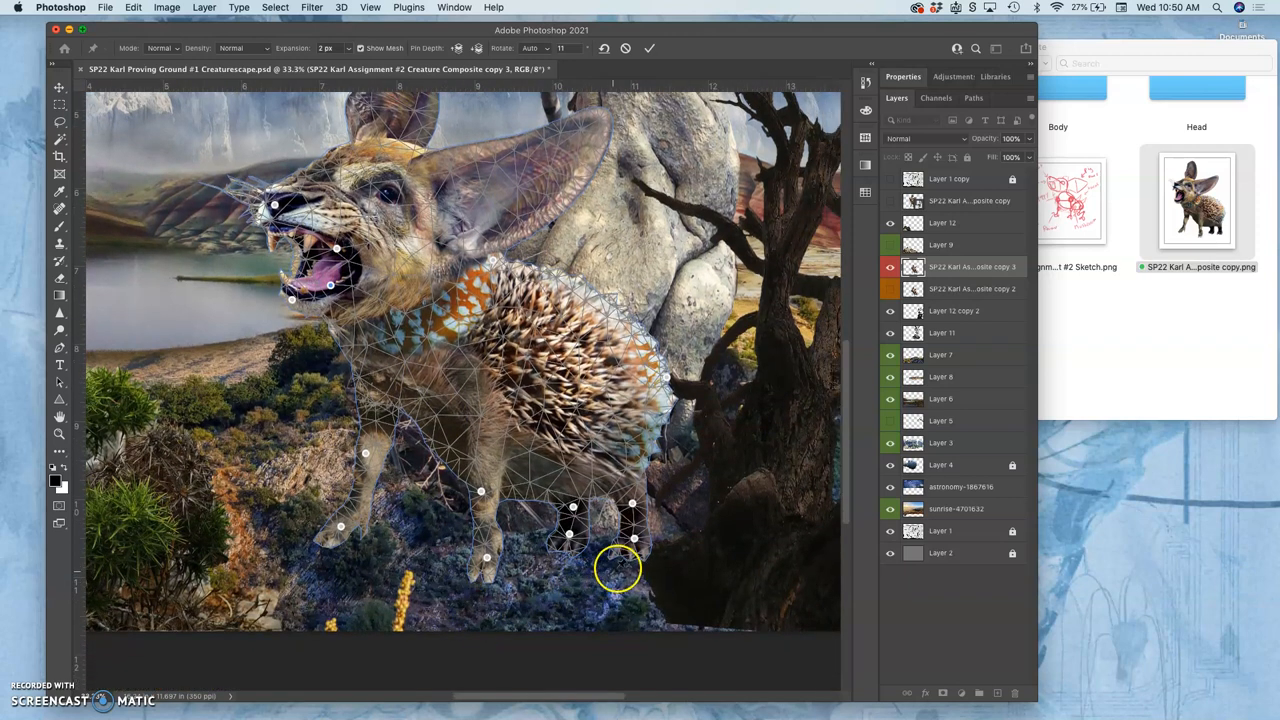
Step: Repose the hind leg and foot and pull the rear body into shape
{"action": "left_click_drag", "start_coordinate": [616, 568], "coordinate": [632, 540]}
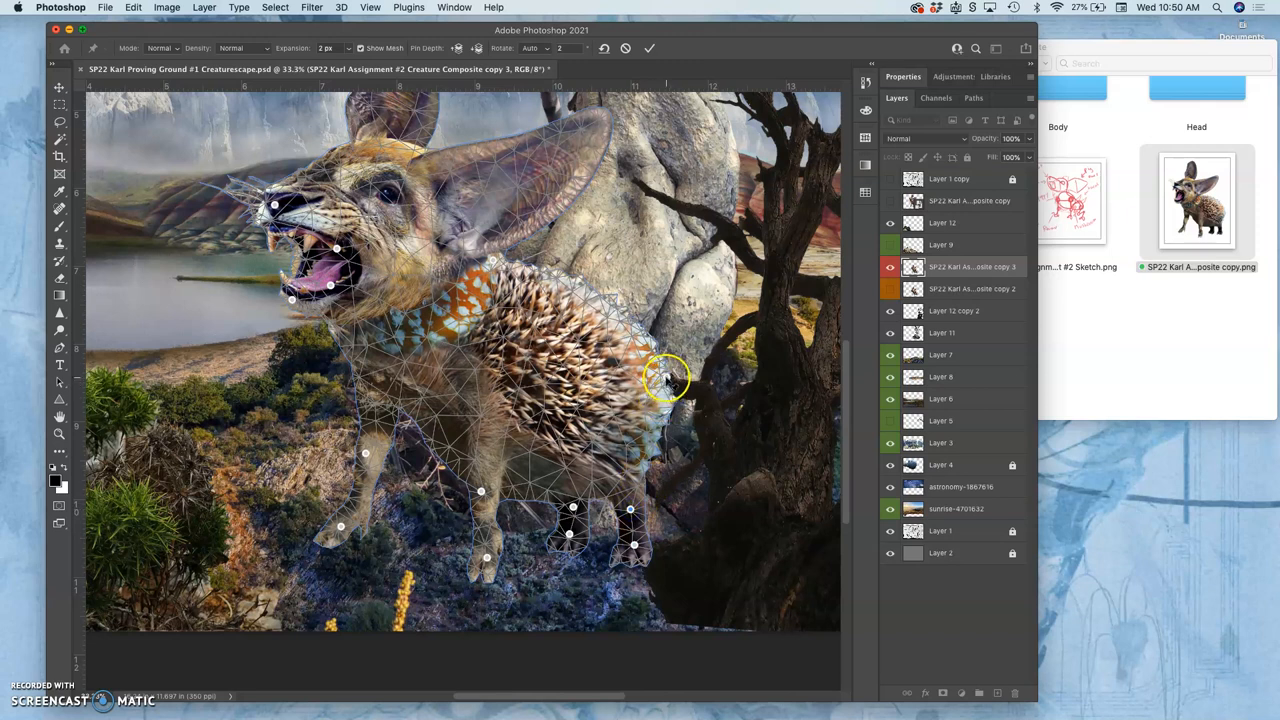
{"action": "left_click_drag", "start_coordinate": [664, 380], "coordinate": [658, 384]}
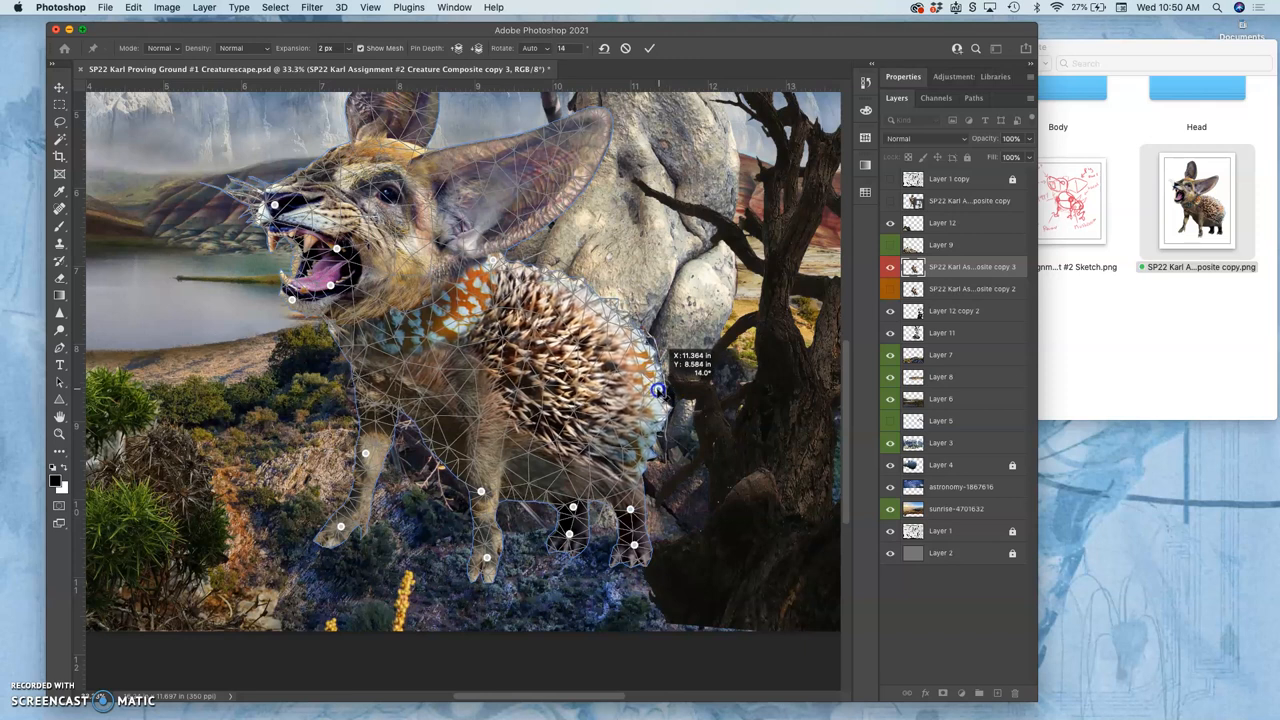
{"action": "left_click_drag", "start_coordinate": [656, 390], "coordinate": [570, 540]}
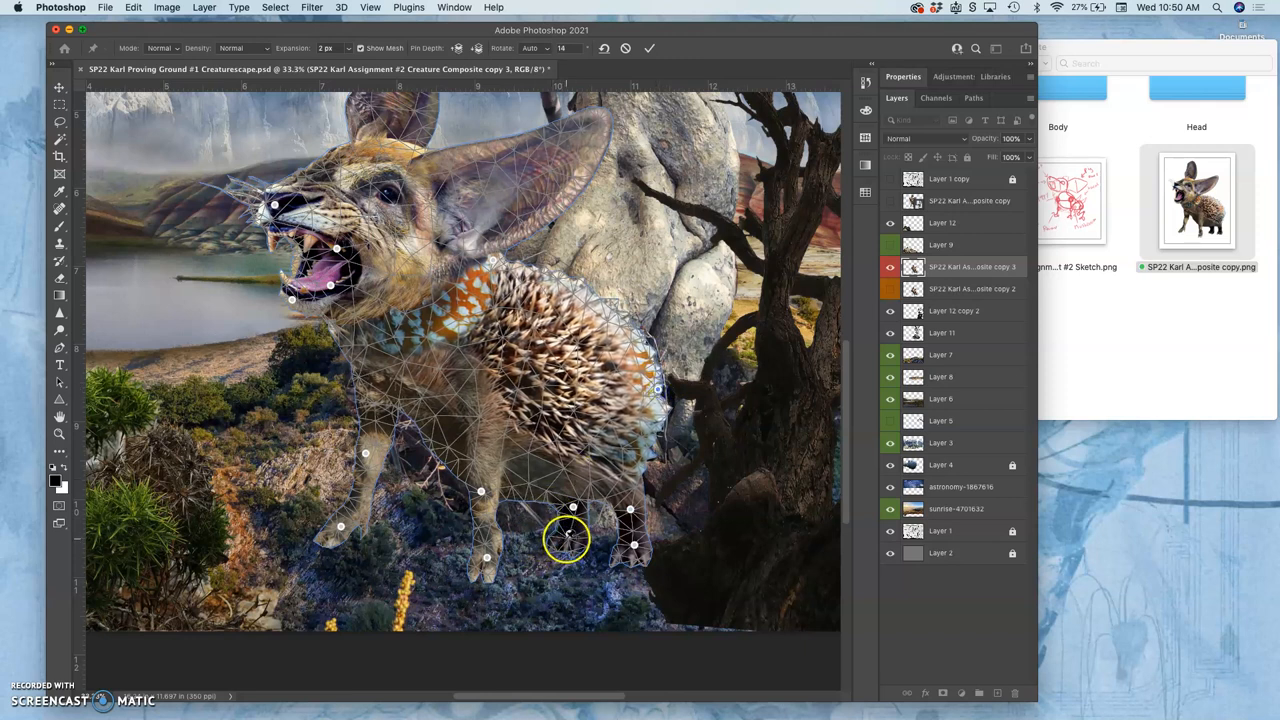
{"action": "left_click_drag", "start_coordinate": [568, 538], "coordinate": [560, 532]}
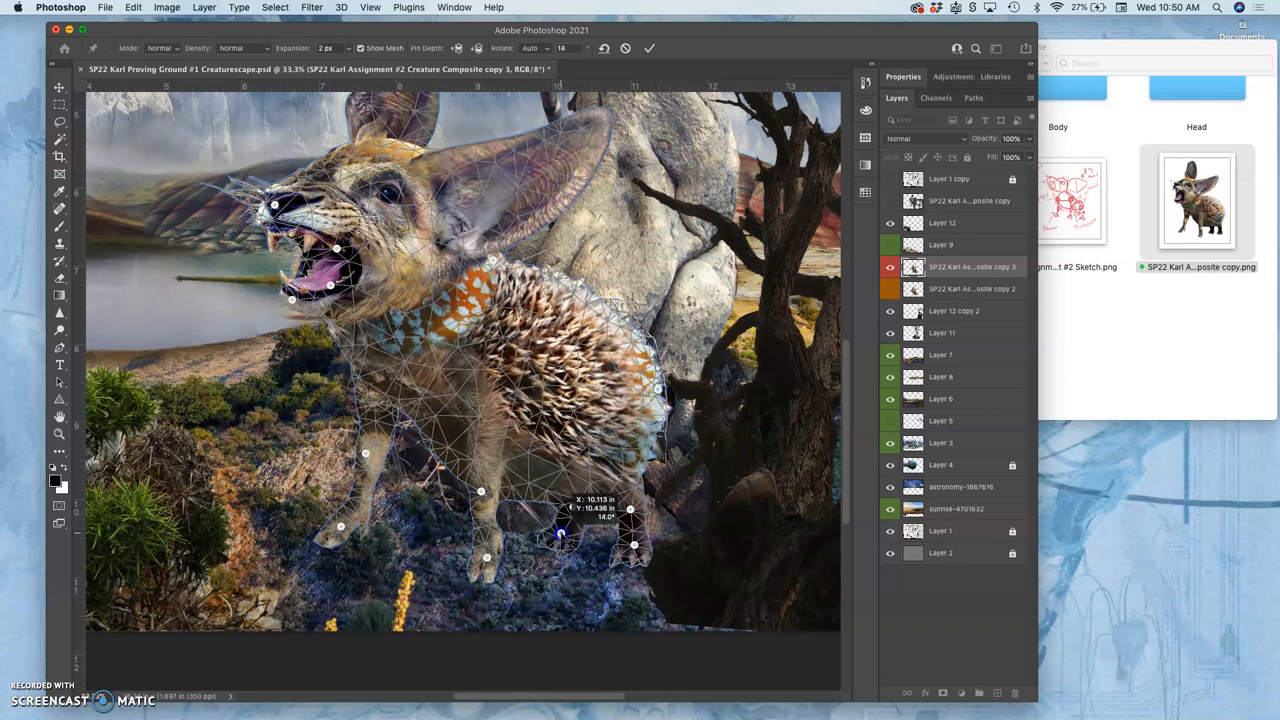
{"action": "left_click_drag", "start_coordinate": [560, 536], "coordinate": [564, 532]}
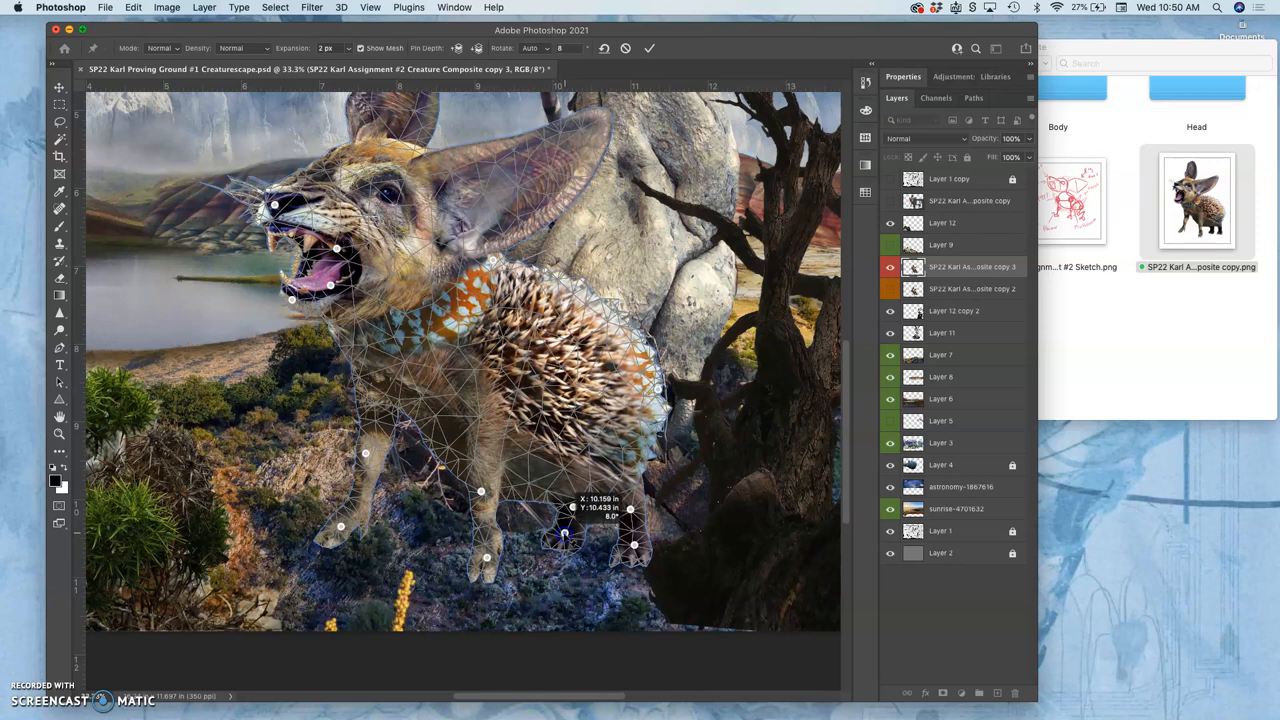
{"action": "left_click_drag", "start_coordinate": [564, 536], "coordinate": [570, 504]}
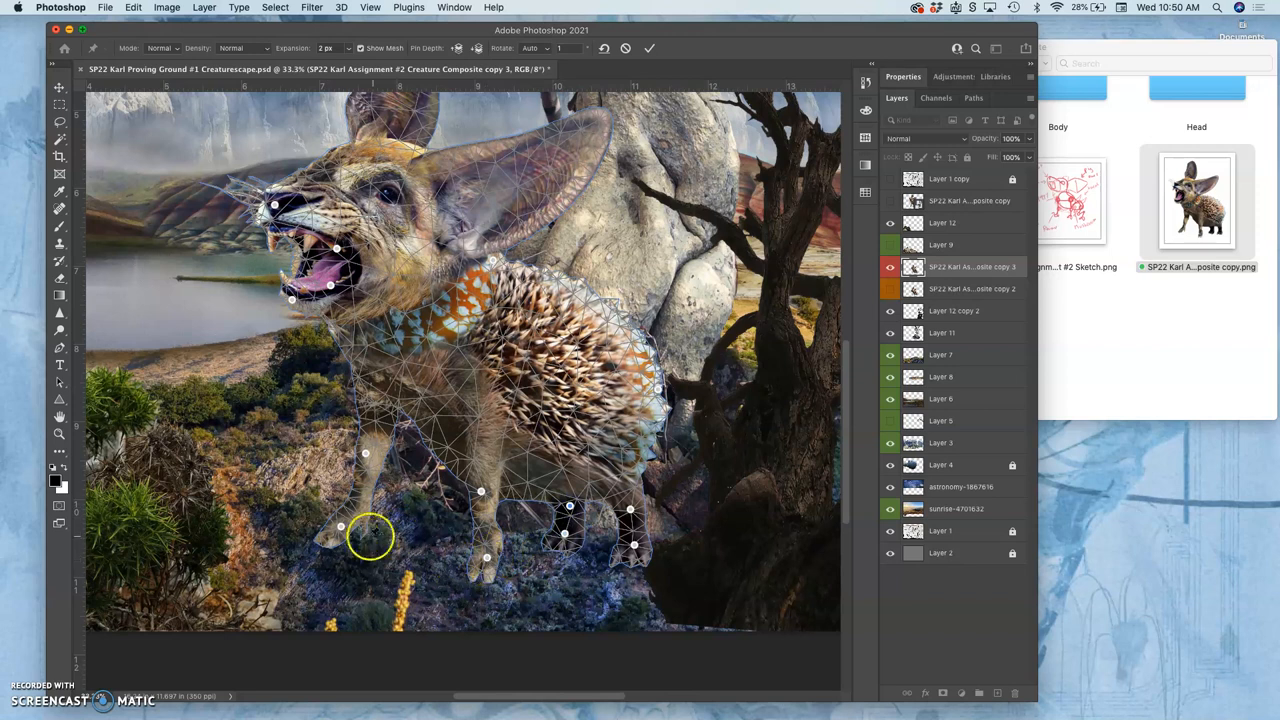
Step: Swing the front foot outward and bend the front leg at the knee
{"action": "left_click_drag", "start_coordinate": [370, 536], "coordinate": [352, 536]}
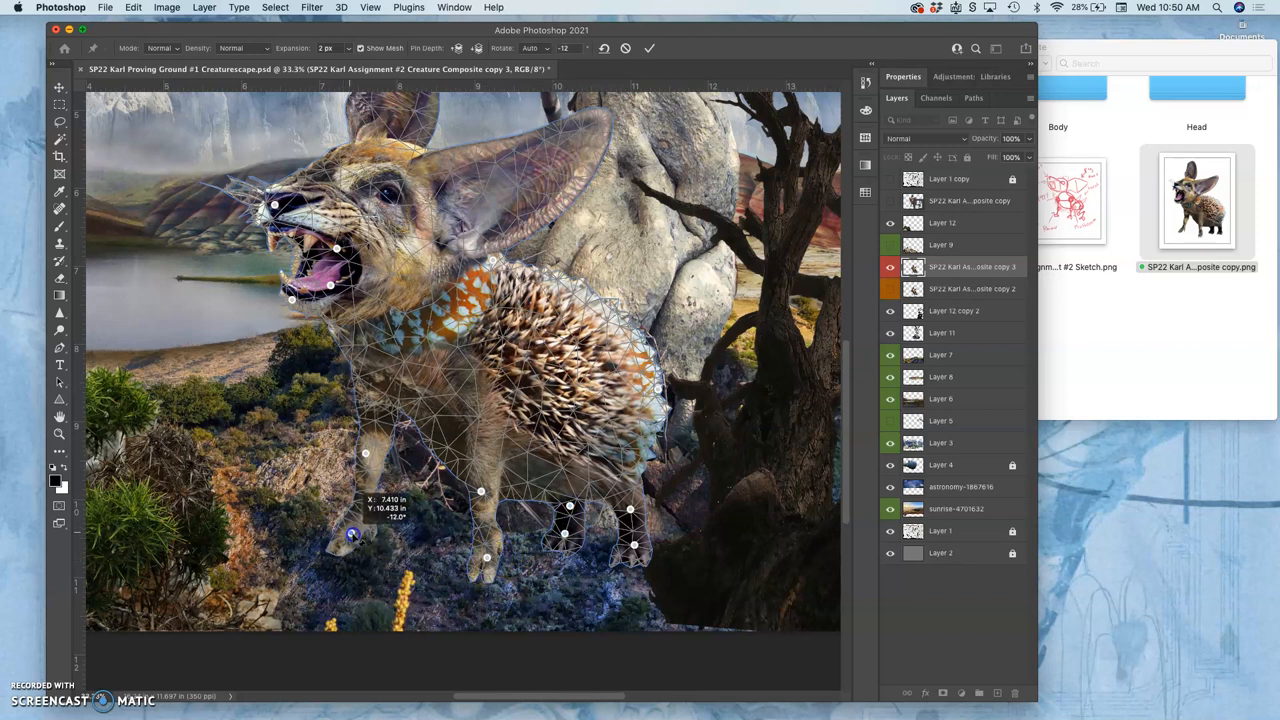
{"action": "left_click_drag", "start_coordinate": [352, 536], "coordinate": [360, 536]}
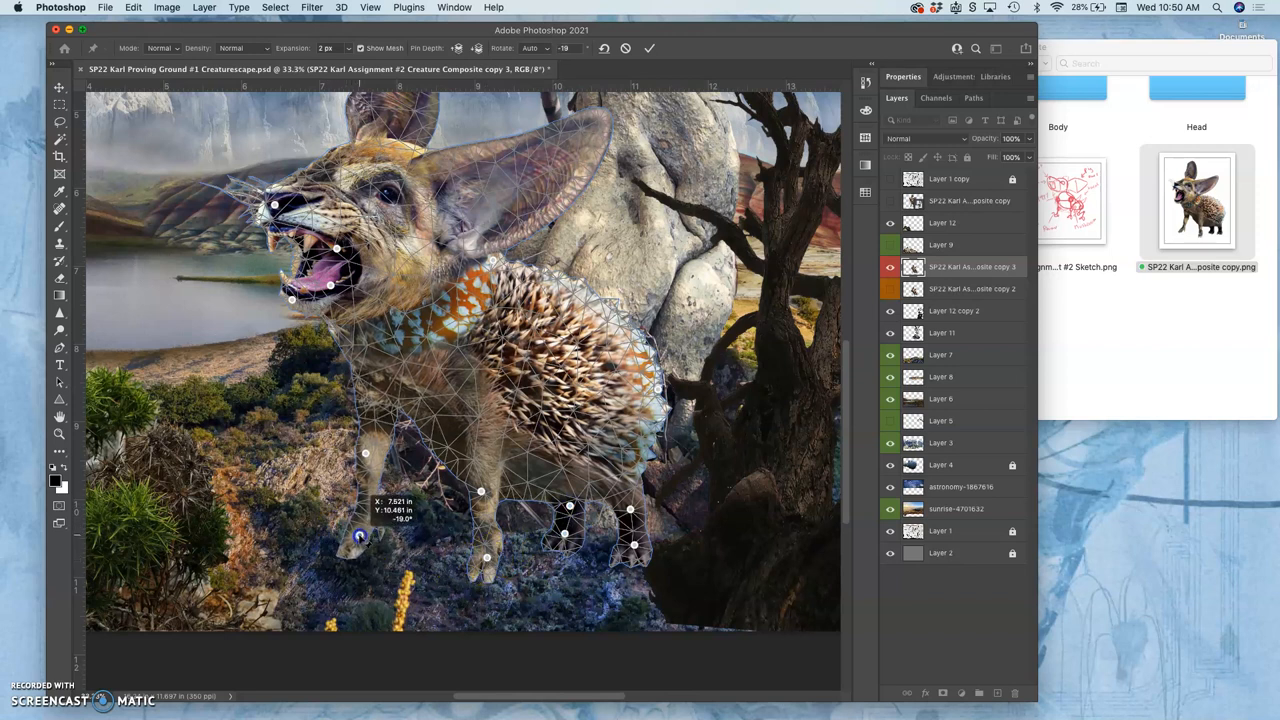
{"action": "left_click_drag", "start_coordinate": [360, 536], "coordinate": [372, 456]}
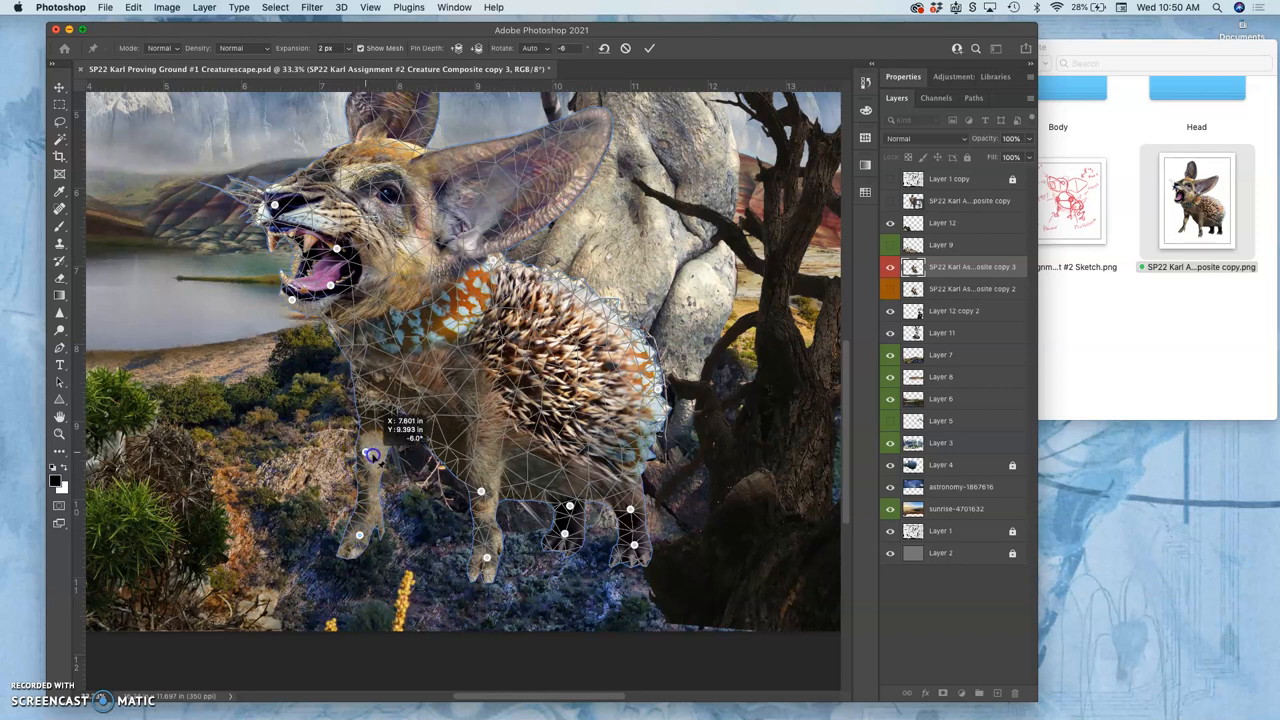
{"action": "left_click_drag", "start_coordinate": [372, 456], "coordinate": [376, 456]}
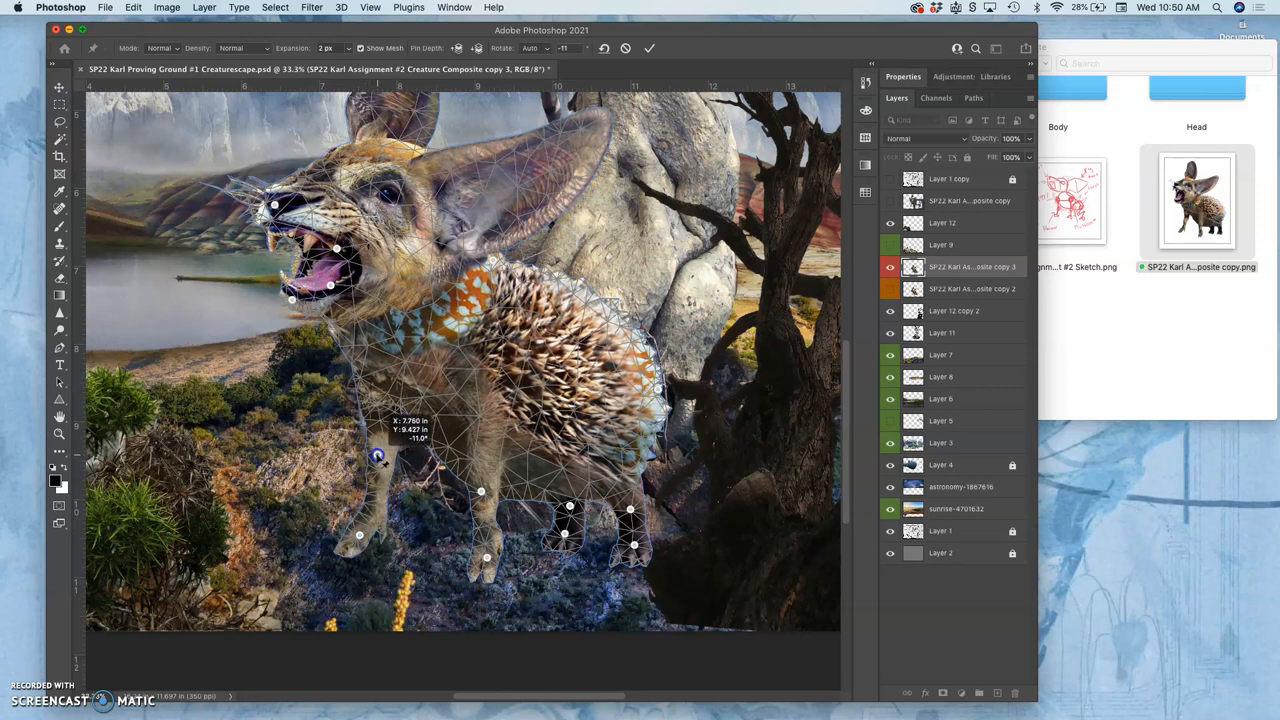
{"action": "left_click_drag", "start_coordinate": [376, 456], "coordinate": [370, 532]}
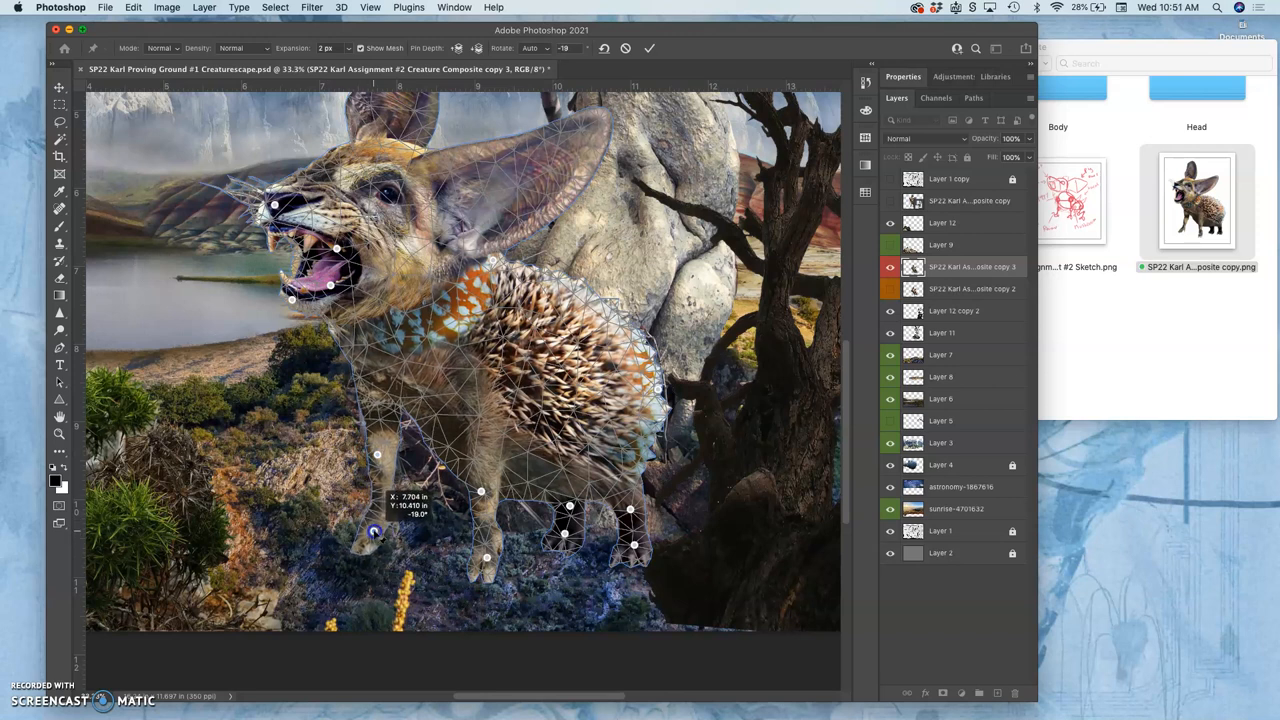
{"action": "left_click_drag", "start_coordinate": [376, 532], "coordinate": [372, 538]}
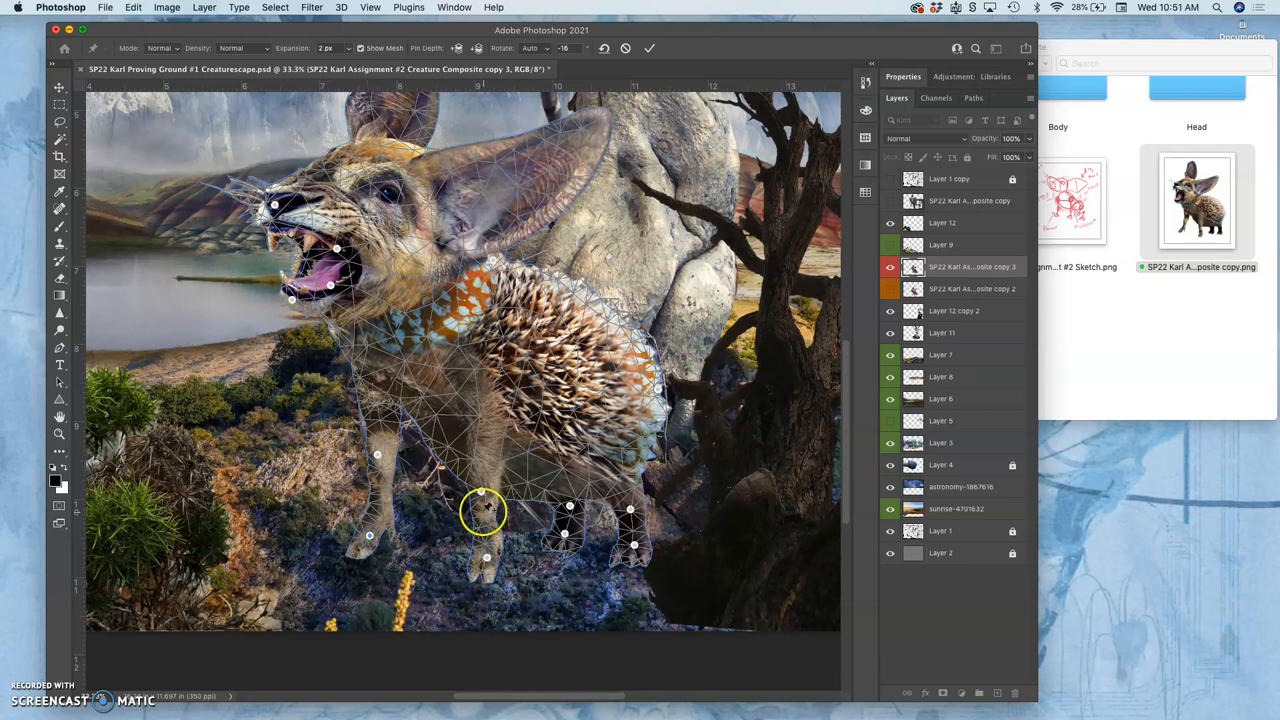
Step: Bend the other hind leg at the knee and settle it into its final pose
{"action": "left_click_drag", "start_coordinate": [484, 510], "coordinate": [476, 496]}
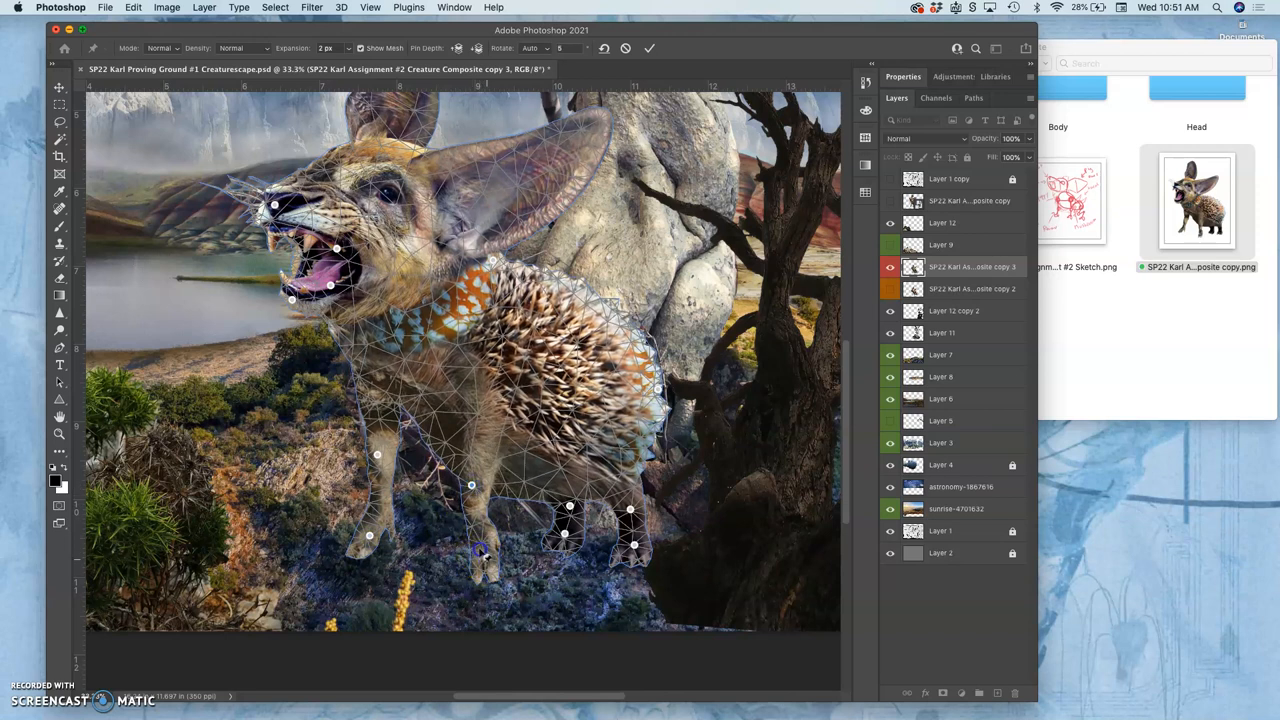
{"action": "left_click_drag", "start_coordinate": [478, 552], "coordinate": [478, 544]}
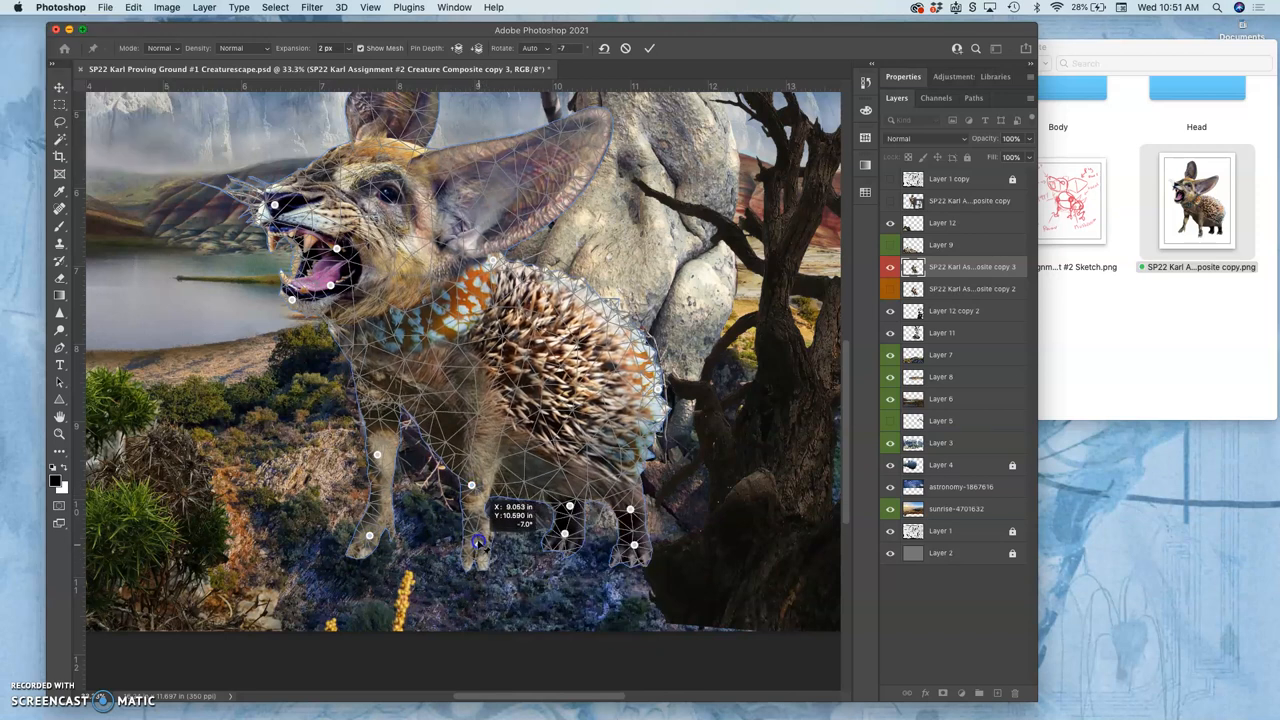
{"action": "left_click_drag", "start_coordinate": [478, 544], "coordinate": [472, 486]}
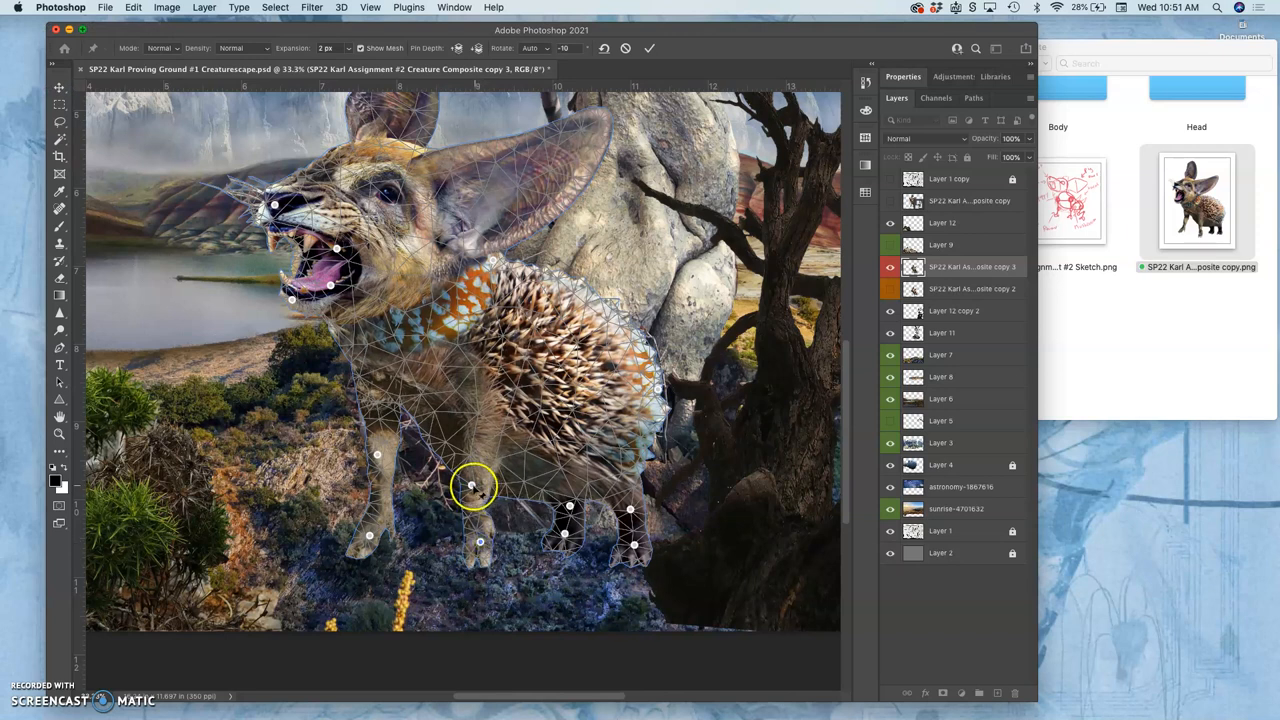
{"action": "left_click_drag", "start_coordinate": [476, 486], "coordinate": [470, 480]}
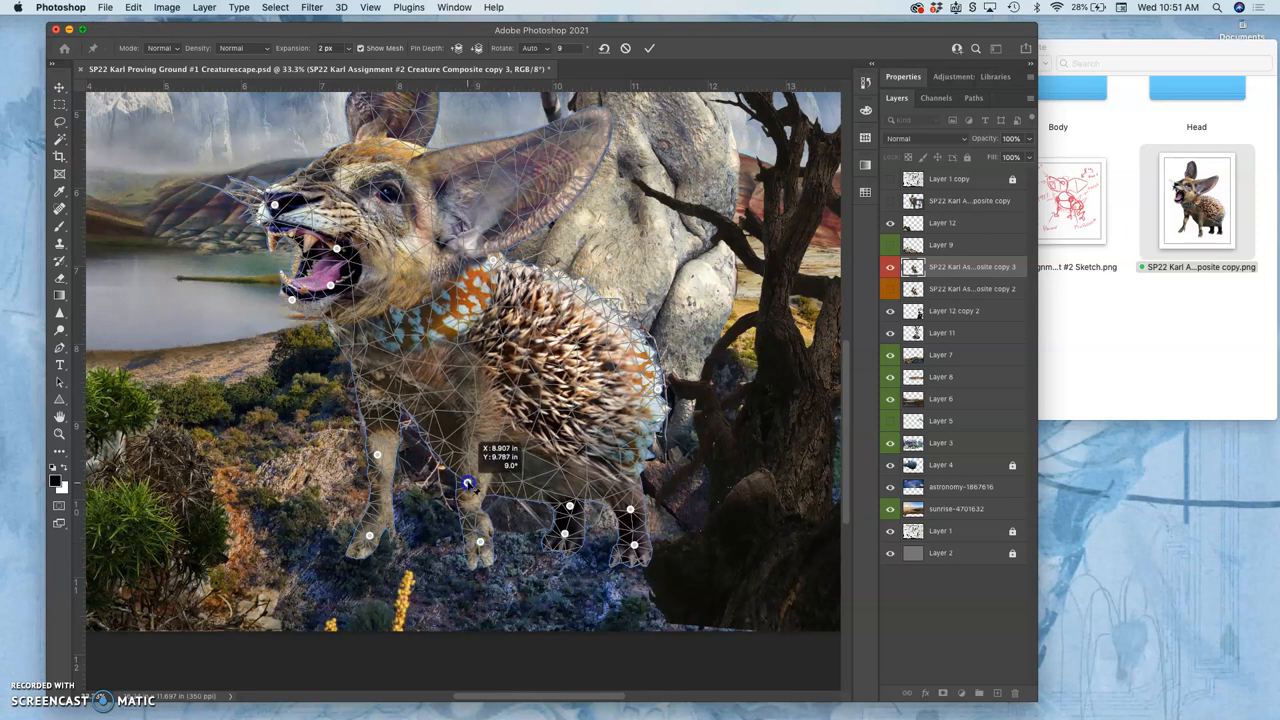
{"action": "left_click_drag", "start_coordinate": [470, 486], "coordinate": [476, 536]}
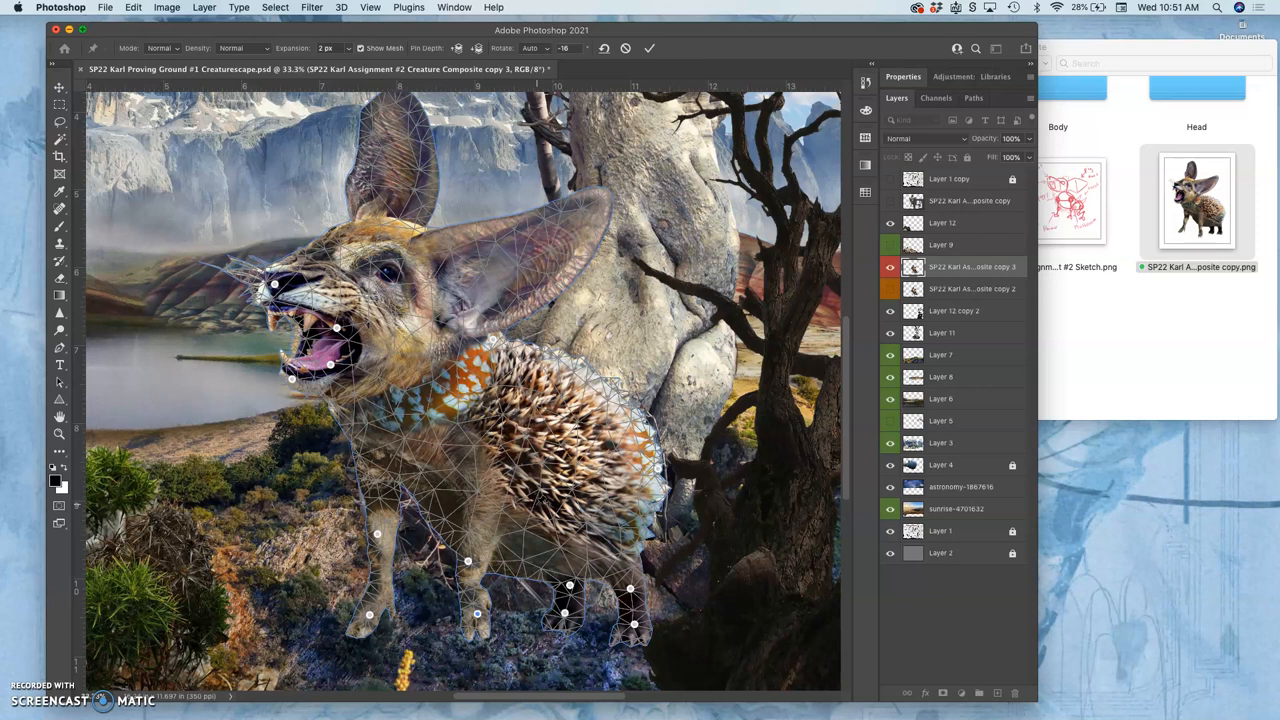
{"action": "mouse_move", "coordinate": [490, 332]}
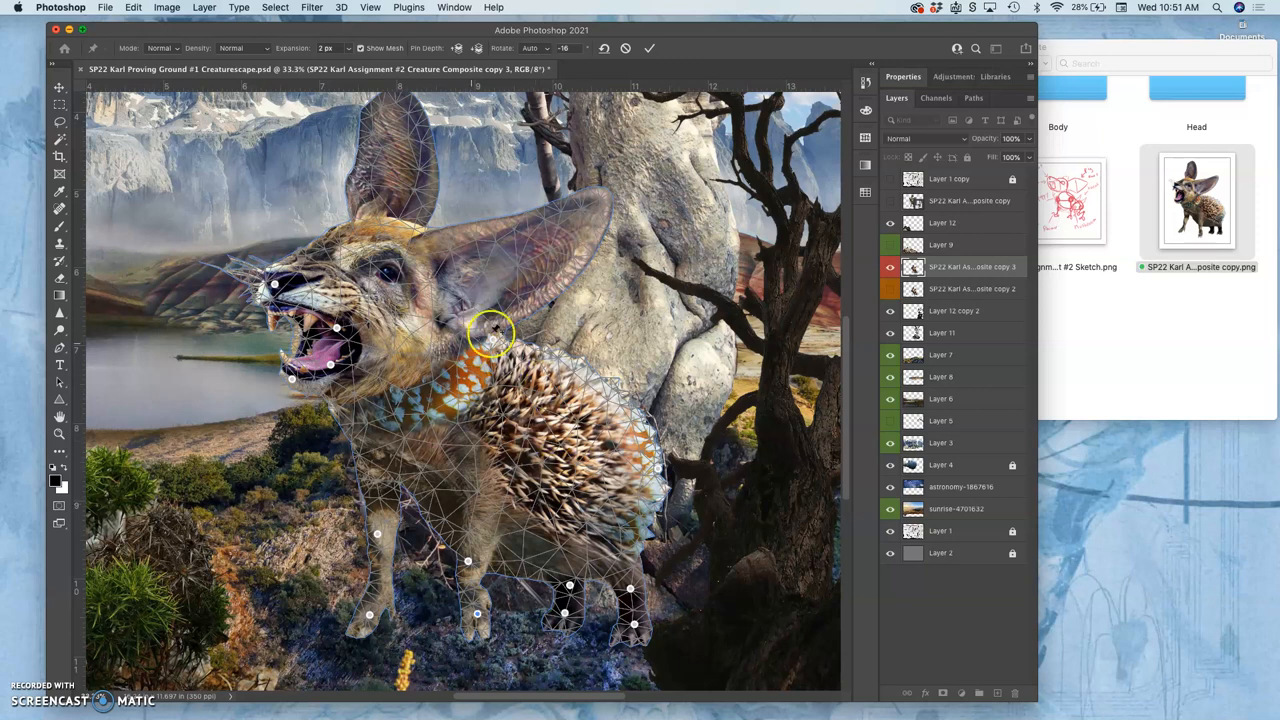
Step: Pin the head near the ear base and stretch the upright ear taller, adjusting its tip
{"action": "left_click_drag", "start_coordinate": [490, 330], "coordinate": [476, 250]}
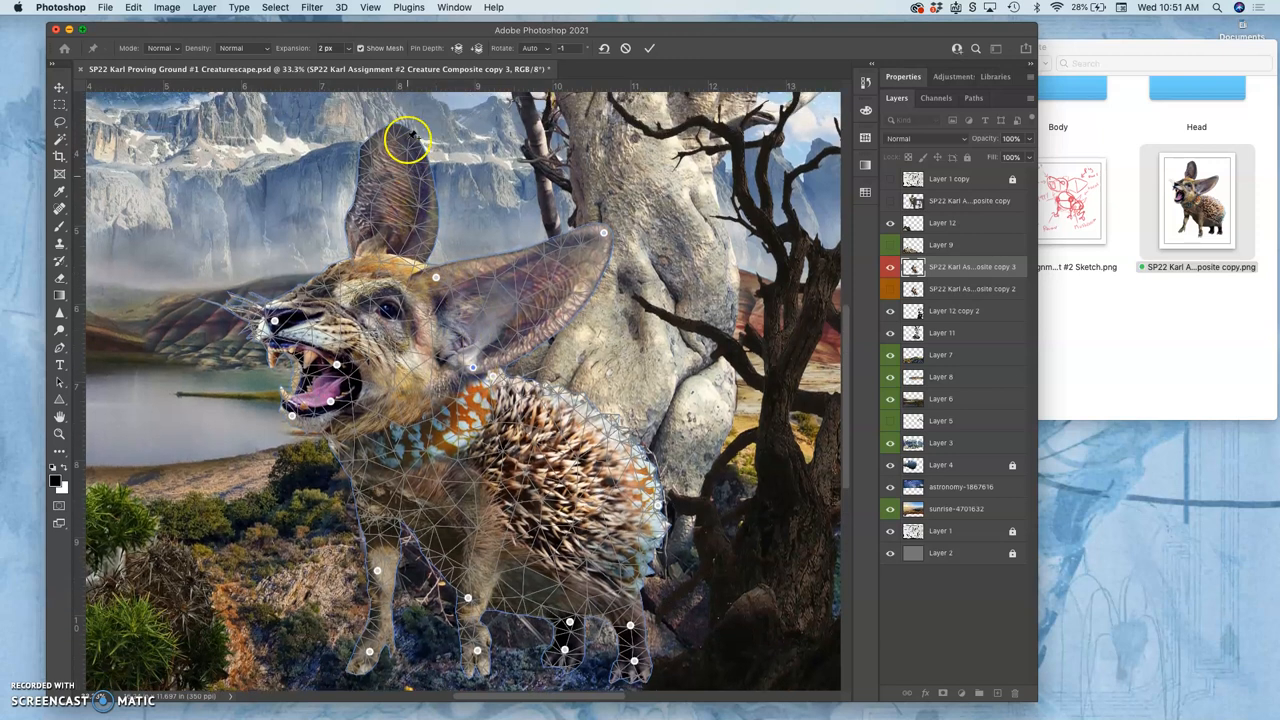
{"action": "left_click_drag", "start_coordinate": [408, 138], "coordinate": [360, 250]}
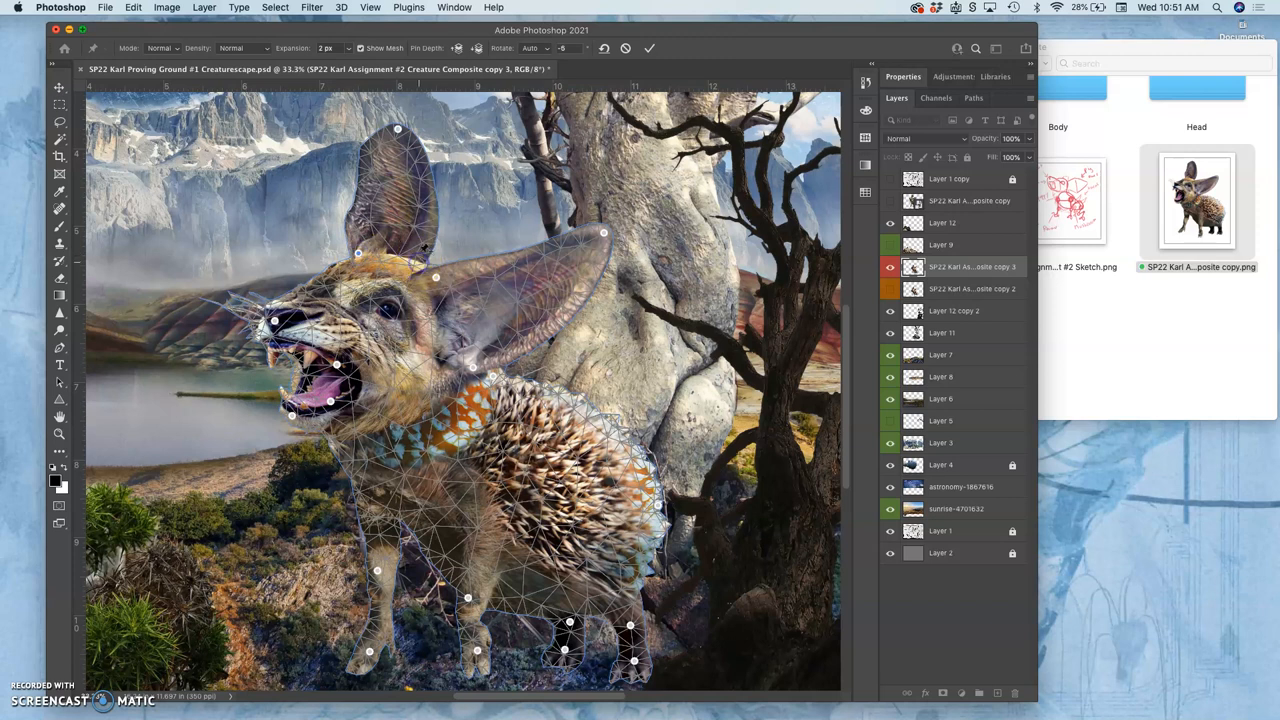
{"action": "left_click_drag", "start_coordinate": [398, 128], "coordinate": [398, 138]}
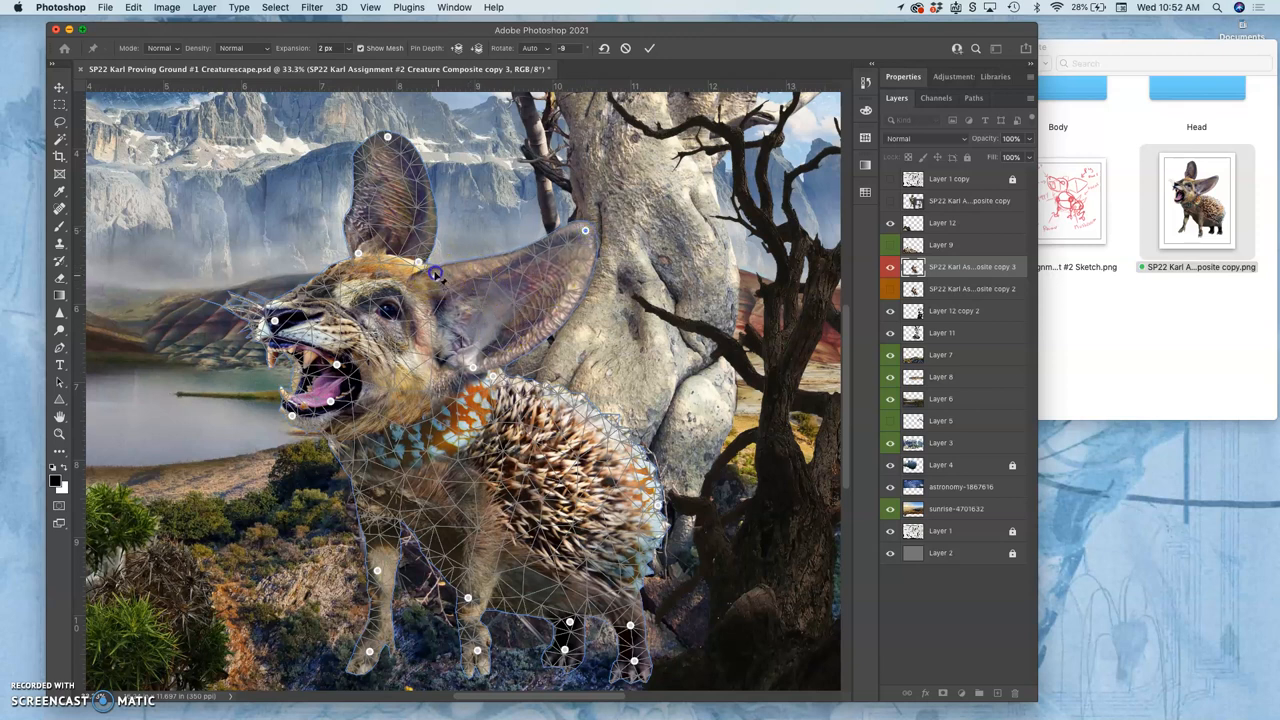
Step: Anchor the ear base and angle the side ear outward into its new pose with Puppet Warp pins
{"action": "left_click_drag", "start_coordinate": [436, 276], "coordinate": [510, 260]}
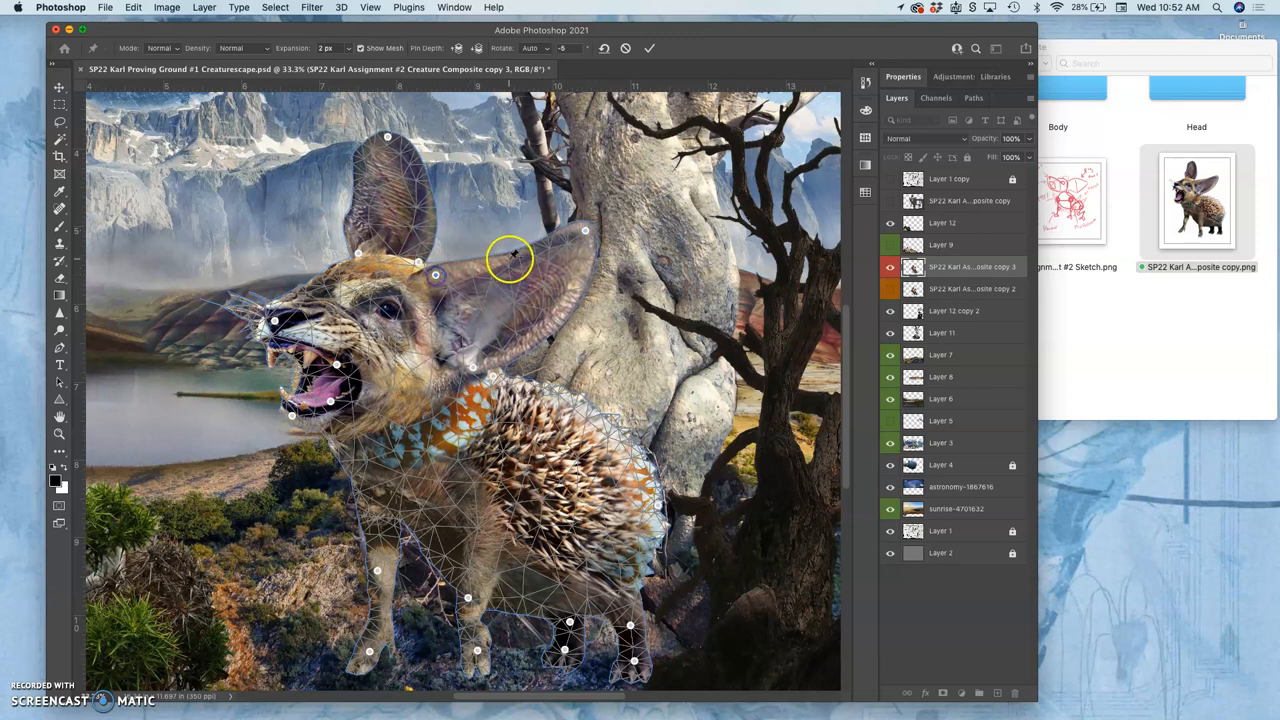
{"action": "left_click_drag", "start_coordinate": [510, 258], "coordinate": [584, 236]}
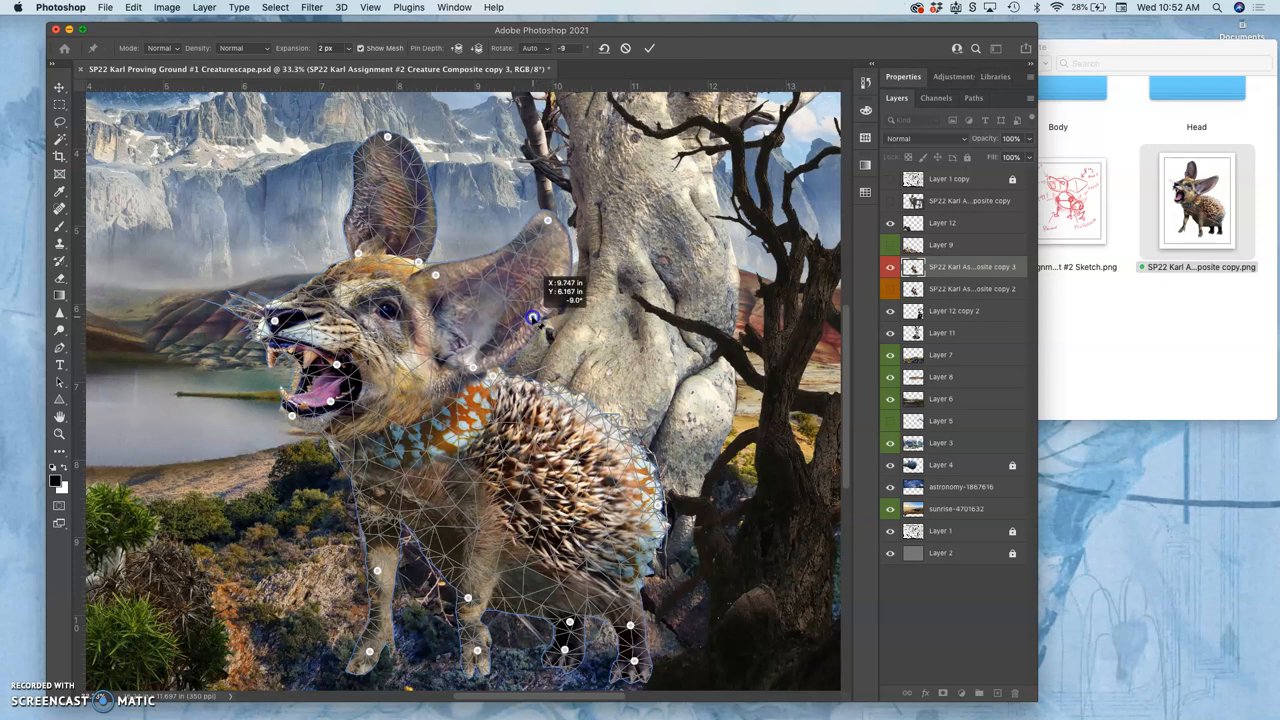
{"action": "left_click_drag", "start_coordinate": [532, 318], "coordinate": [576, 288]}
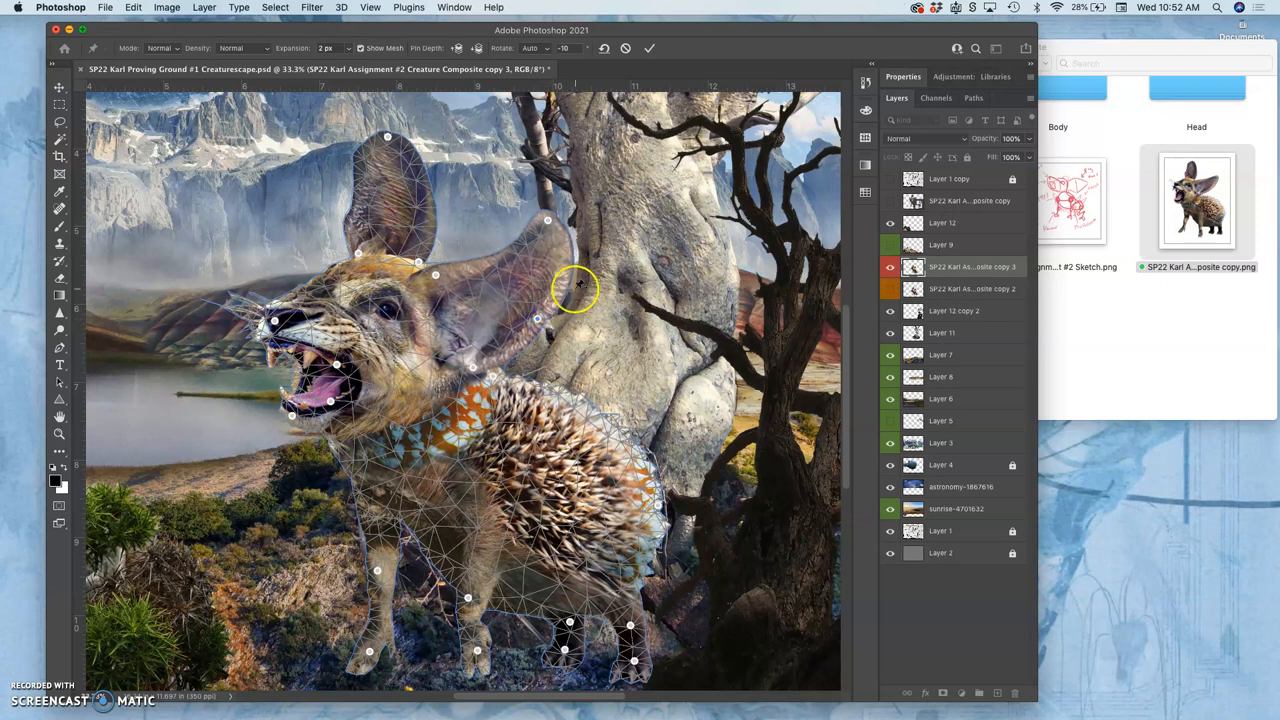
{"action": "left_click_drag", "start_coordinate": [576, 290], "coordinate": [580, 270]}
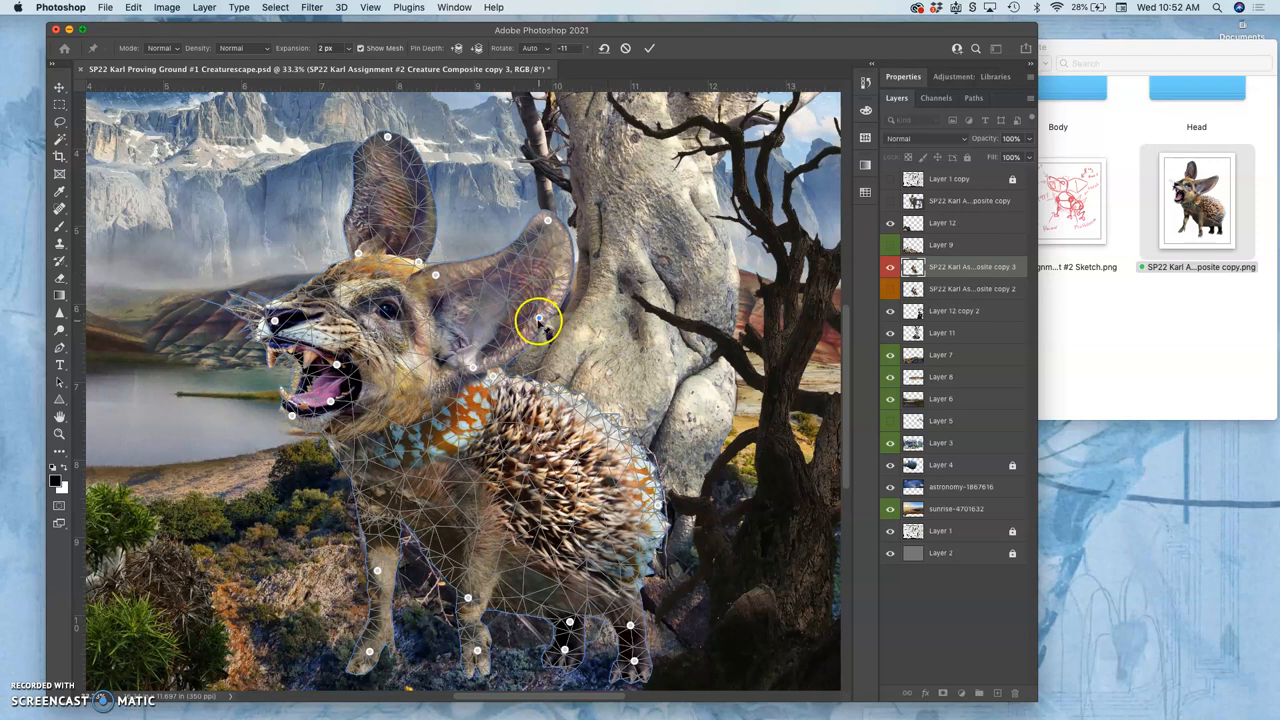
{"action": "left_click_drag", "start_coordinate": [540, 320], "coordinate": [544, 324]}
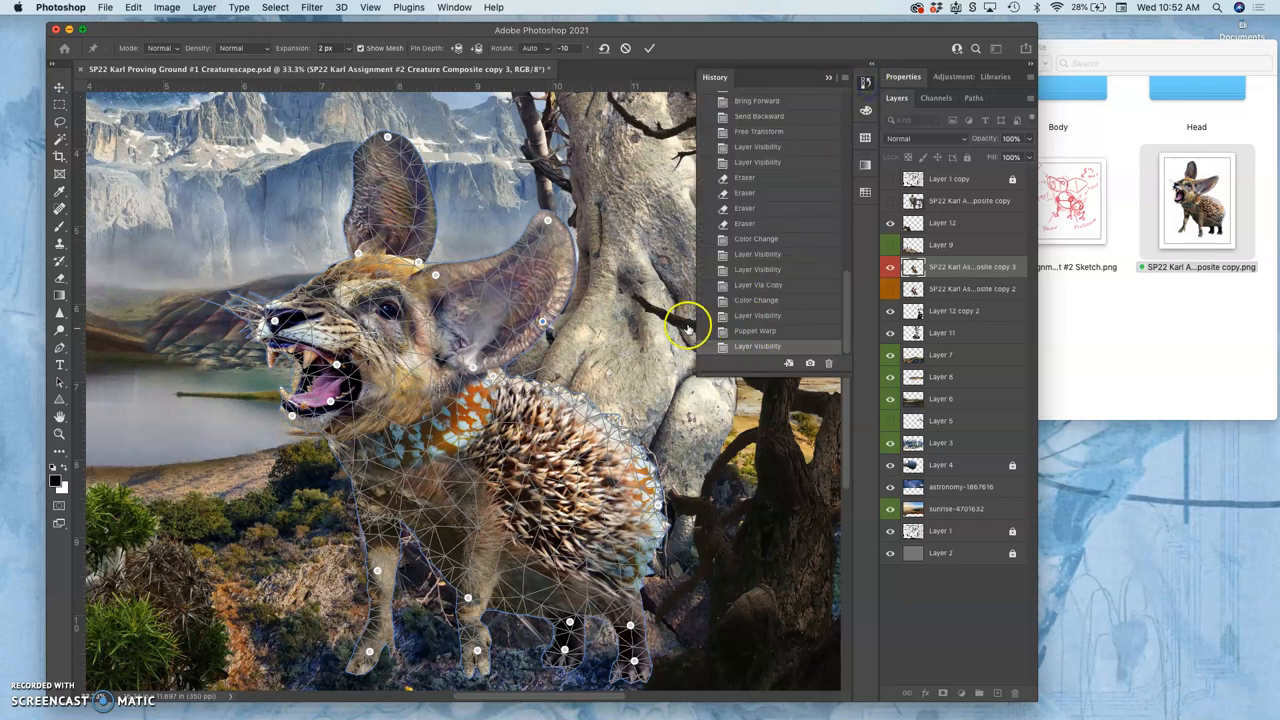
{"action": "left_click_drag", "start_coordinate": [688, 324], "coordinate": [564, 230]}
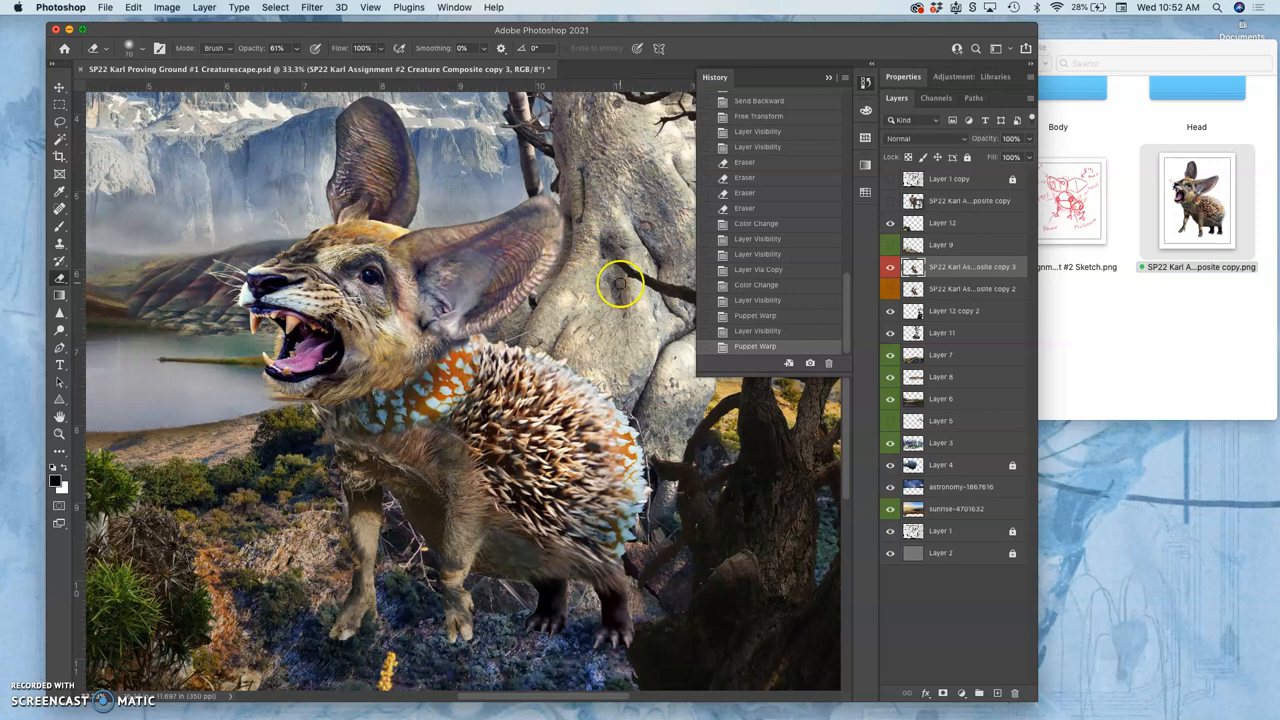
{"action": "left_click", "coordinate": [890, 288]}
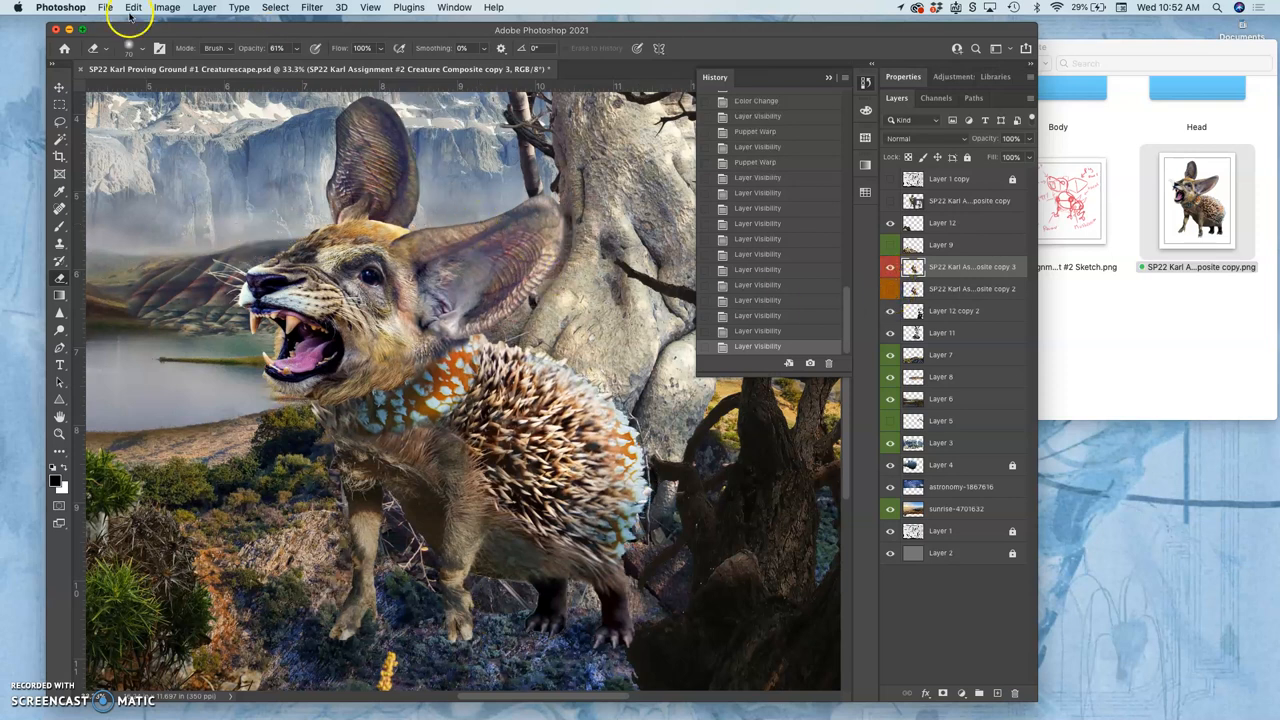
Step: Puppet Warp the creature again, bending the big right ear back toward the head and repositioning the front foot
{"action": "left_click", "coordinate": [132, 8]}
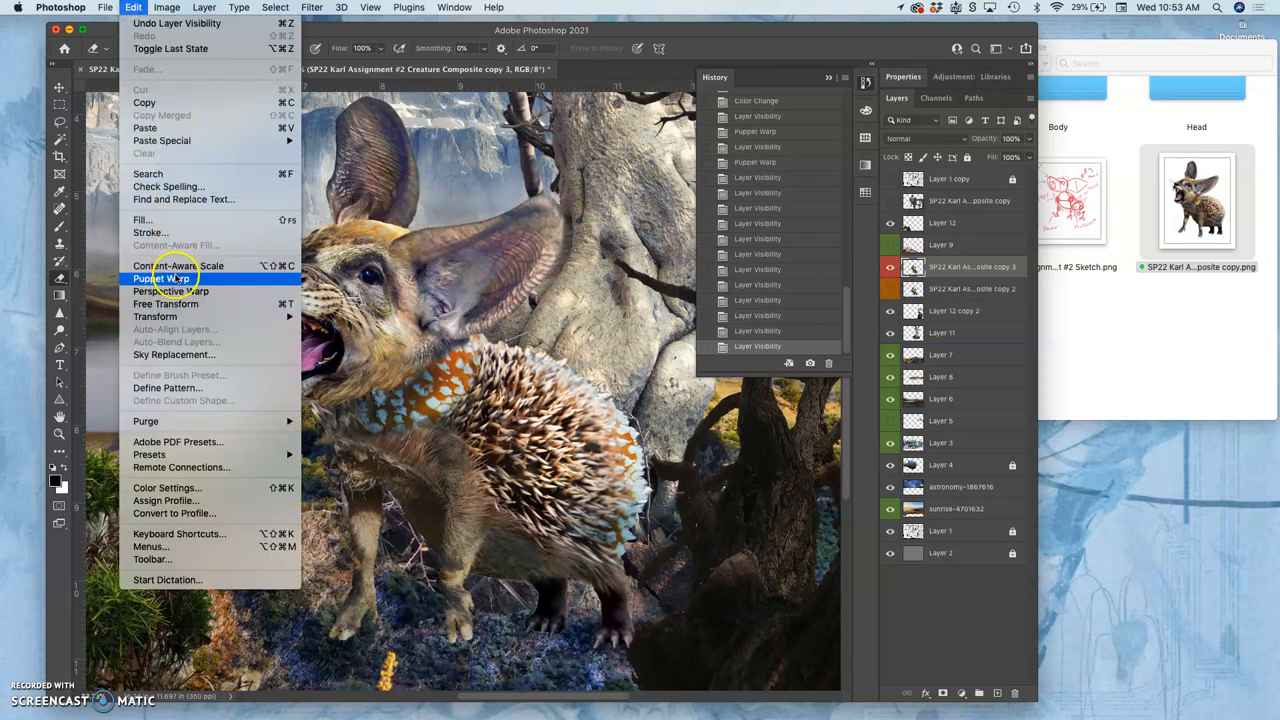
{"action": "left_click", "coordinate": [162, 278]}
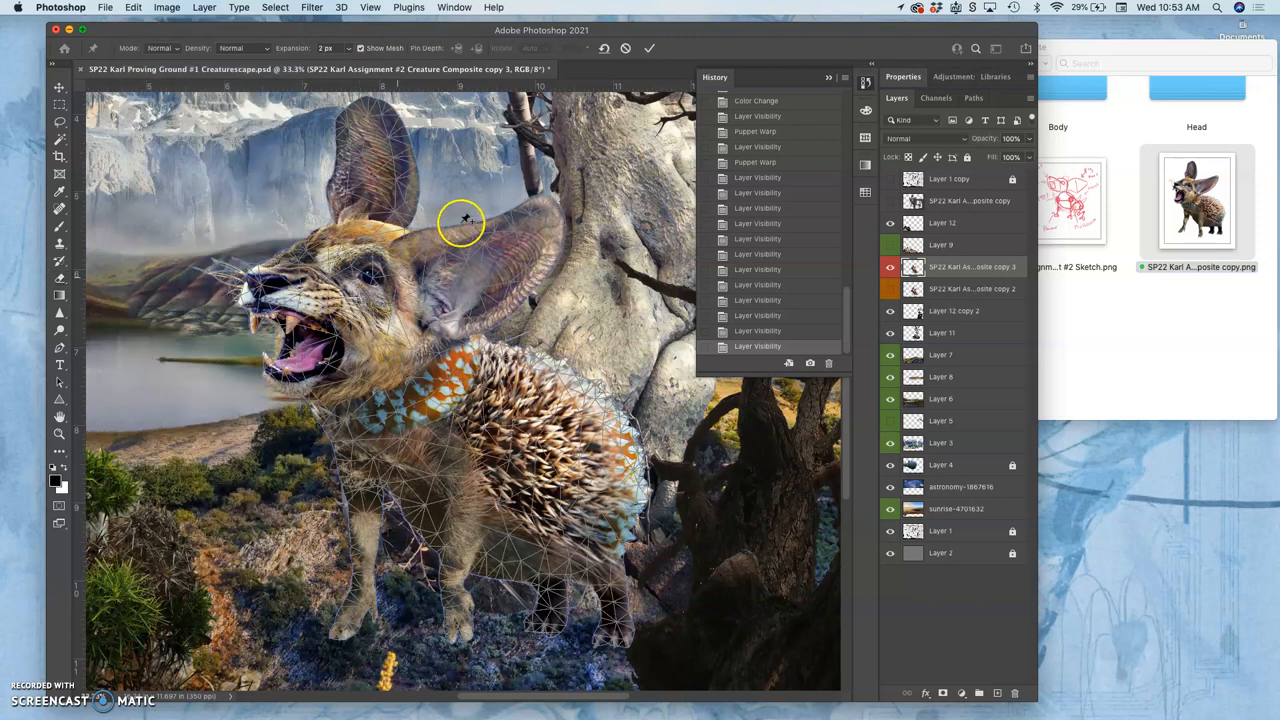
{"action": "left_click_drag", "start_coordinate": [462, 220], "coordinate": [524, 290]}
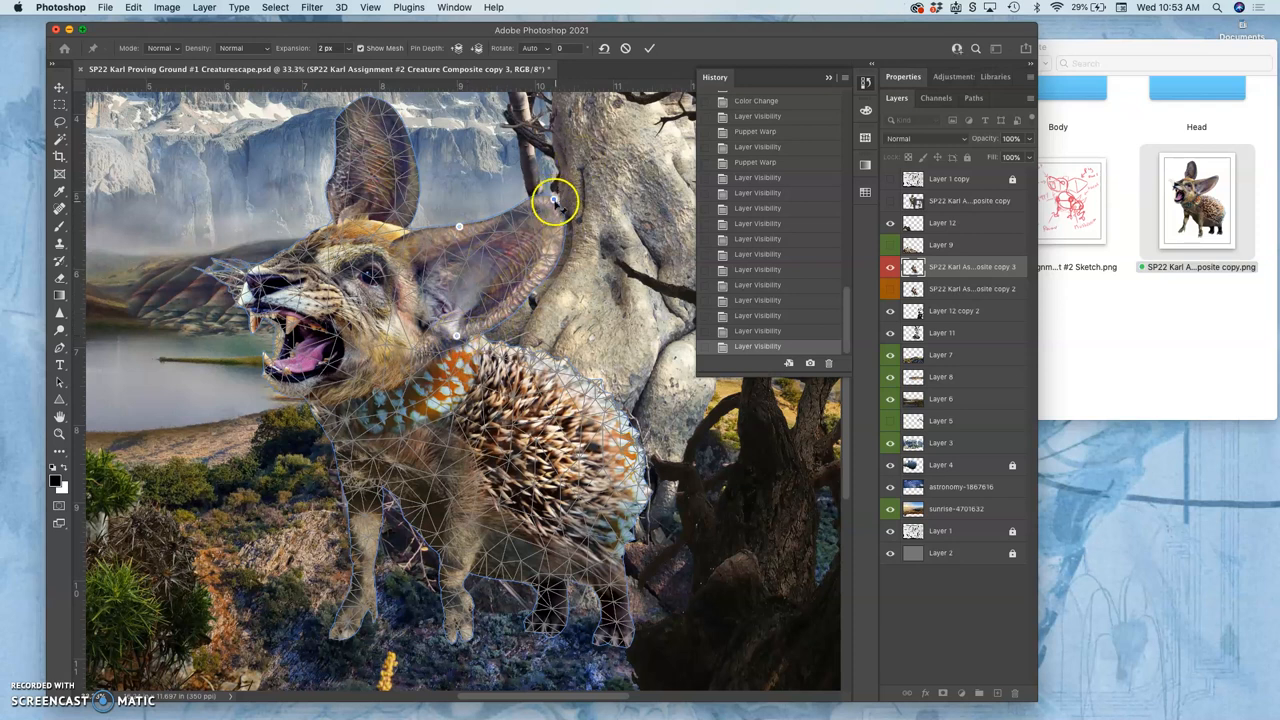
{"action": "left_click_drag", "start_coordinate": [556, 200], "coordinate": [544, 176]}
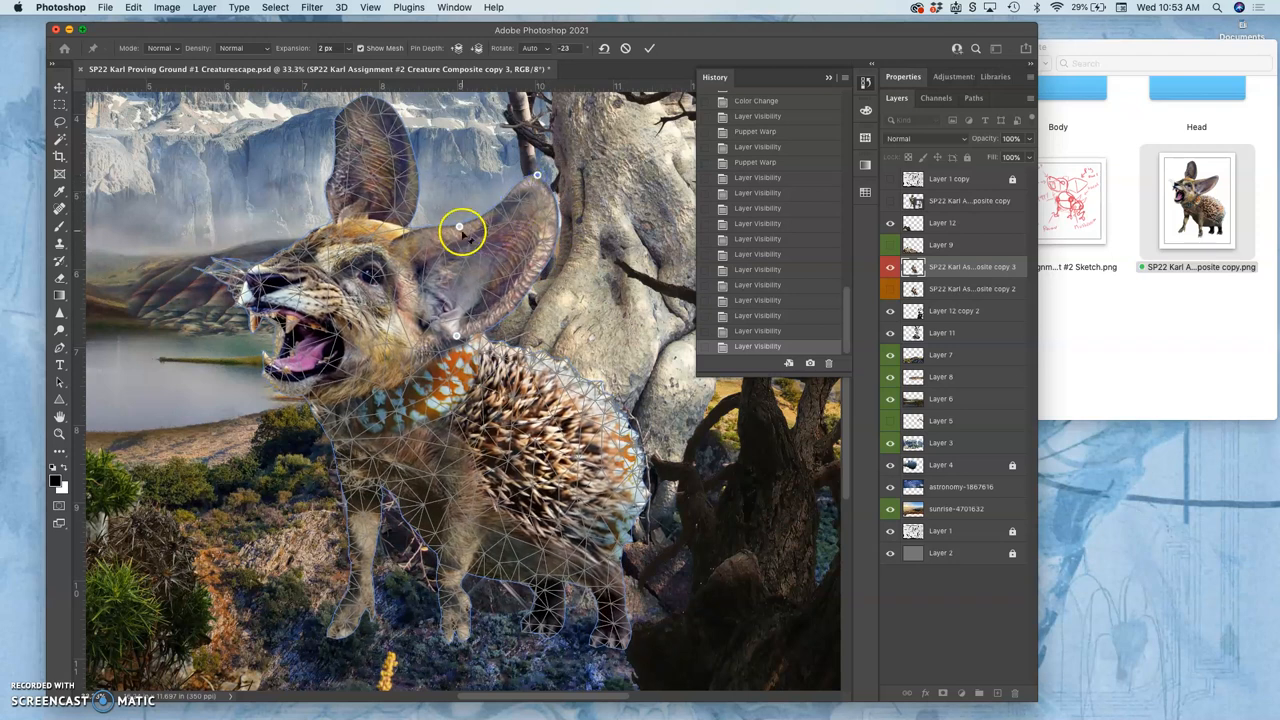
{"action": "left_click_drag", "start_coordinate": [462, 228], "coordinate": [452, 218]}
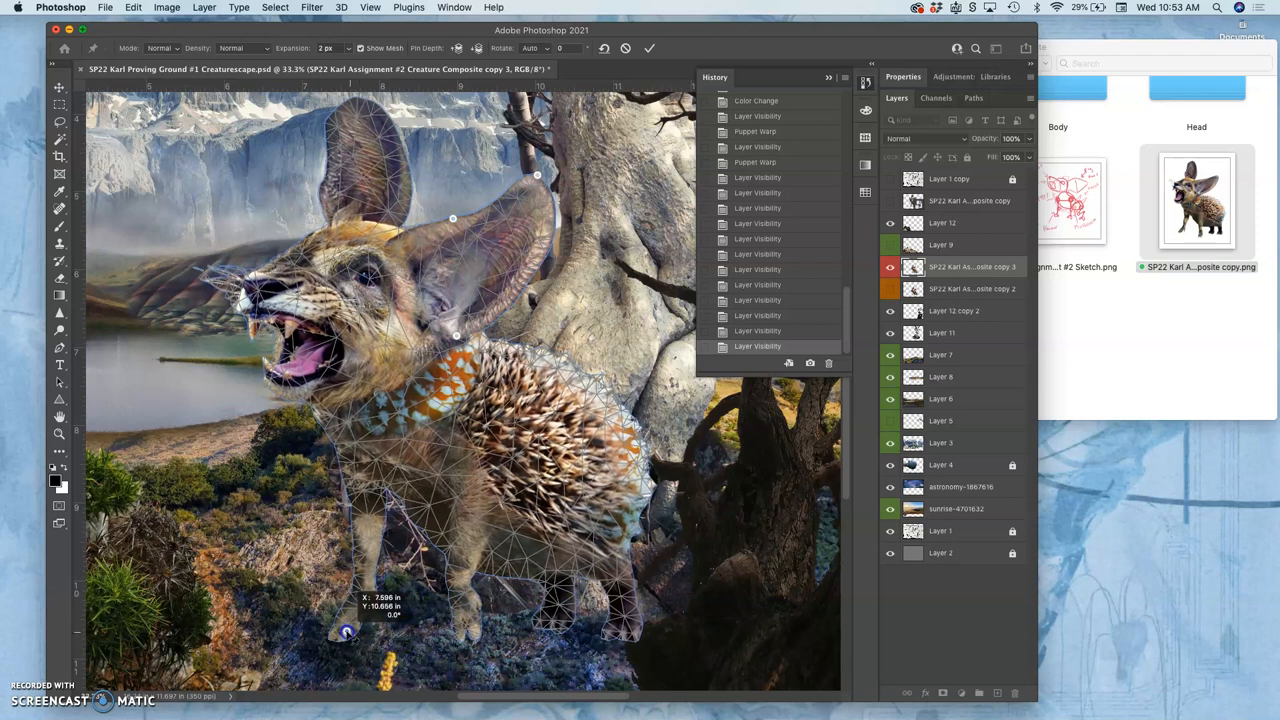
{"action": "left_click_drag", "start_coordinate": [344, 632], "coordinate": [340, 632]}
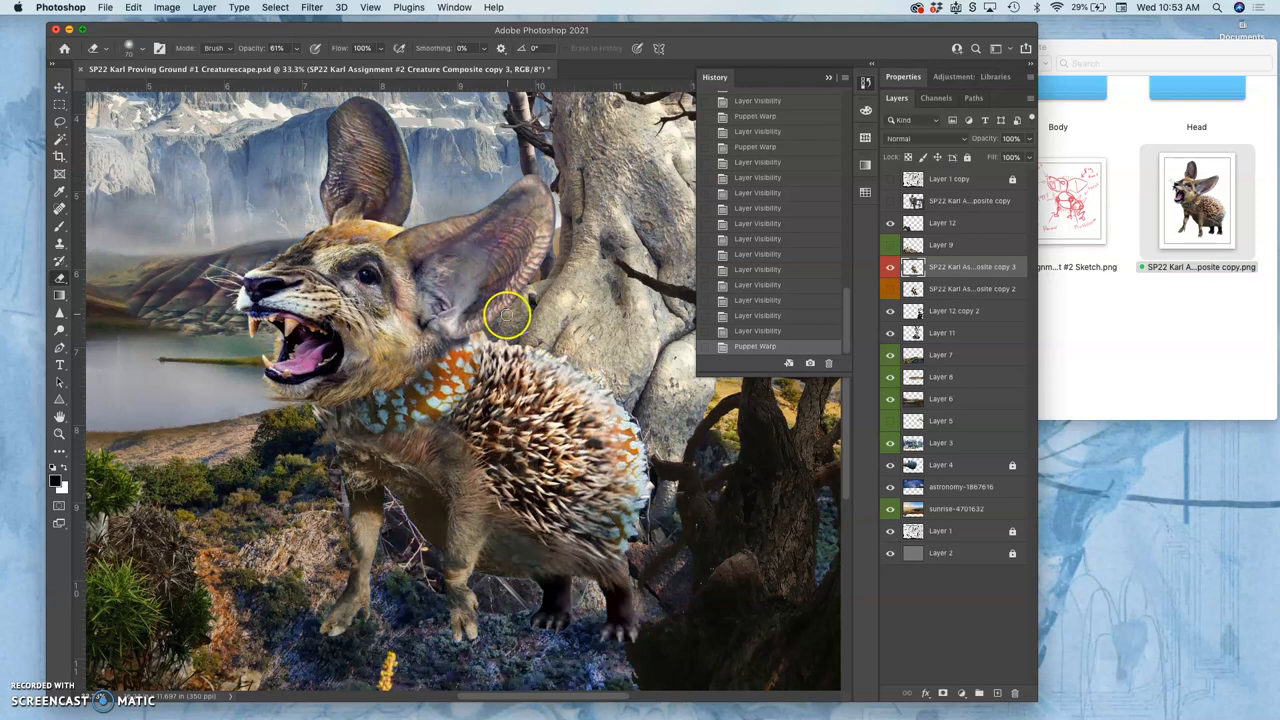
{"action": "mouse_move", "coordinate": [332, 140]}
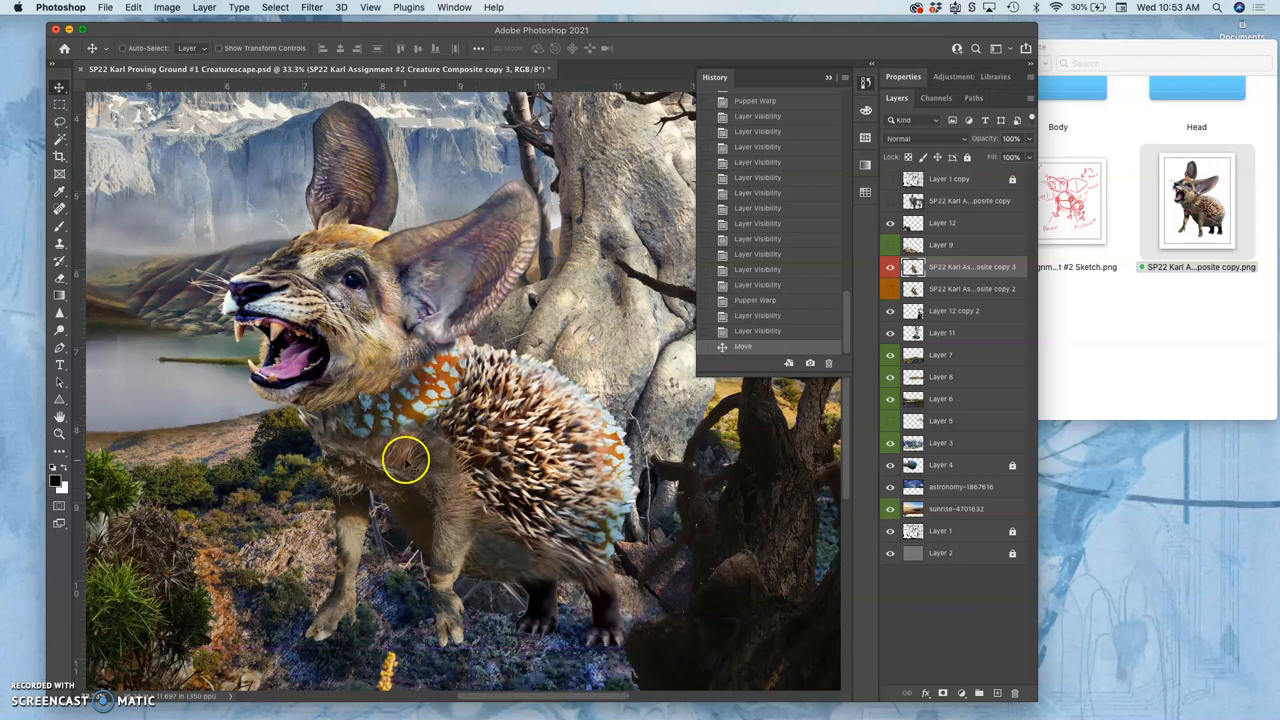
{"action": "mouse_move", "coordinate": [424, 510]}
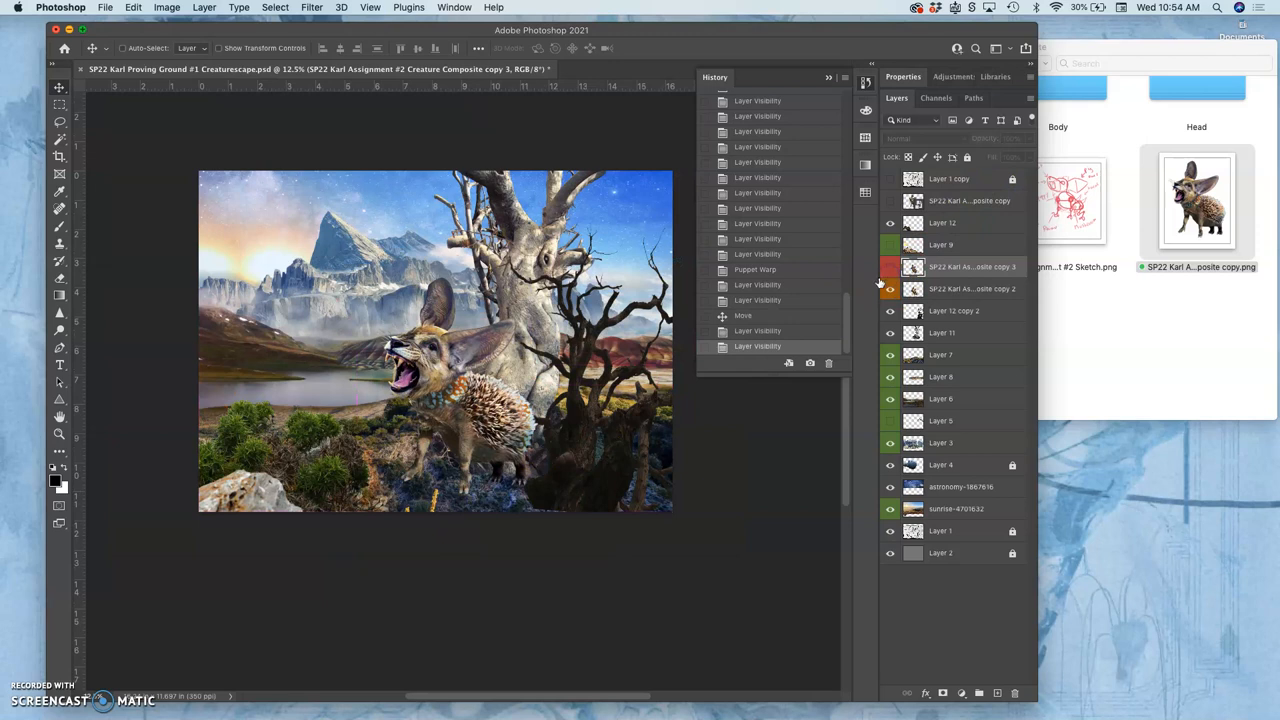
Step: Close the History panel to view the whole composite with the reposed creature
{"action": "left_click", "coordinate": [970, 268]}
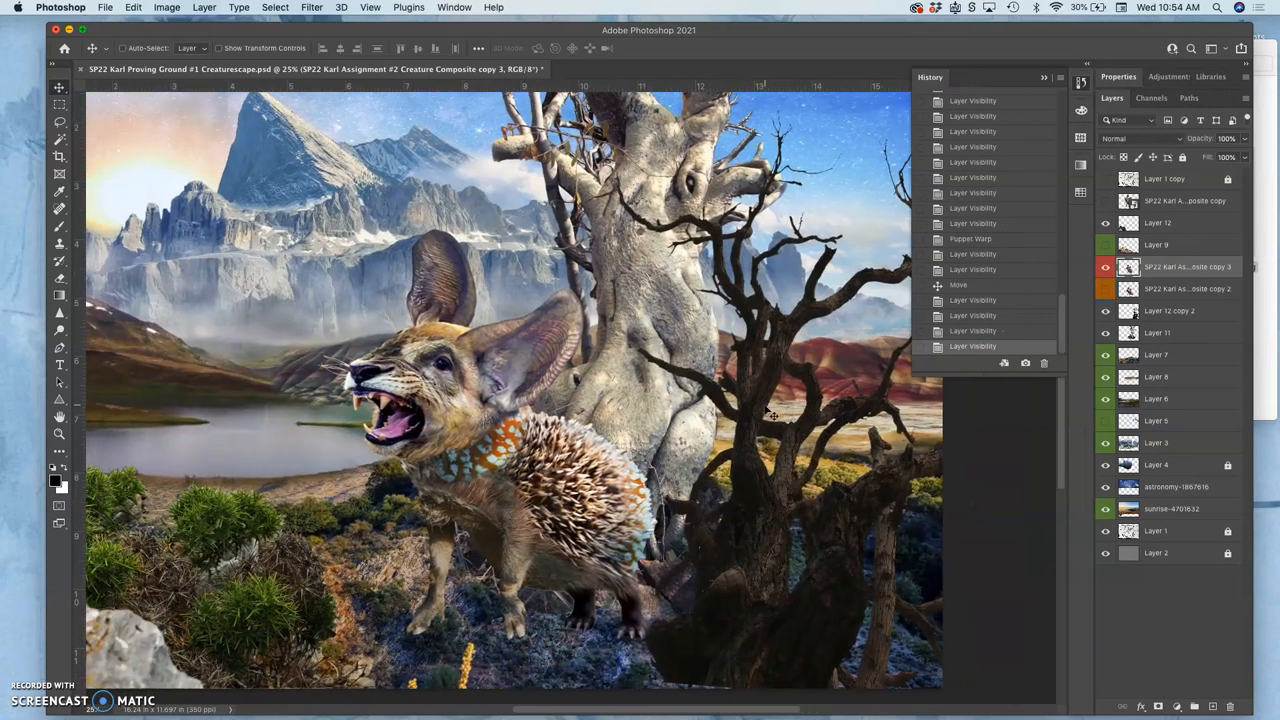
{"action": "mouse_move", "coordinate": [544, 120]}
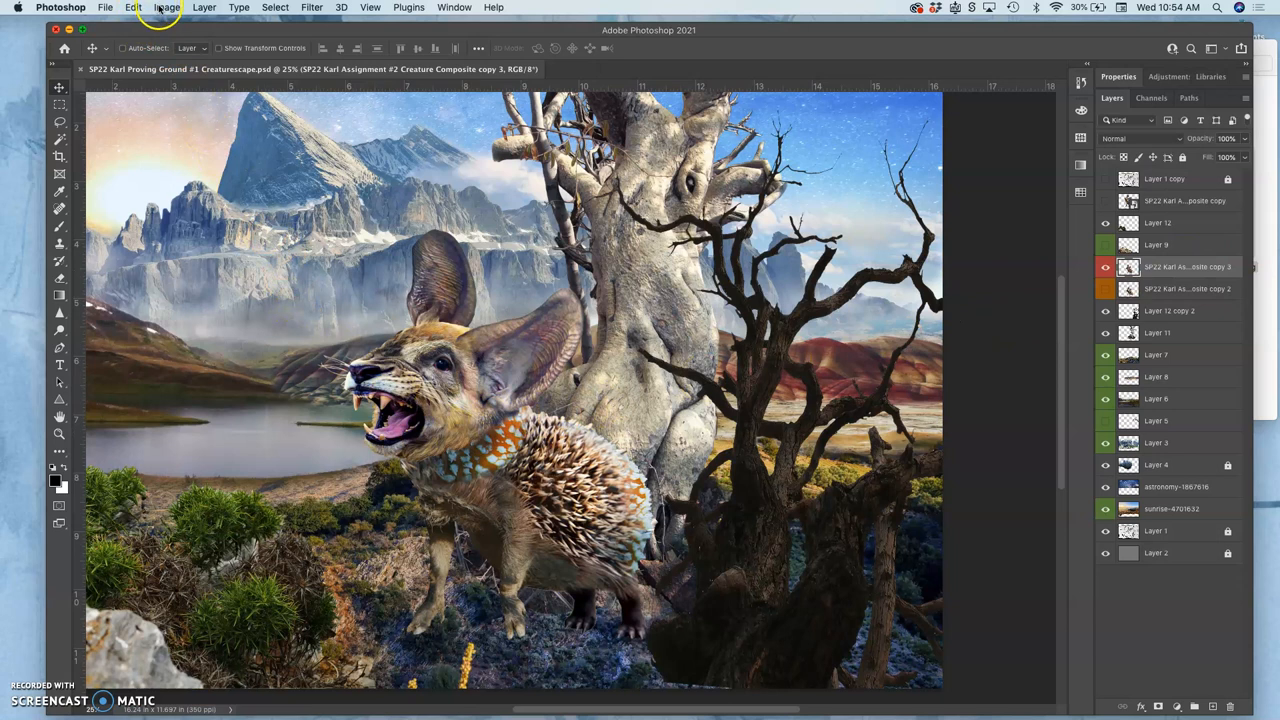
Step: Start a Levels adjustment on the creature and experiment with the midtone slider brighter and darker
{"action": "left_click", "coordinate": [166, 8]}
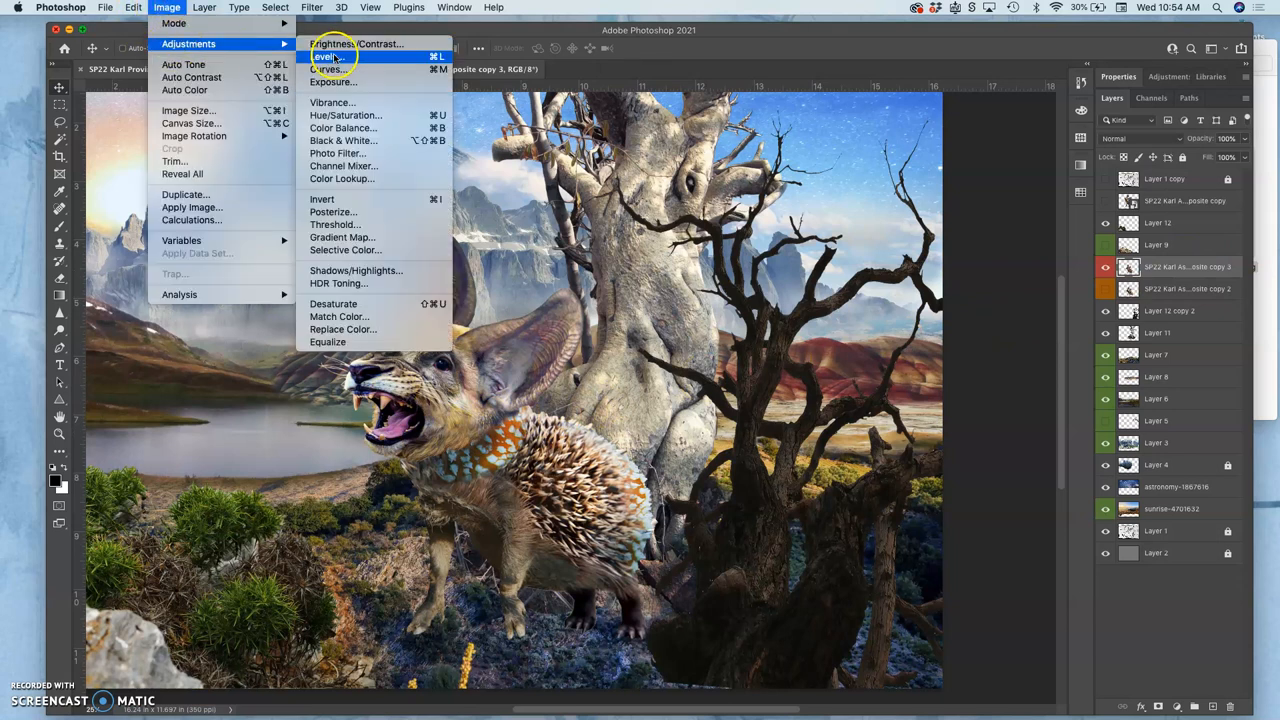
{"action": "left_click", "coordinate": [326, 56]}
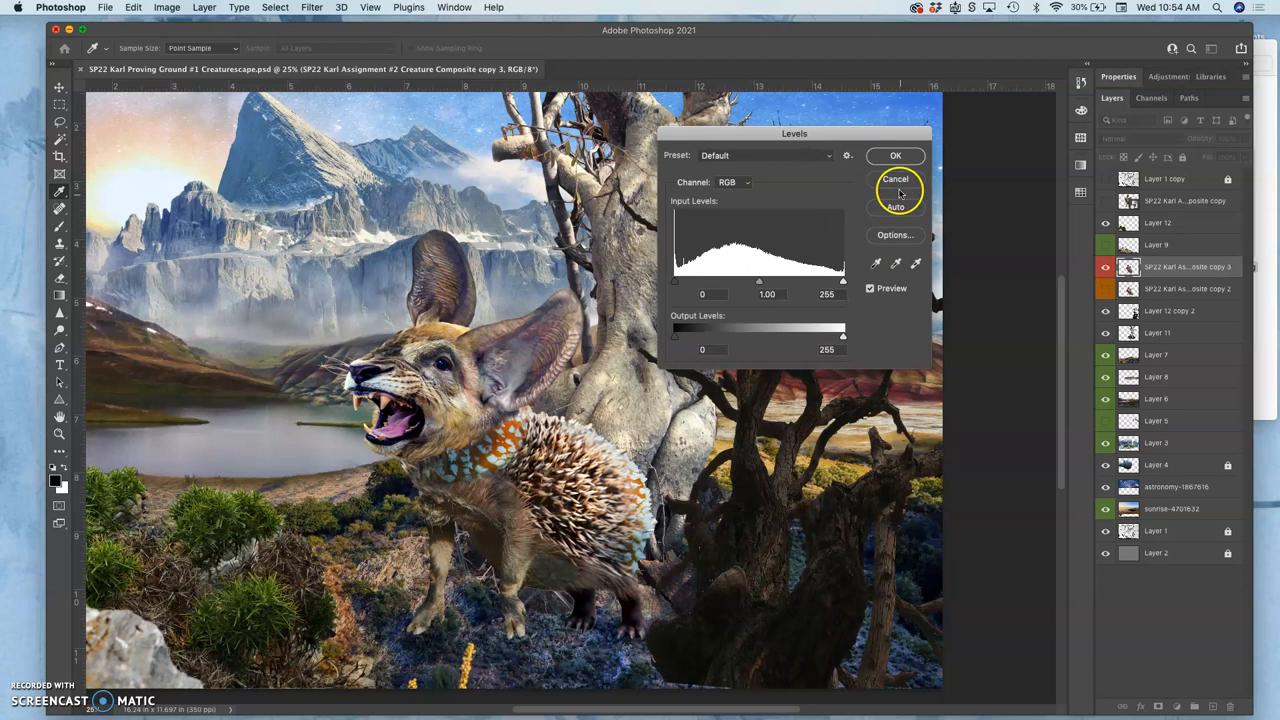
{"action": "left_click_drag", "start_coordinate": [760, 282], "coordinate": [748, 282]}
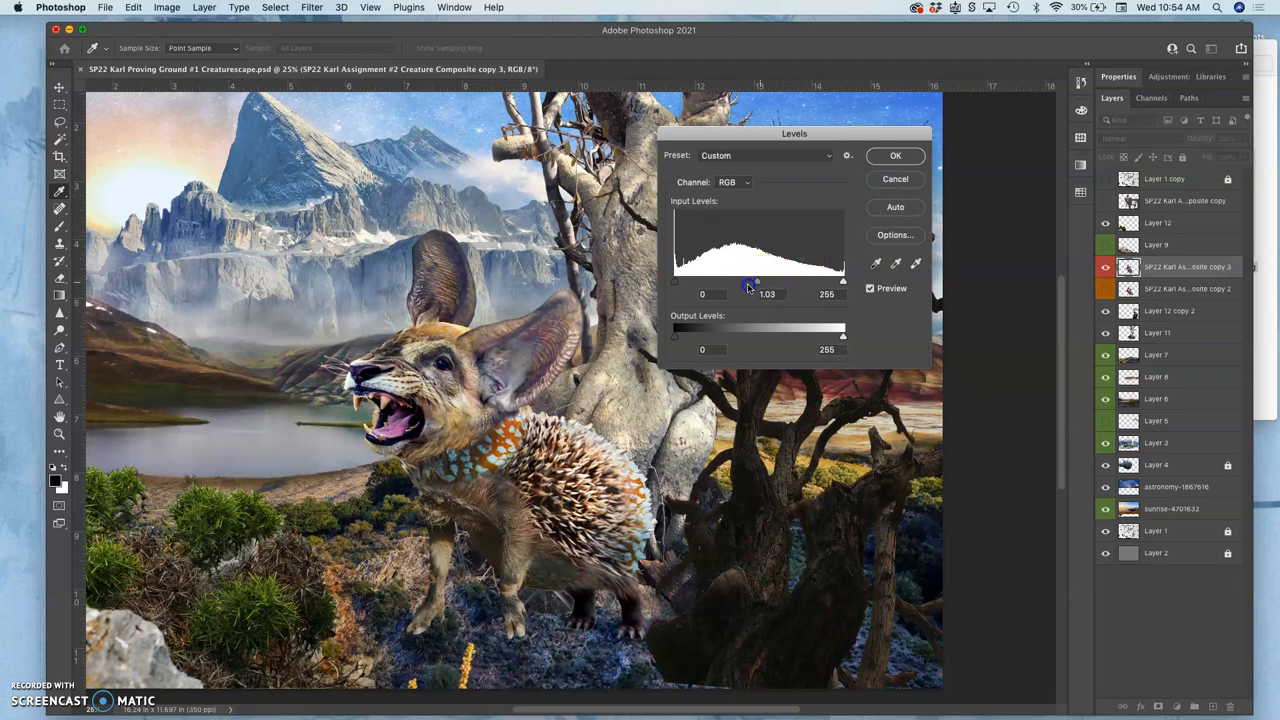
{"action": "left_click_drag", "start_coordinate": [758, 280], "coordinate": [736, 280]}
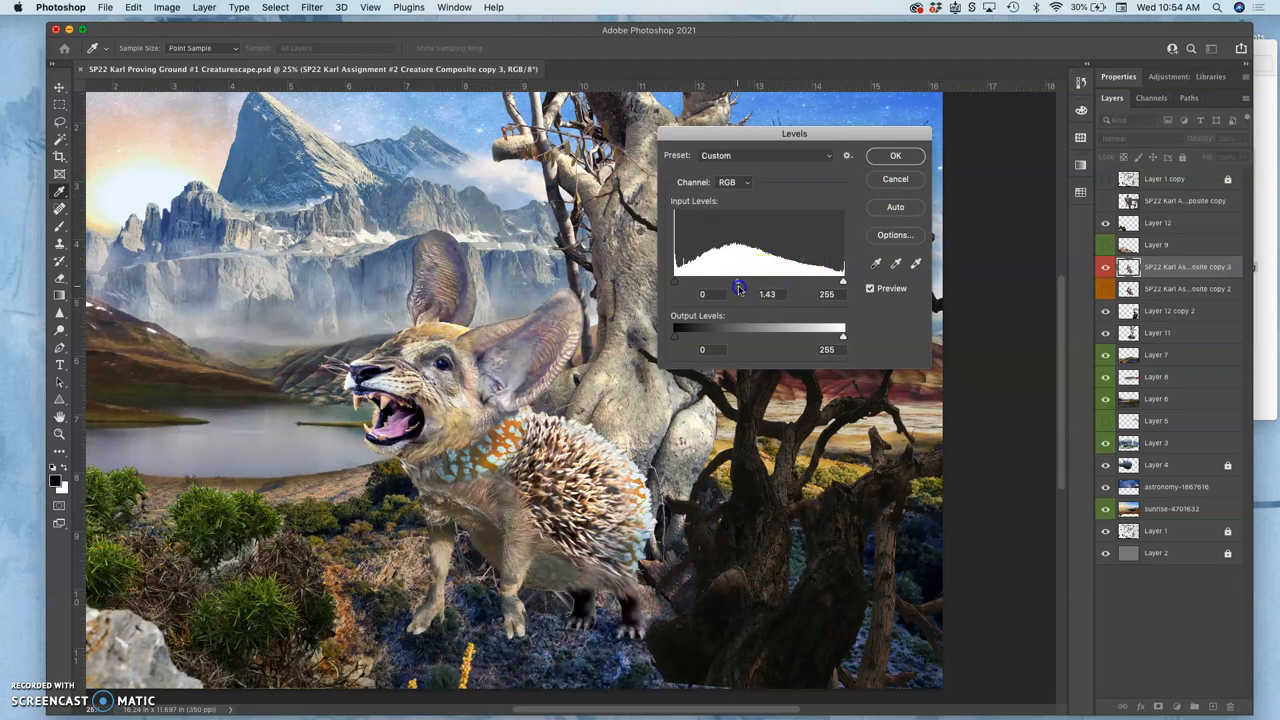
{"action": "left_click_drag", "start_coordinate": [736, 282], "coordinate": [744, 282]}
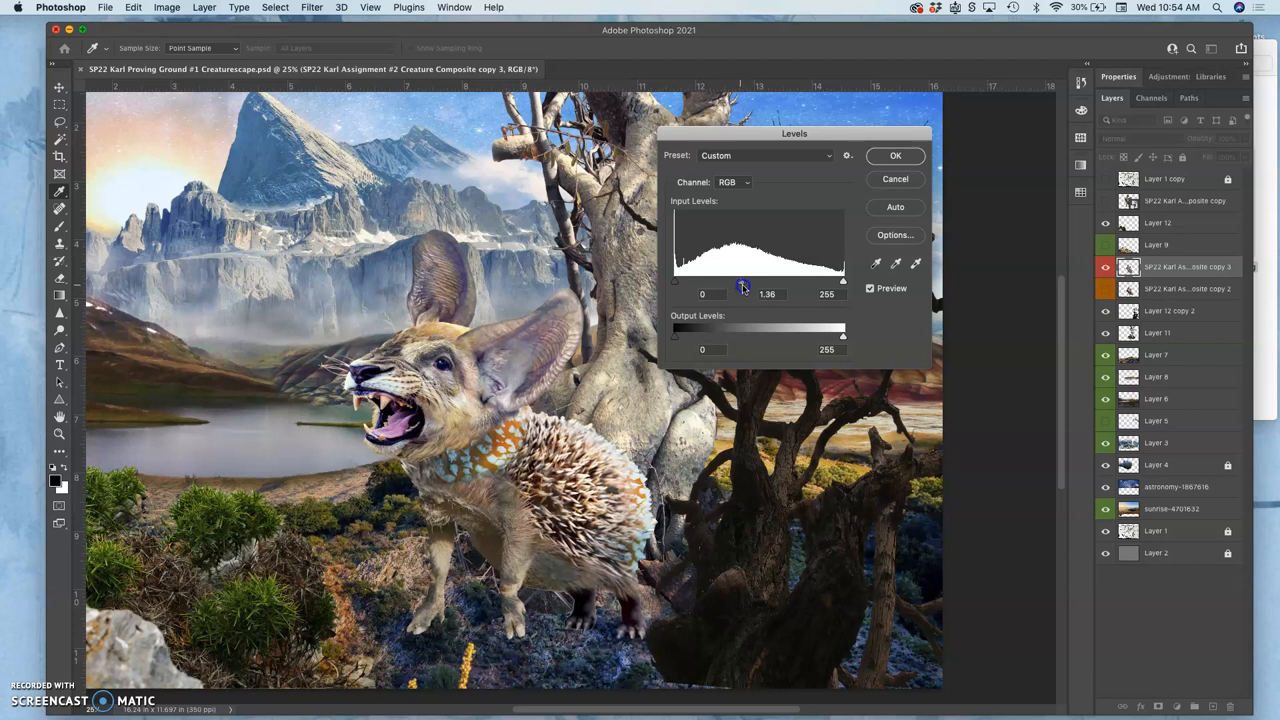
{"action": "left_click_drag", "start_coordinate": [744, 280], "coordinate": [742, 280]}
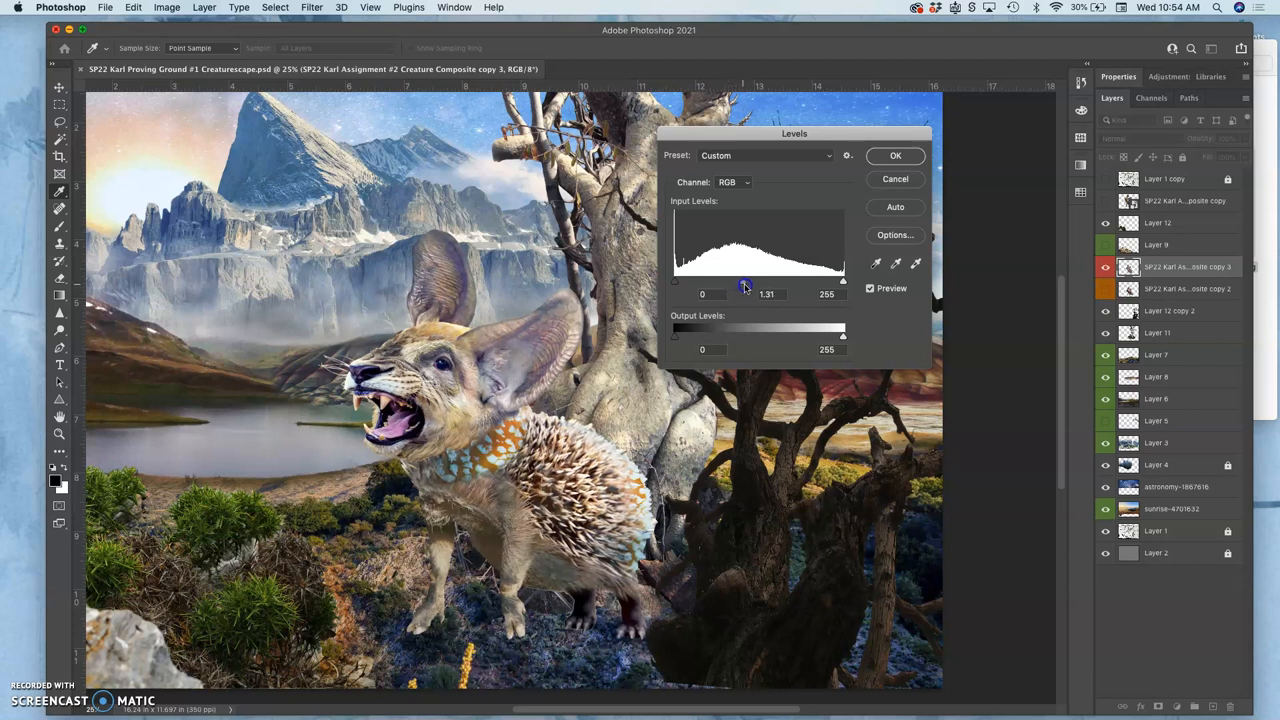
{"action": "left_click_drag", "start_coordinate": [746, 284], "coordinate": [744, 284]}
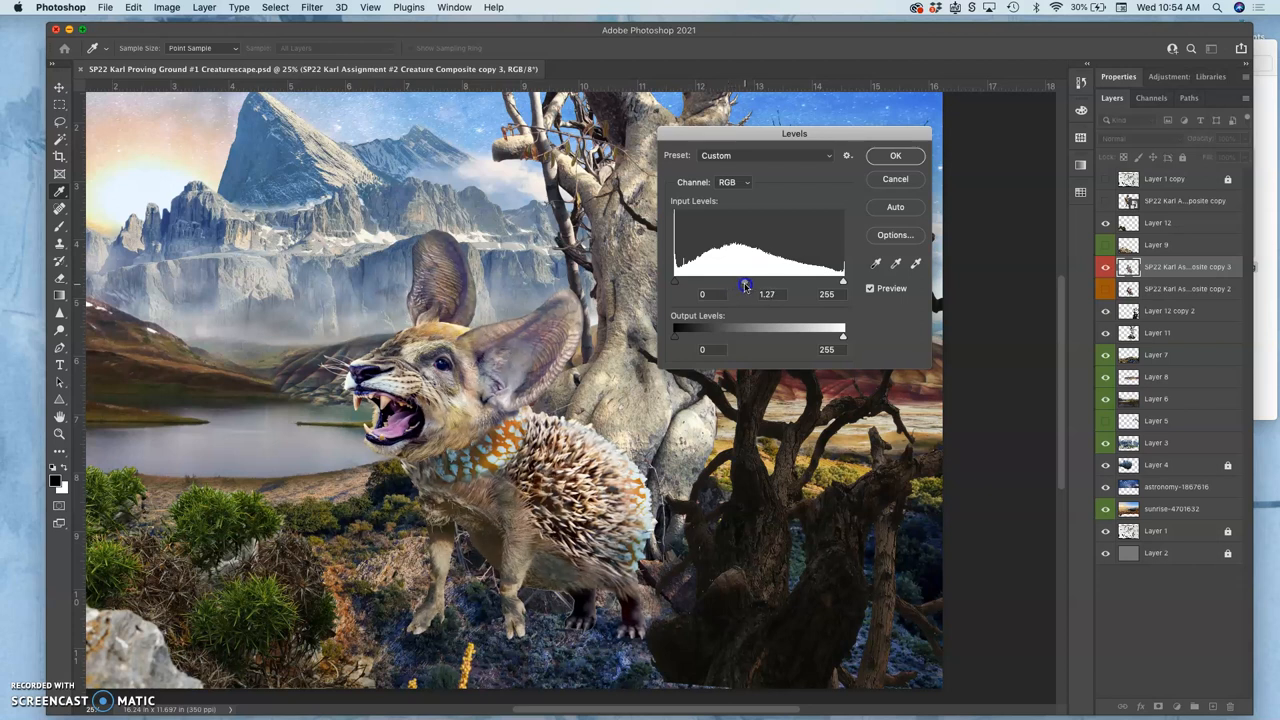
{"action": "left_click_drag", "start_coordinate": [744, 280], "coordinate": [790, 280]}
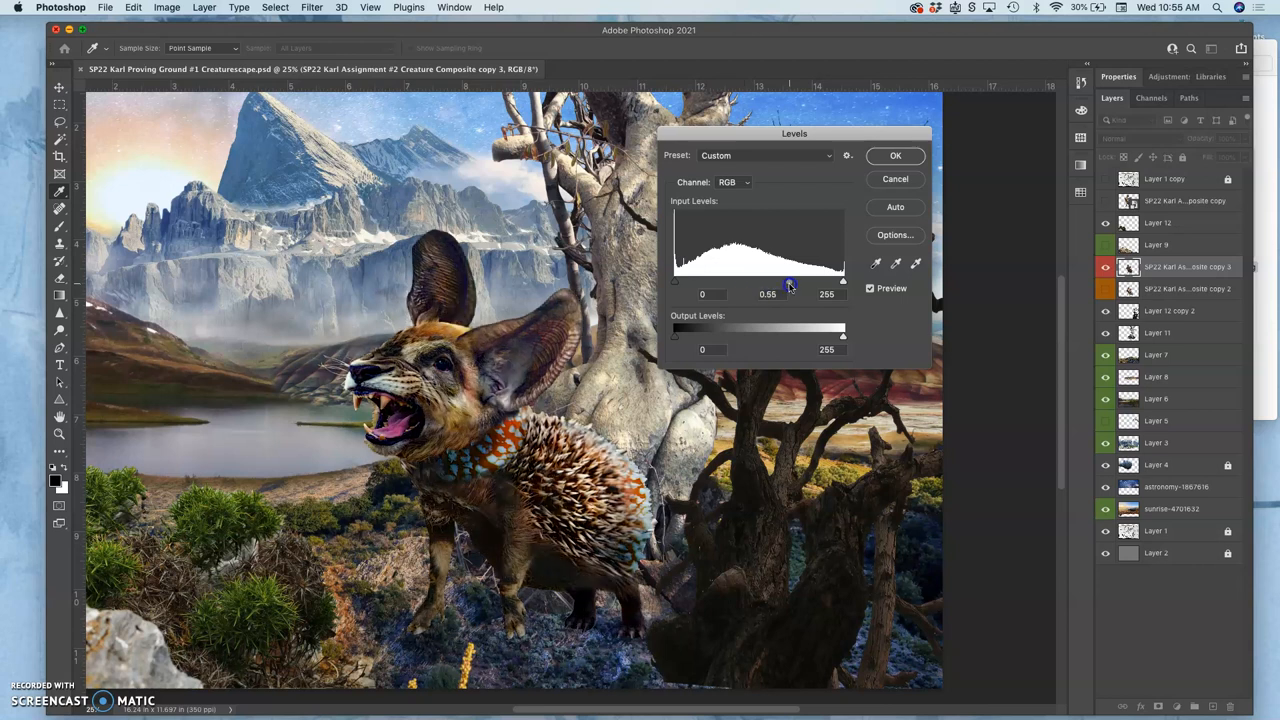
{"action": "left_click_drag", "start_coordinate": [790, 280], "coordinate": [776, 280]}
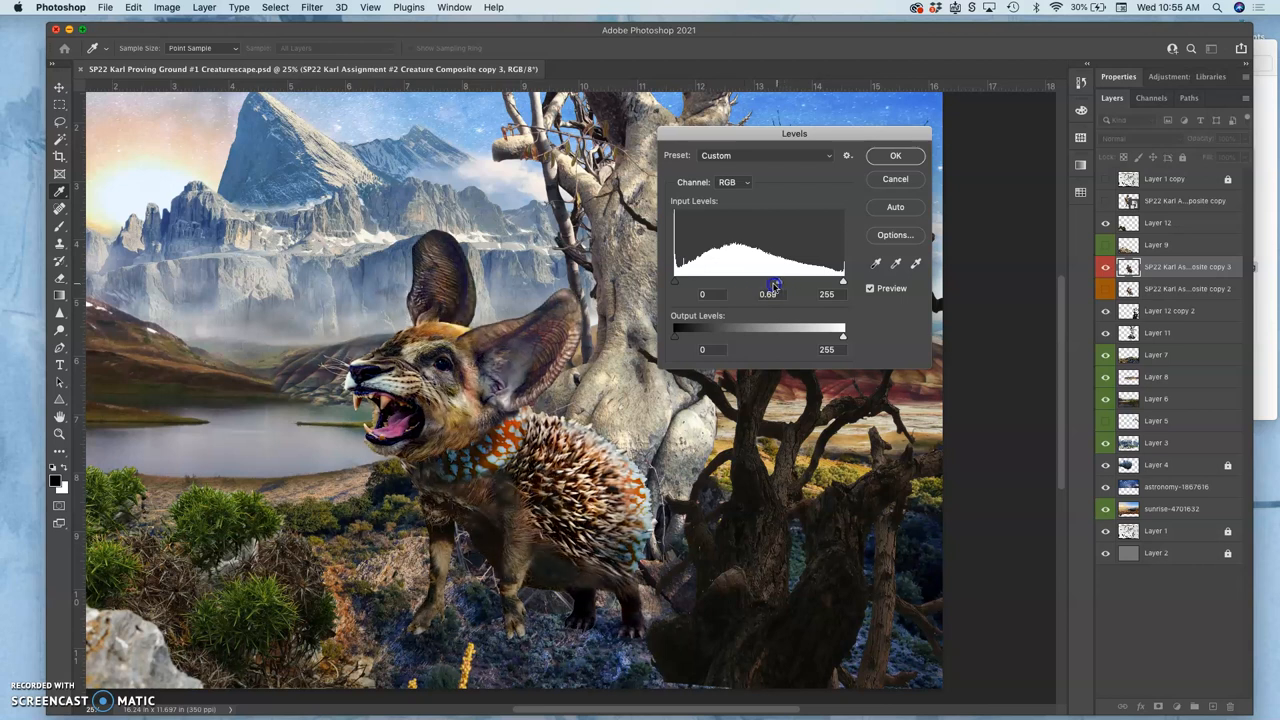
Step: Settle the Levels midtones at 1.18 to brighten the creature and apply the adjustment
{"action": "left_click_drag", "start_coordinate": [776, 284], "coordinate": [760, 284]}
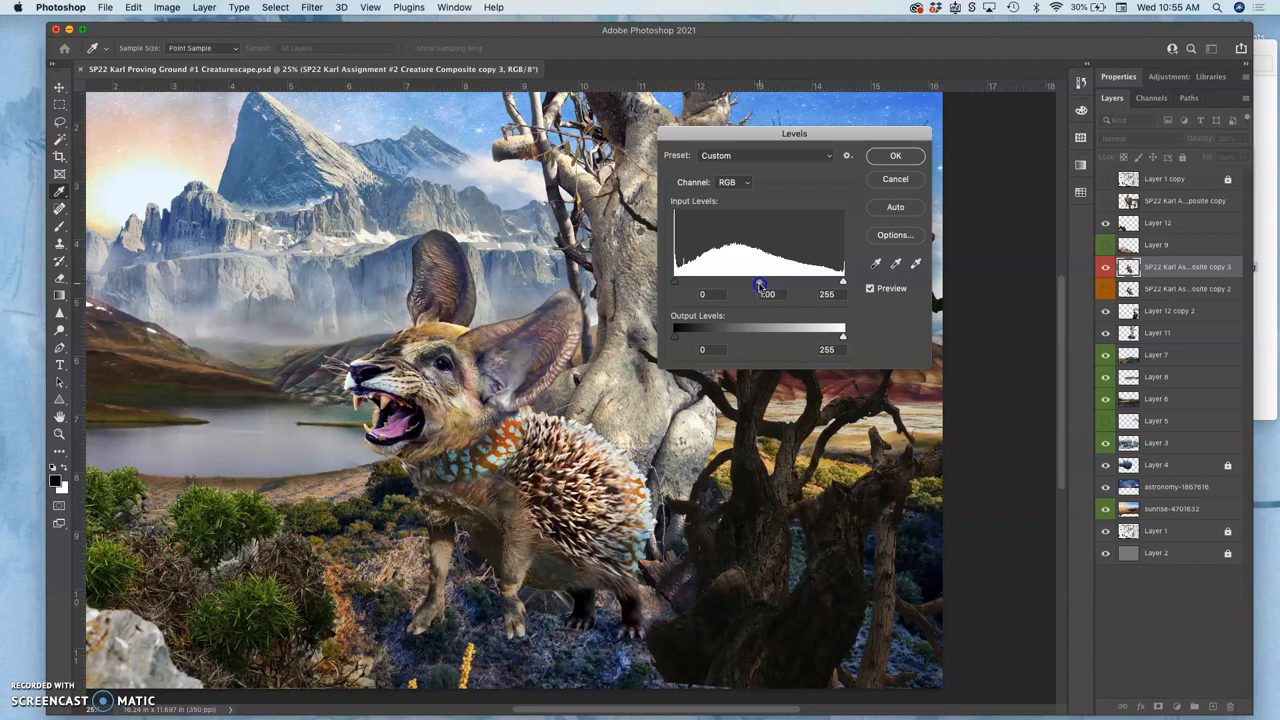
{"action": "left_click_drag", "start_coordinate": [768, 282], "coordinate": [760, 282]}
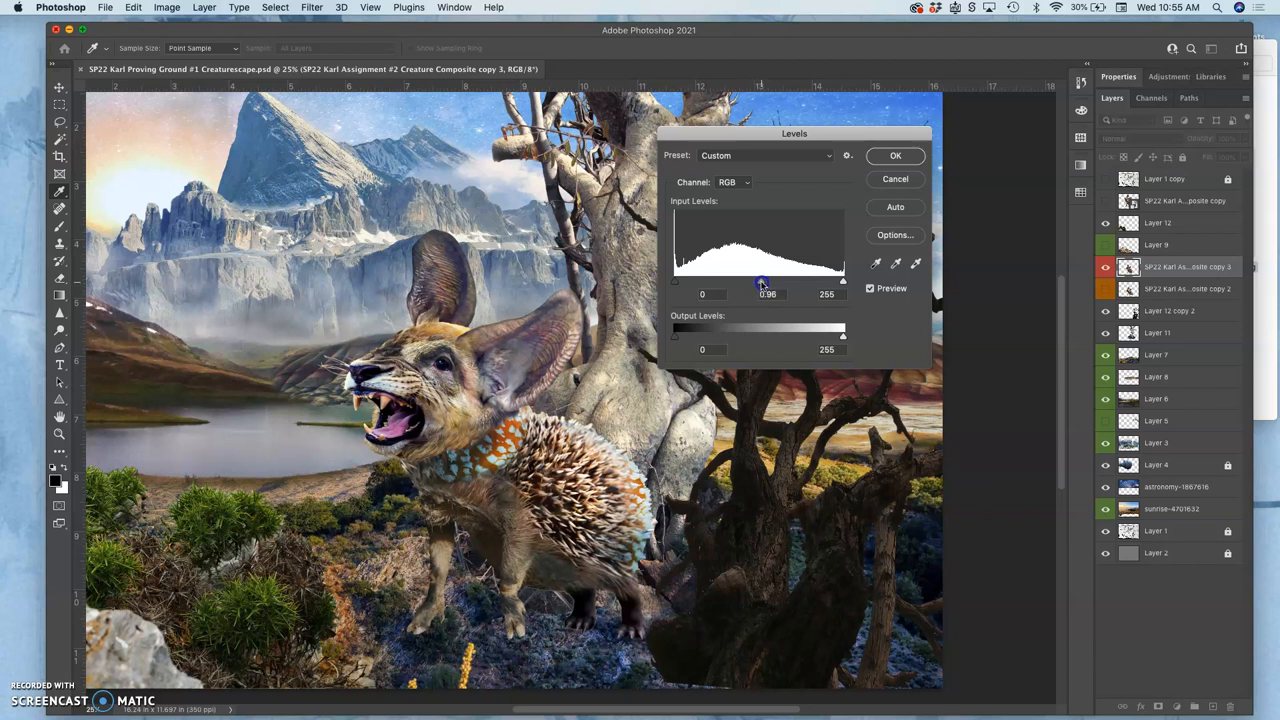
{"action": "left_click_drag", "start_coordinate": [770, 280], "coordinate": [764, 280]}
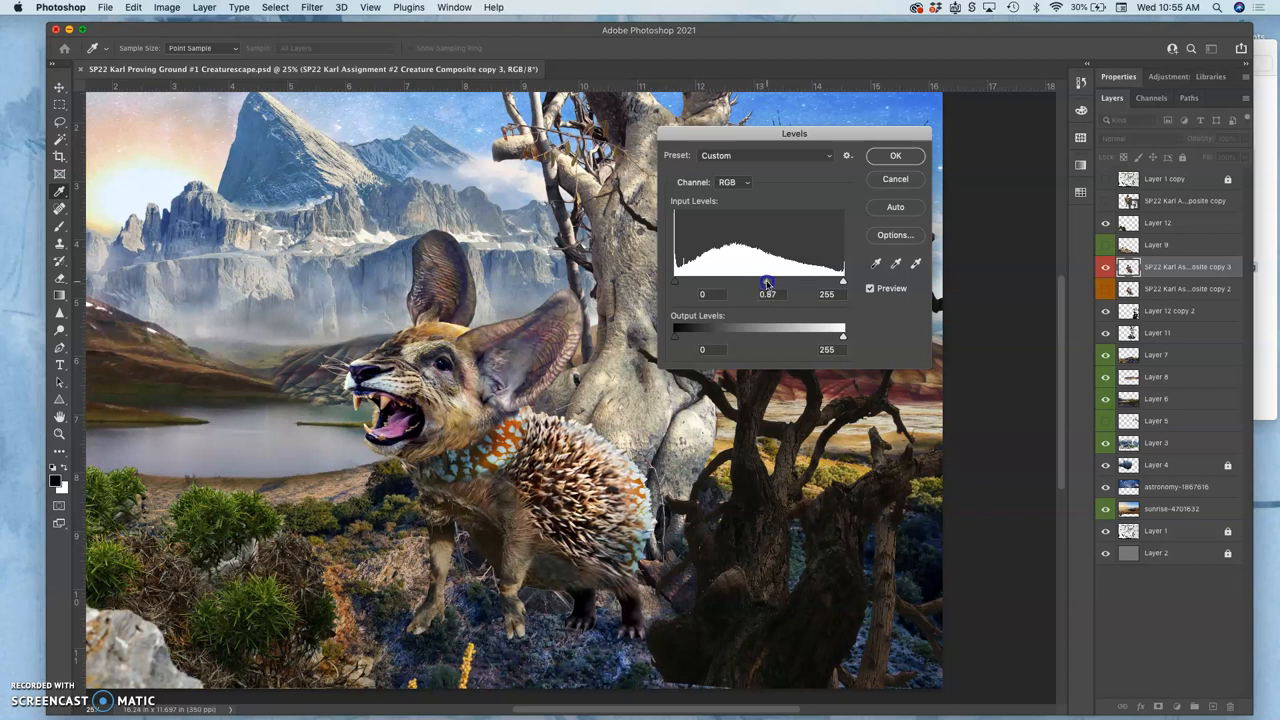
{"action": "left_click_drag", "start_coordinate": [768, 280], "coordinate": [752, 280]}
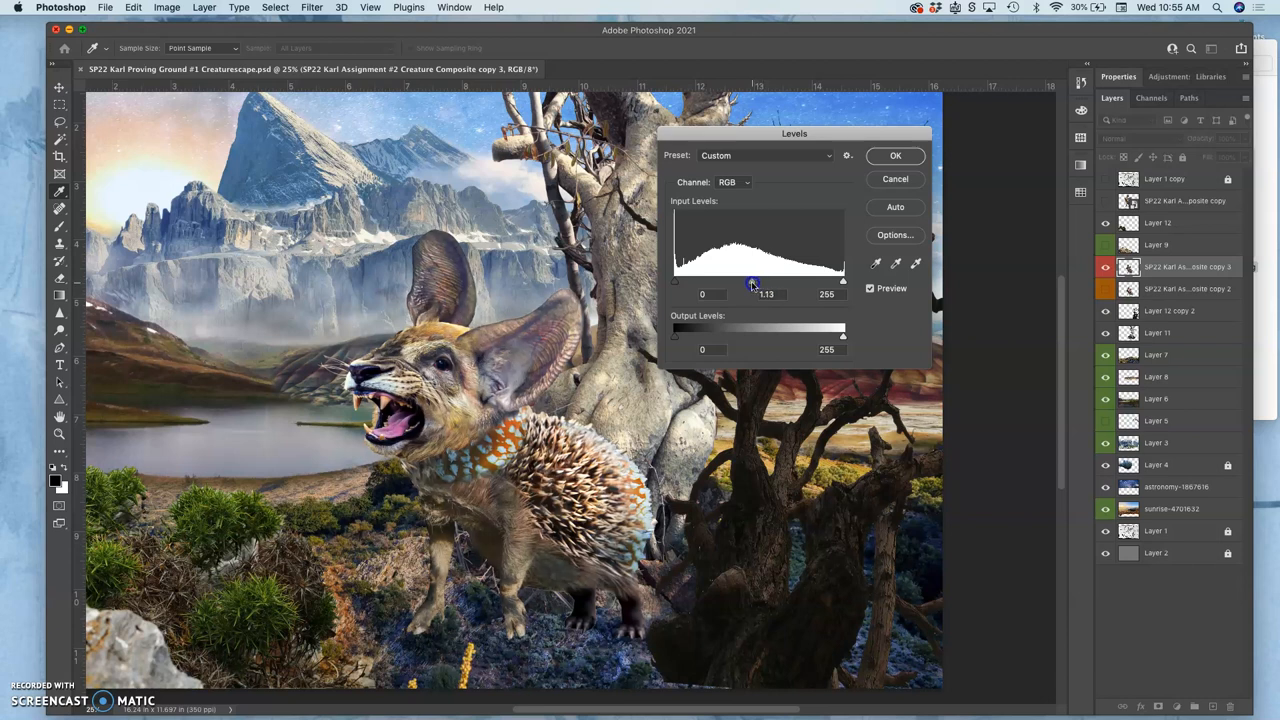
{"action": "left_click_drag", "start_coordinate": [752, 280], "coordinate": [752, 280]}
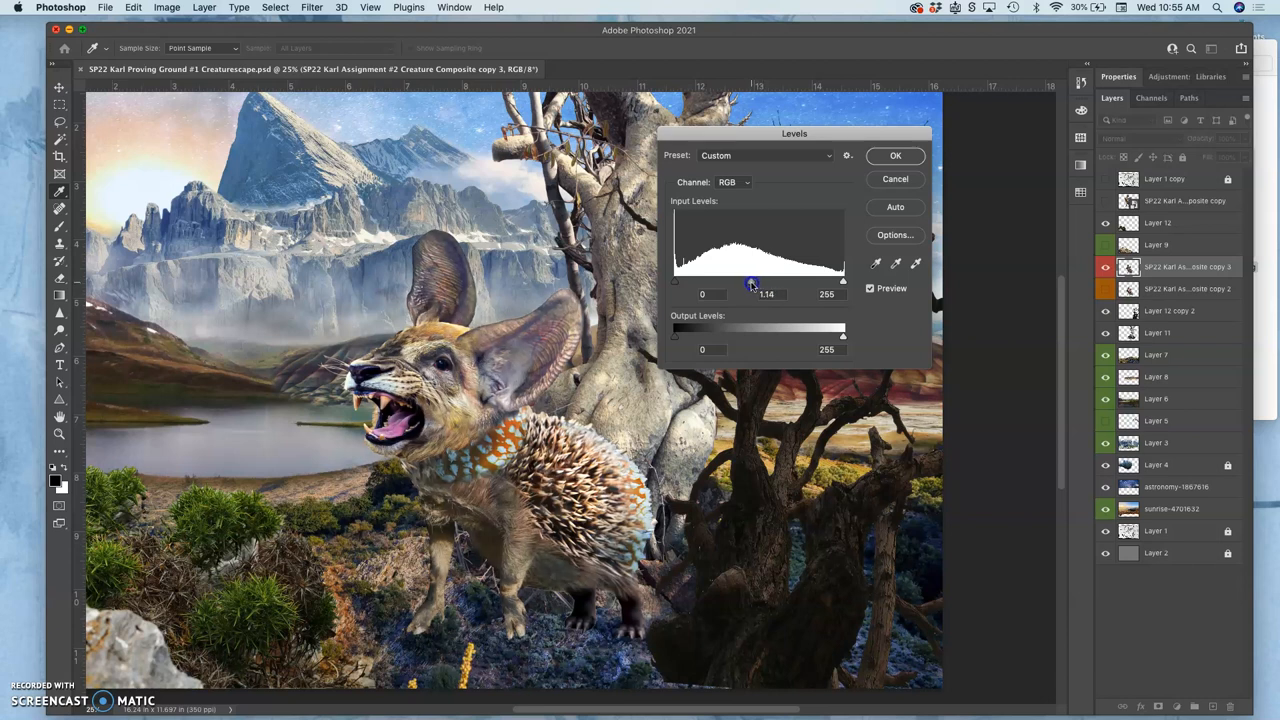
{"action": "left_click_drag", "start_coordinate": [752, 284], "coordinate": [754, 284]}
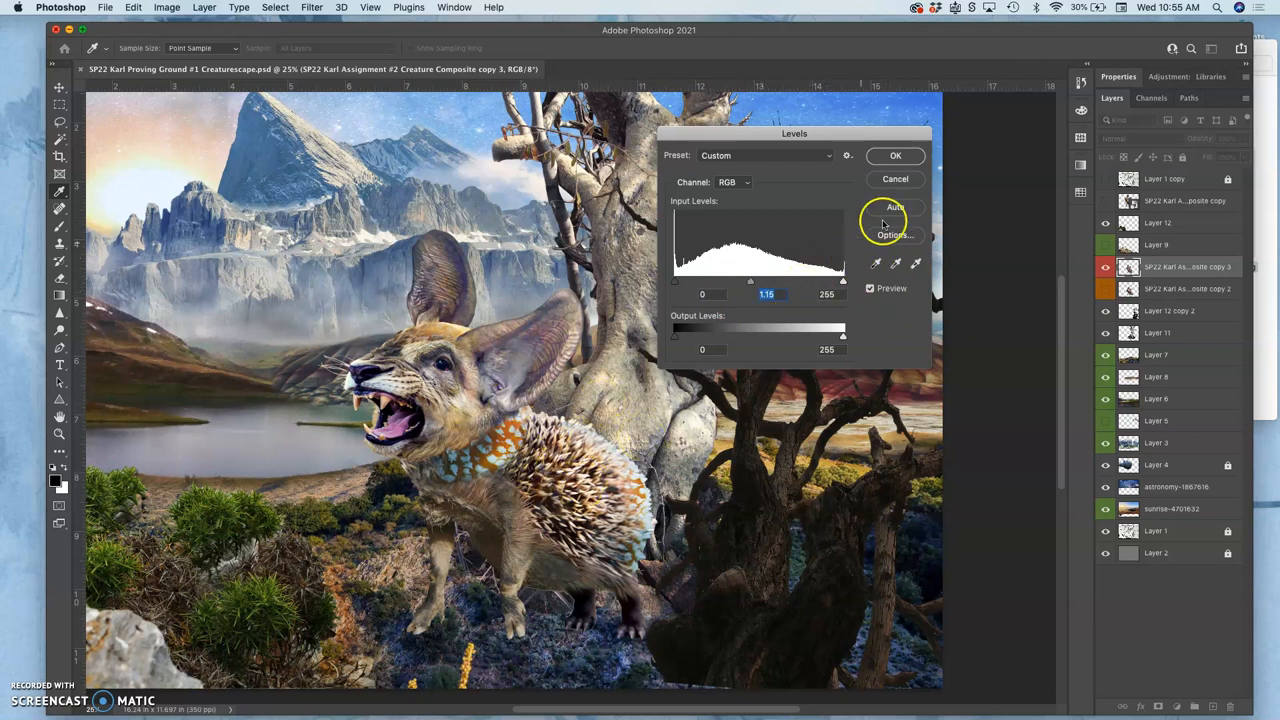
{"action": "left_click", "coordinate": [896, 156]}
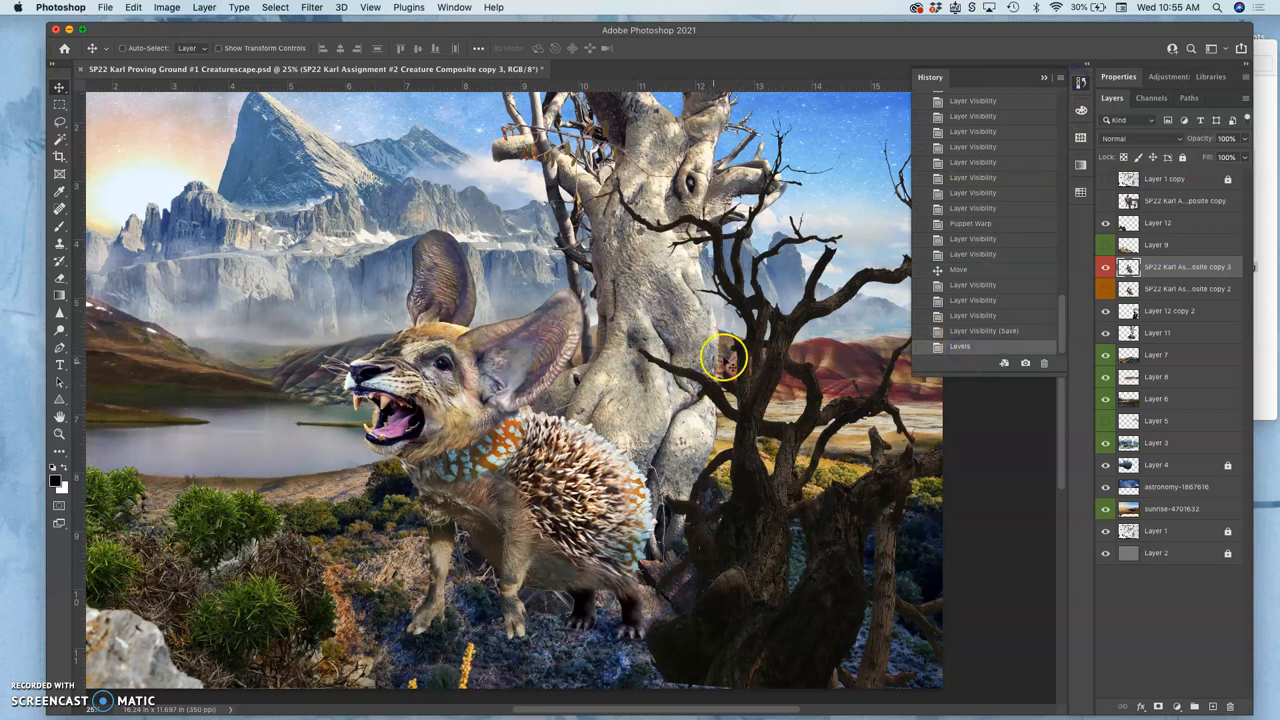
{"action": "left_click", "coordinate": [166, 8]}
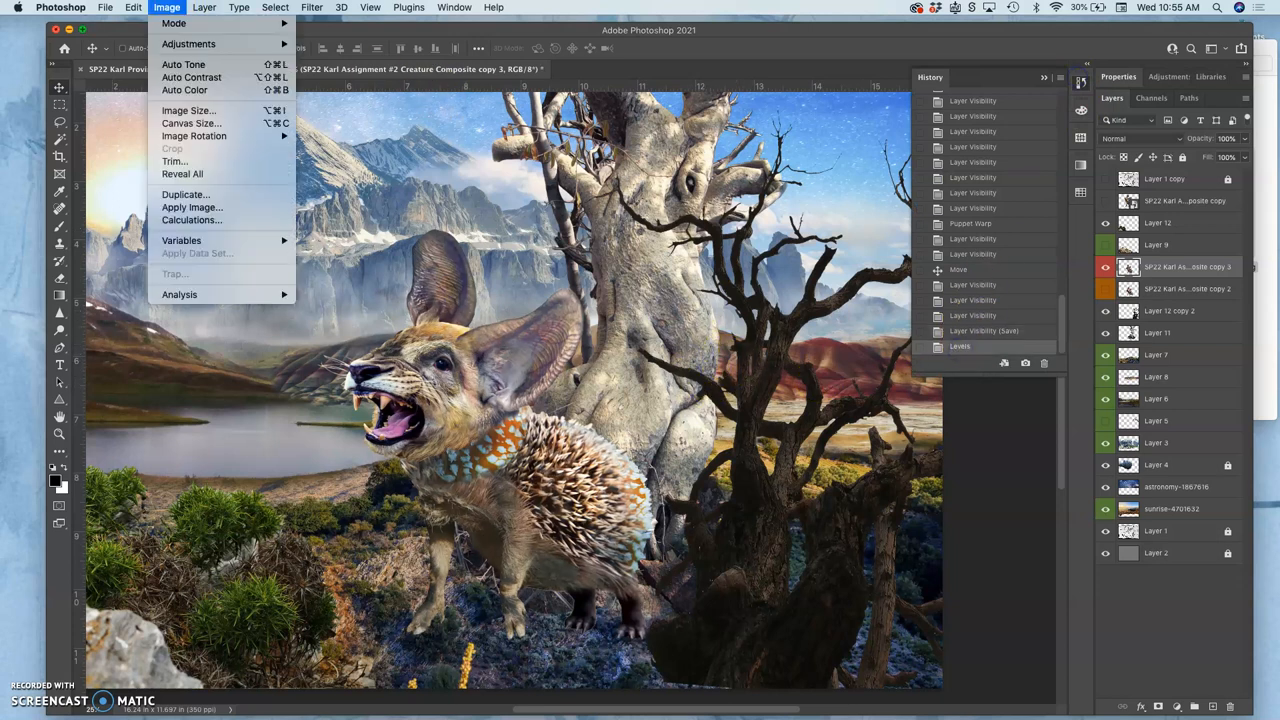